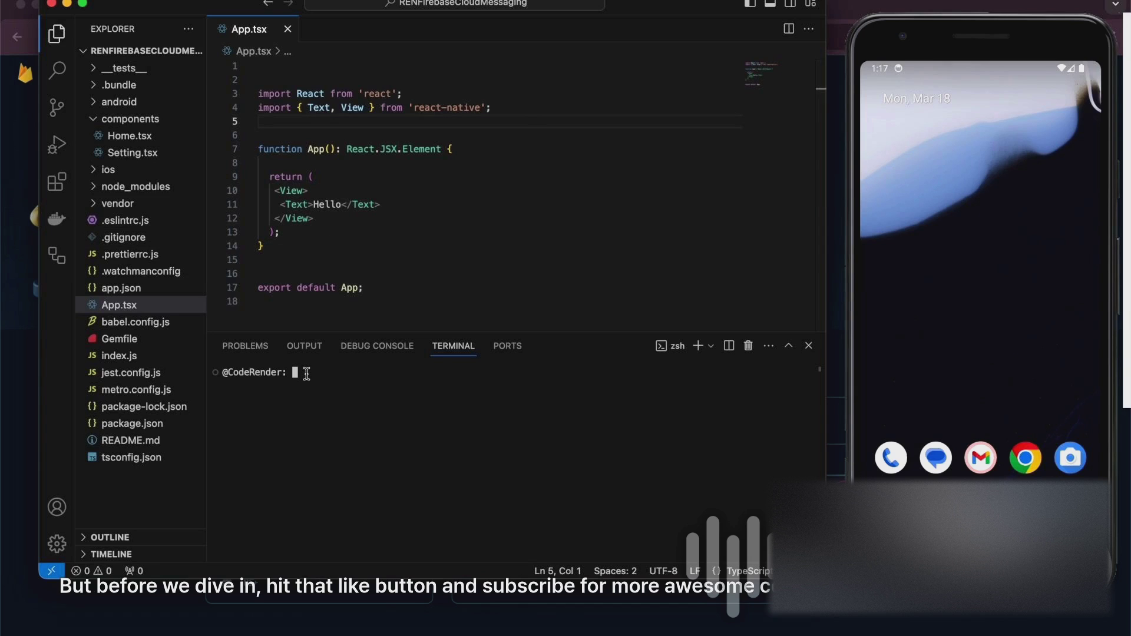
mouse_move(263, 360)
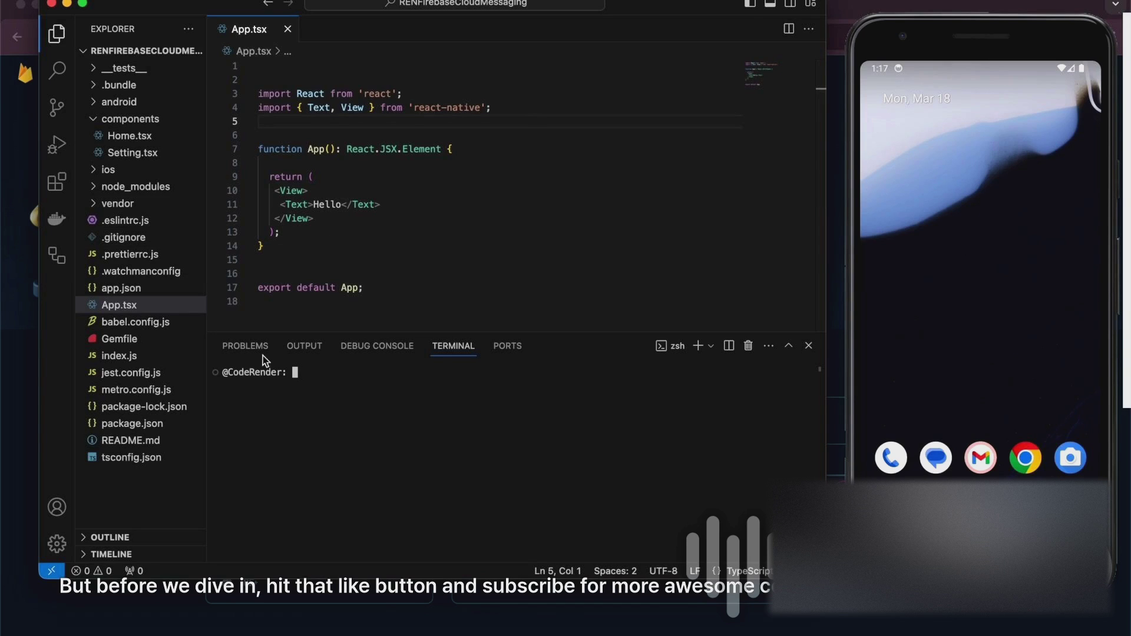
mouse_move(442, 285)
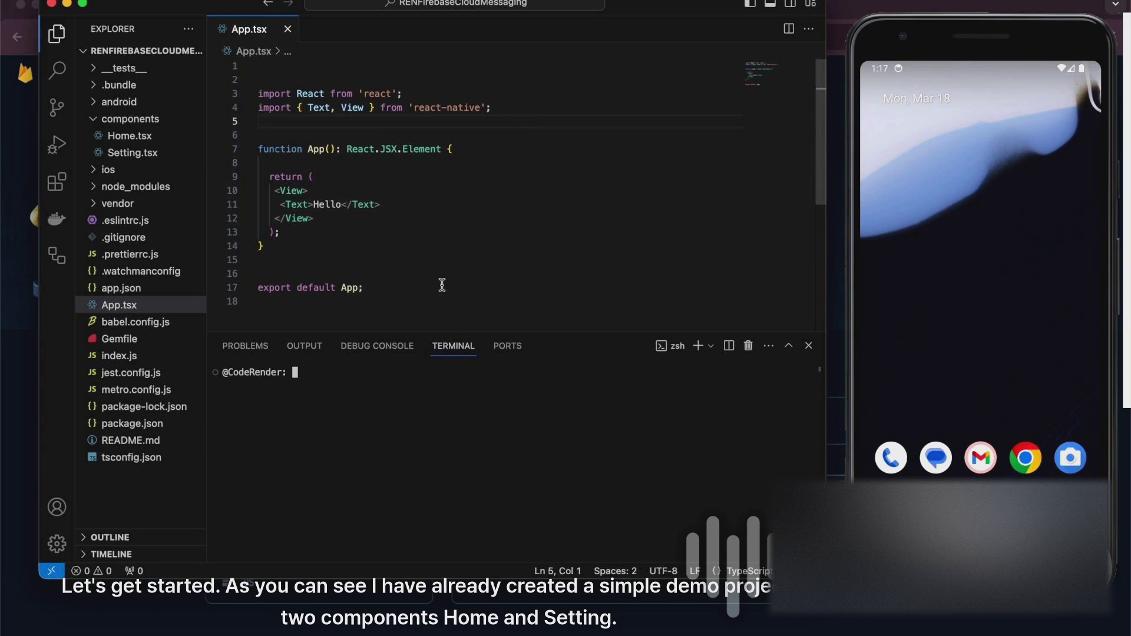
mouse_move(354, 381)
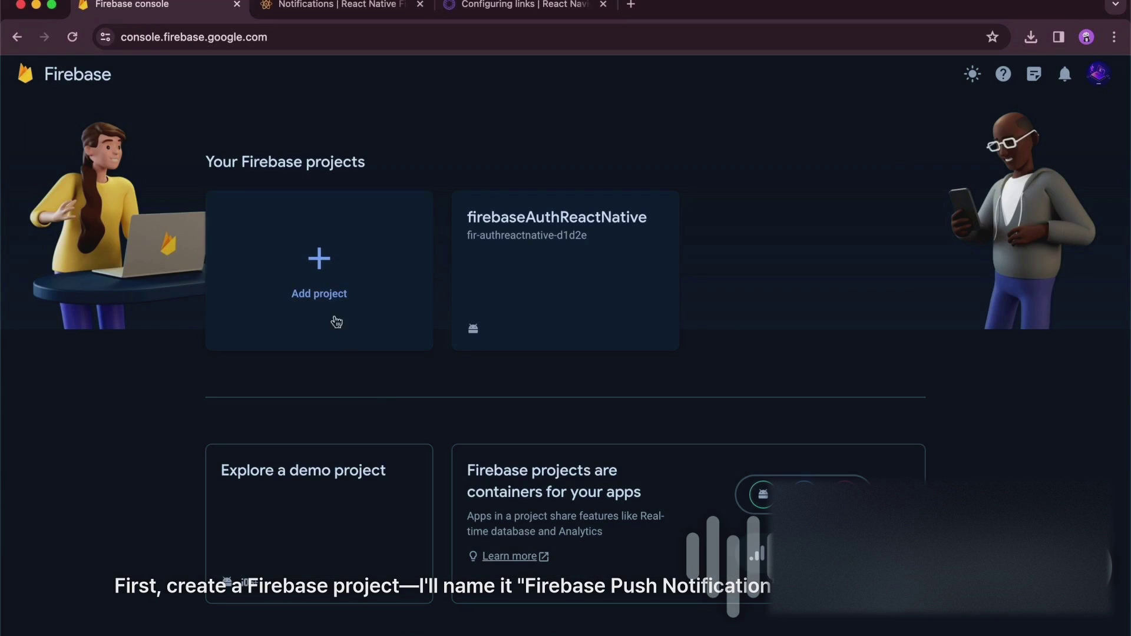
Start a new Firebase project and enter the name 'firebasePushNot...' for push notifications.
left_click(318, 271)
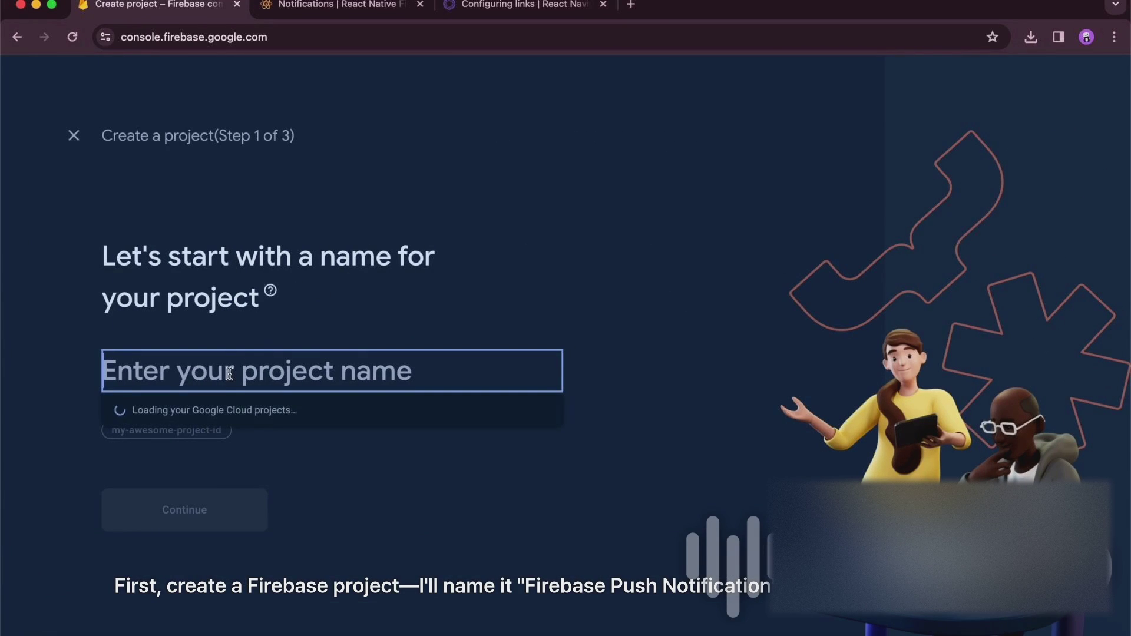
type("firebas")
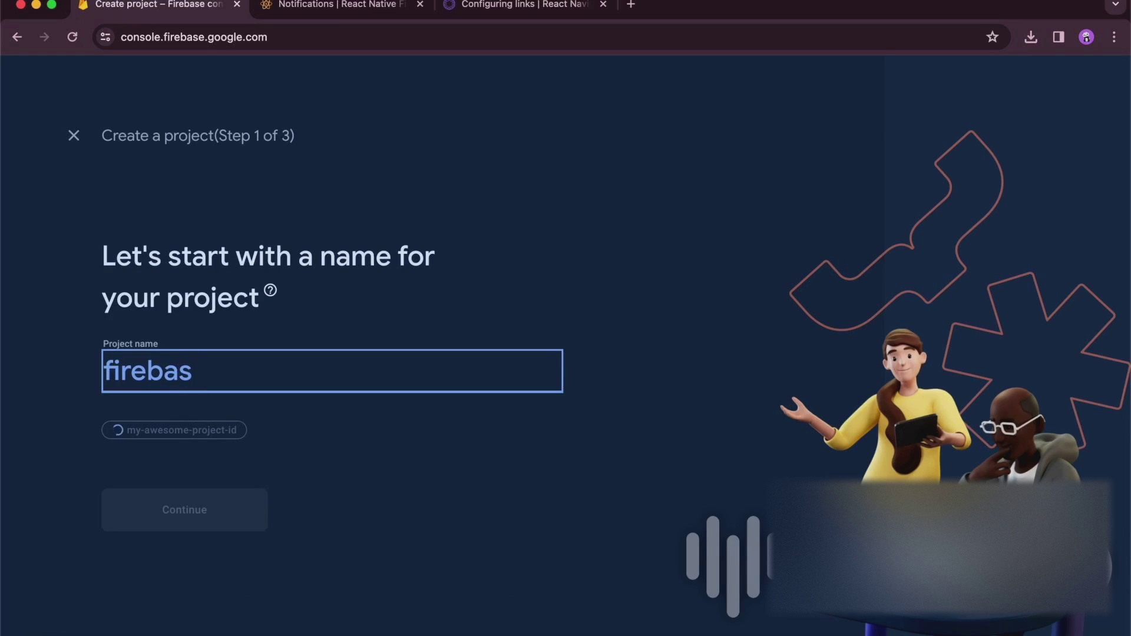
type("ePus")
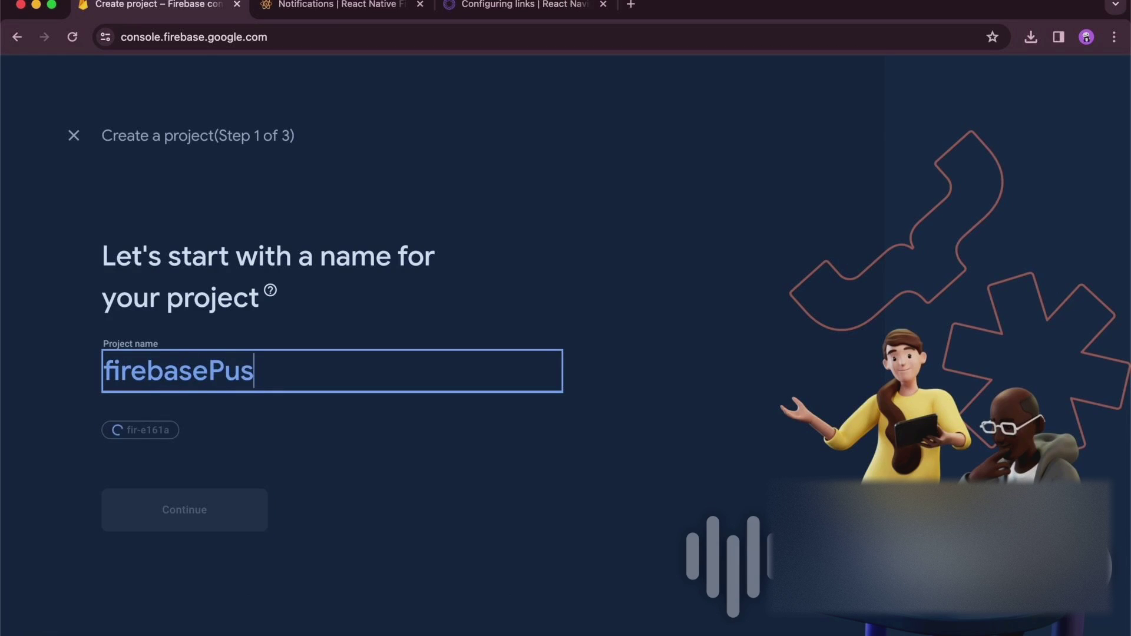
type("hNot")
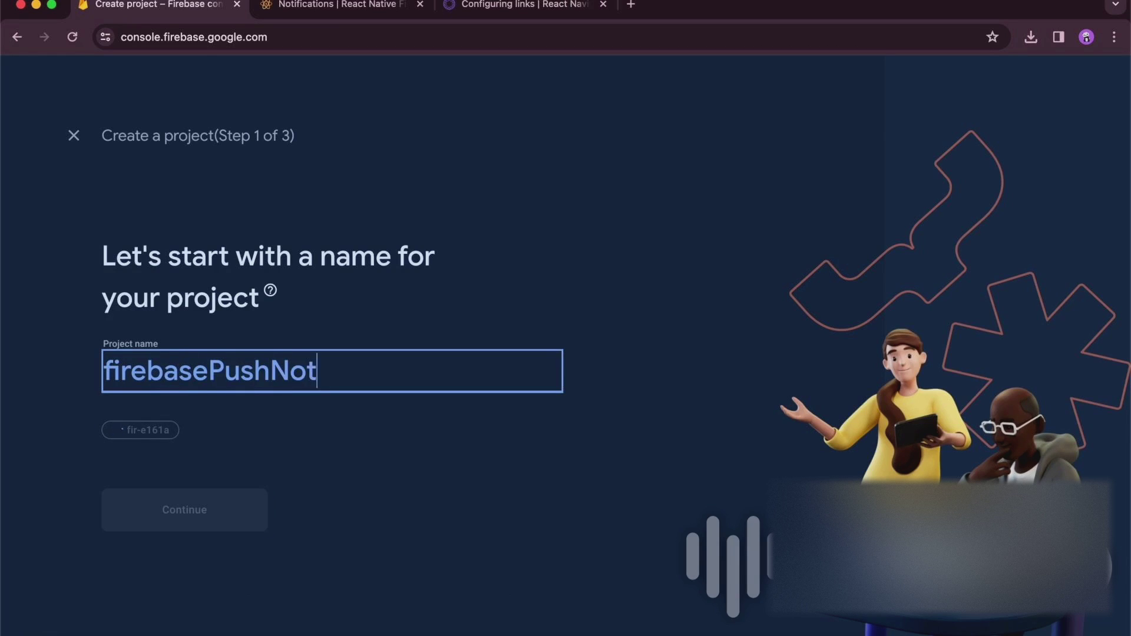
left_click(183, 509)
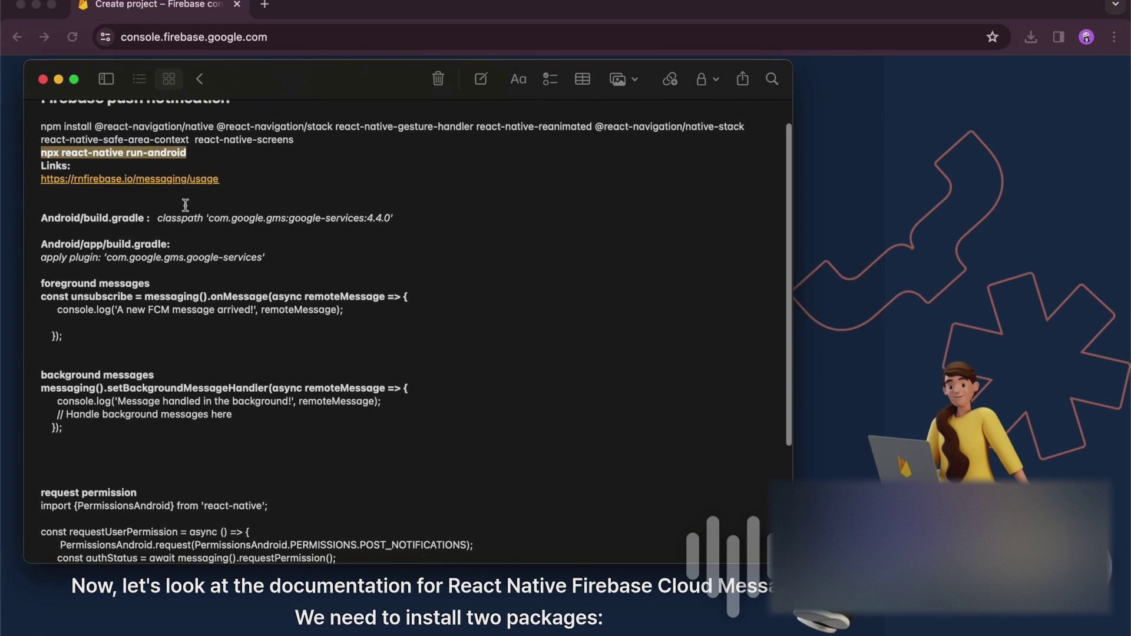
left_click(130, 179)
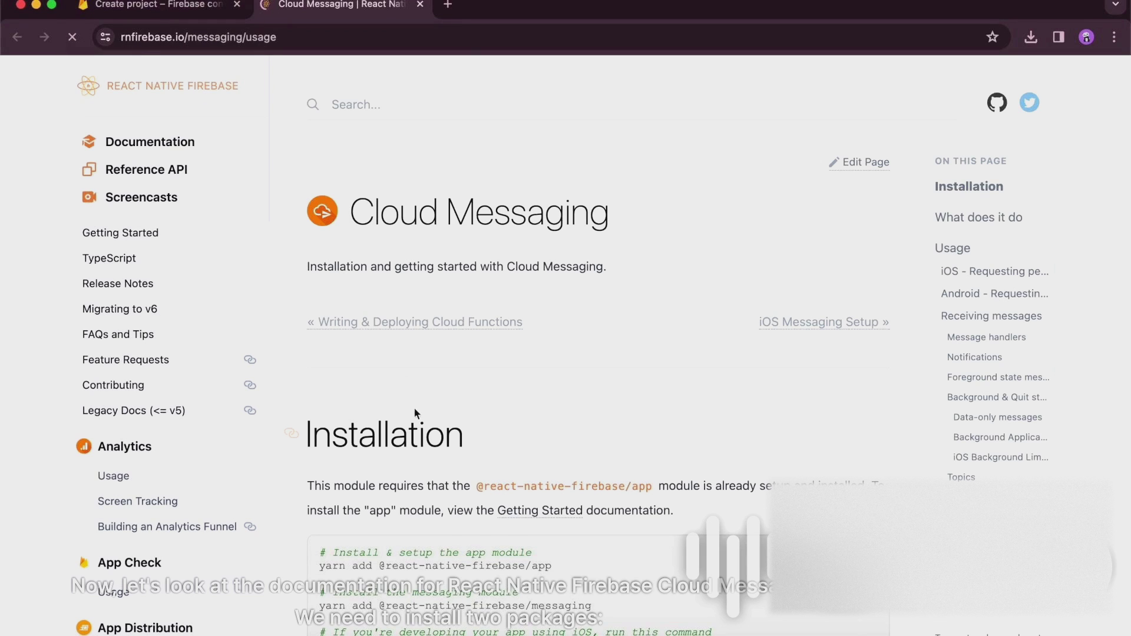
scroll("down", 3)
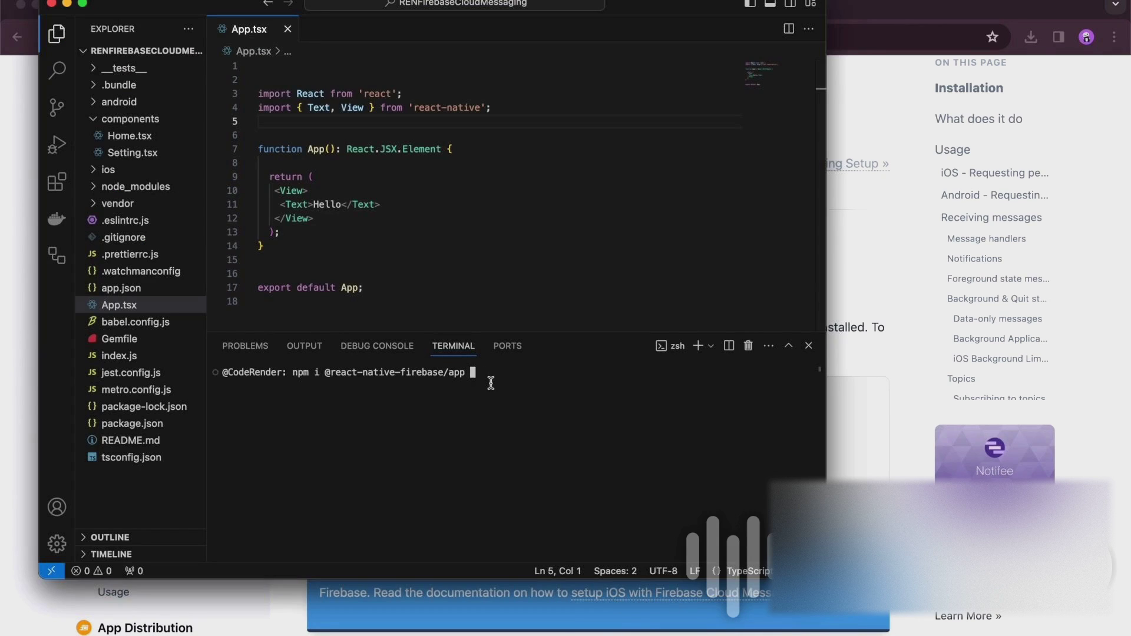
type("@react-native-firebase/messaging")
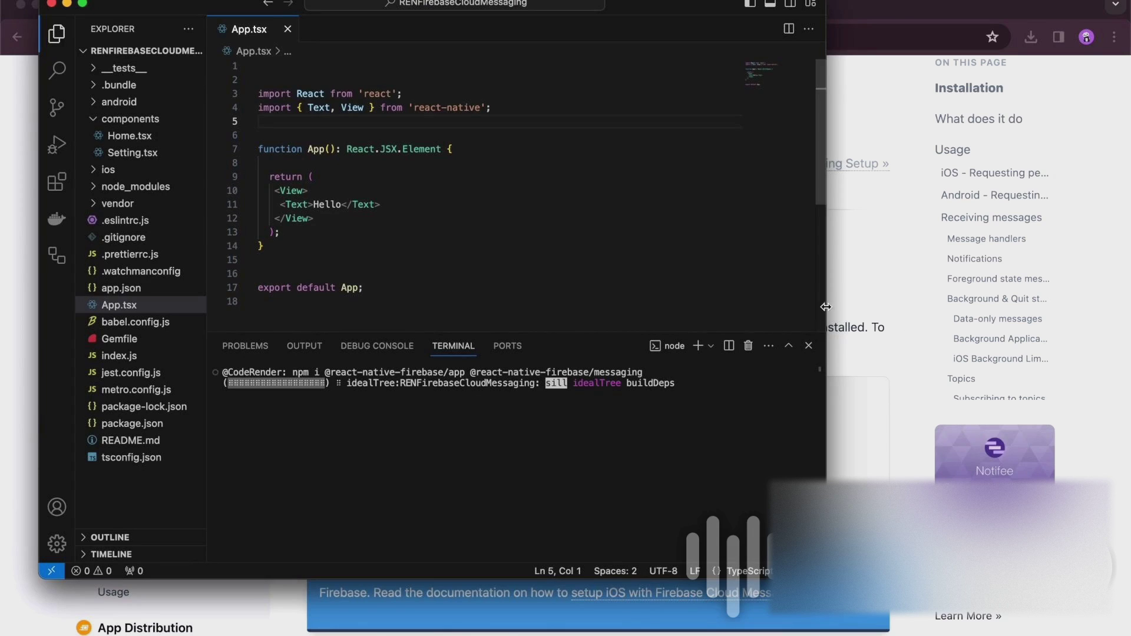
mouse_move(529, 185)
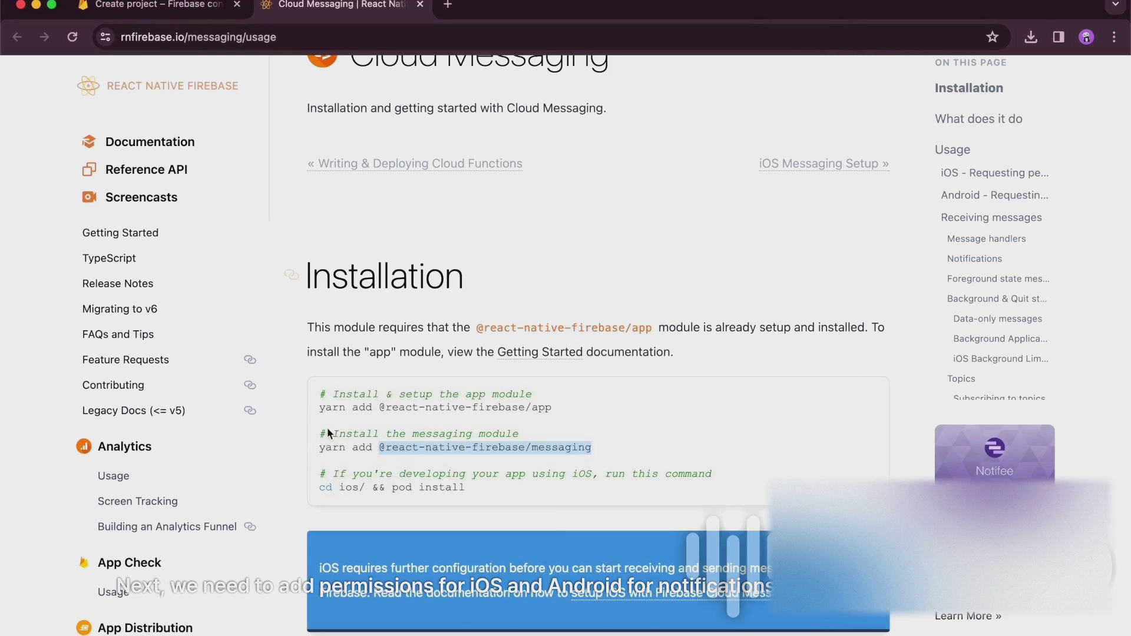
Add the PermissionsAndroid import from 'react-native' below the existing App.tsx imports.
scroll("down", 3)
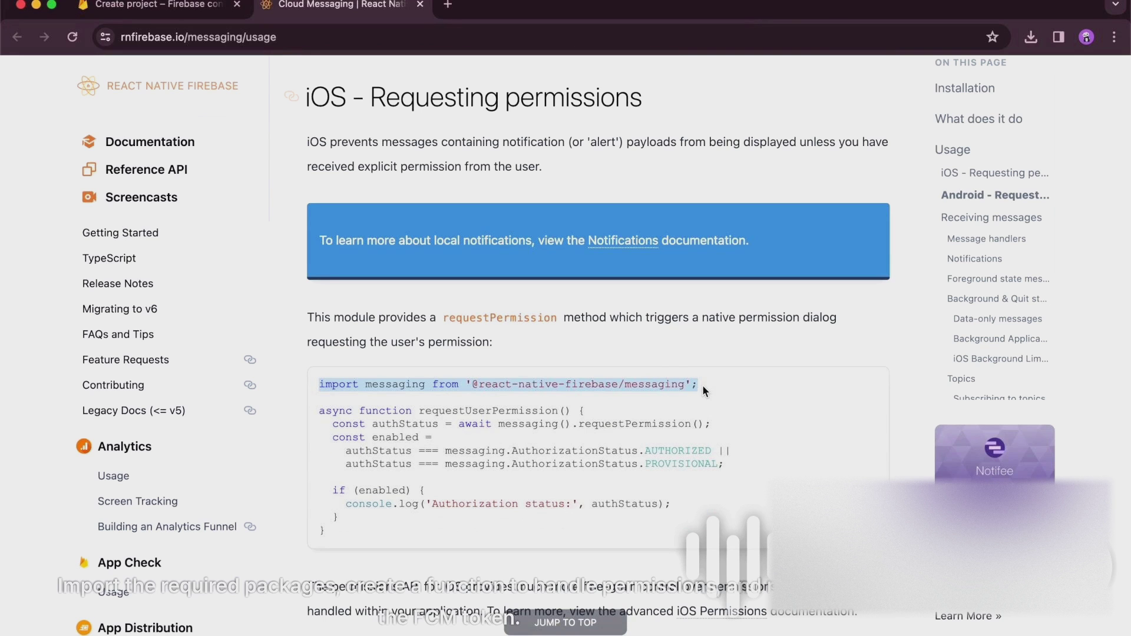
scroll("down", 3)
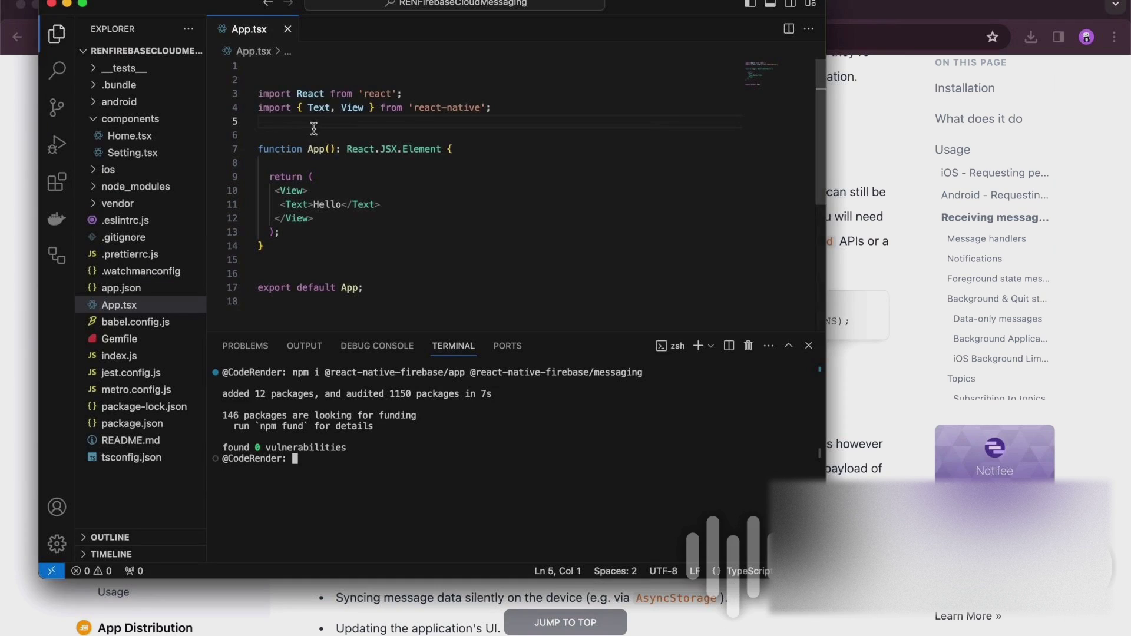
left_click(339, 6)
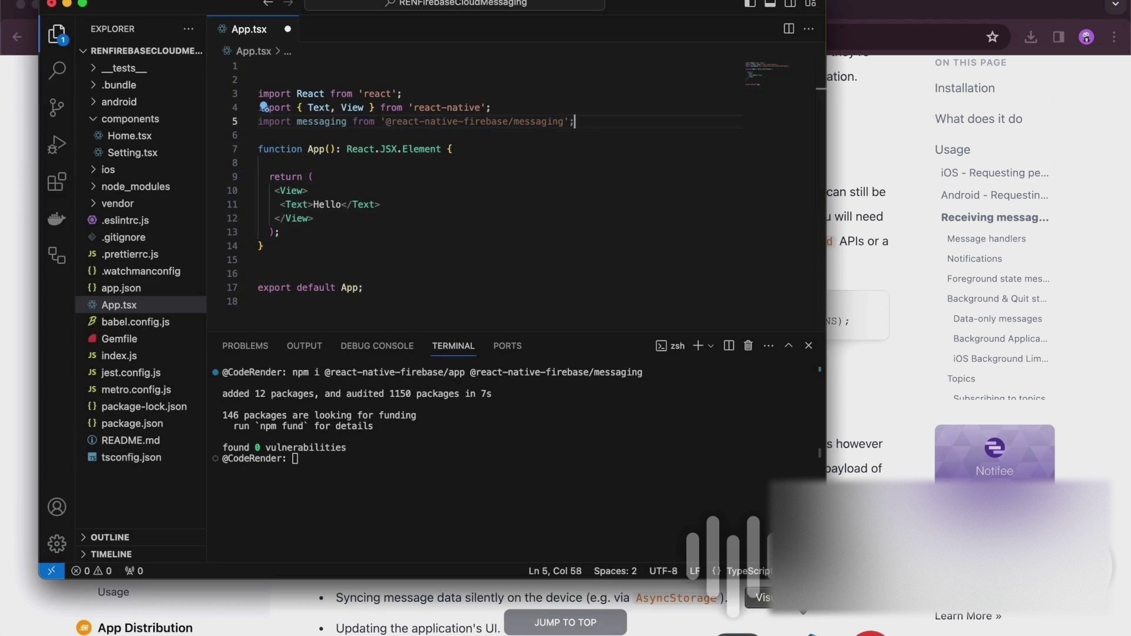
type("import {PermissionsAndroid} from 'react-native';")
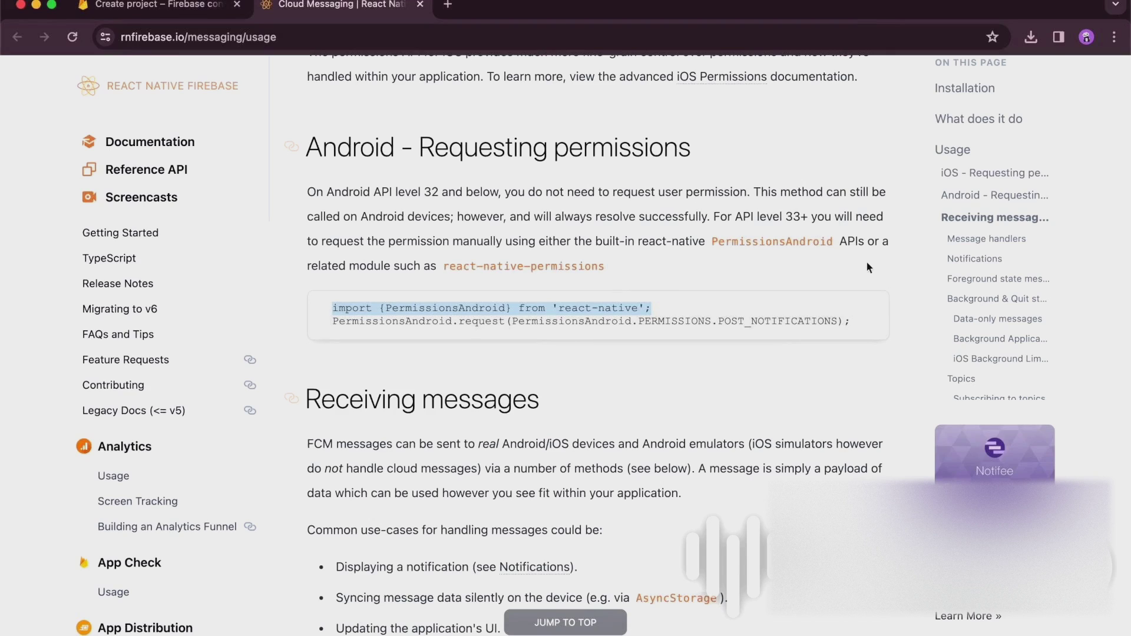
scroll("up", 3)
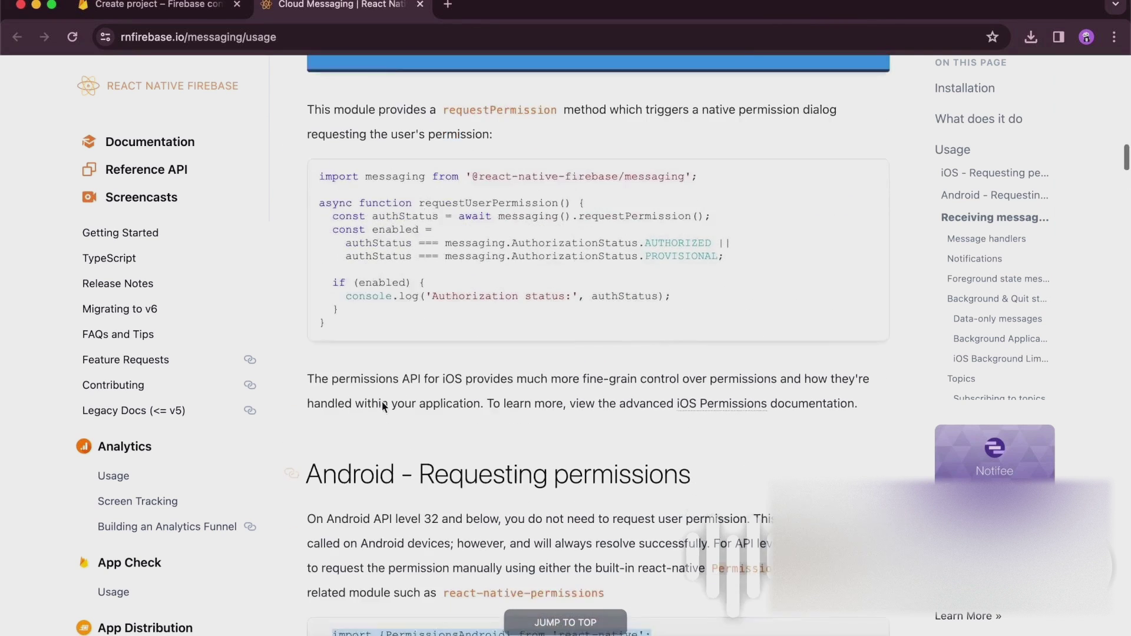
scroll("down", 3)
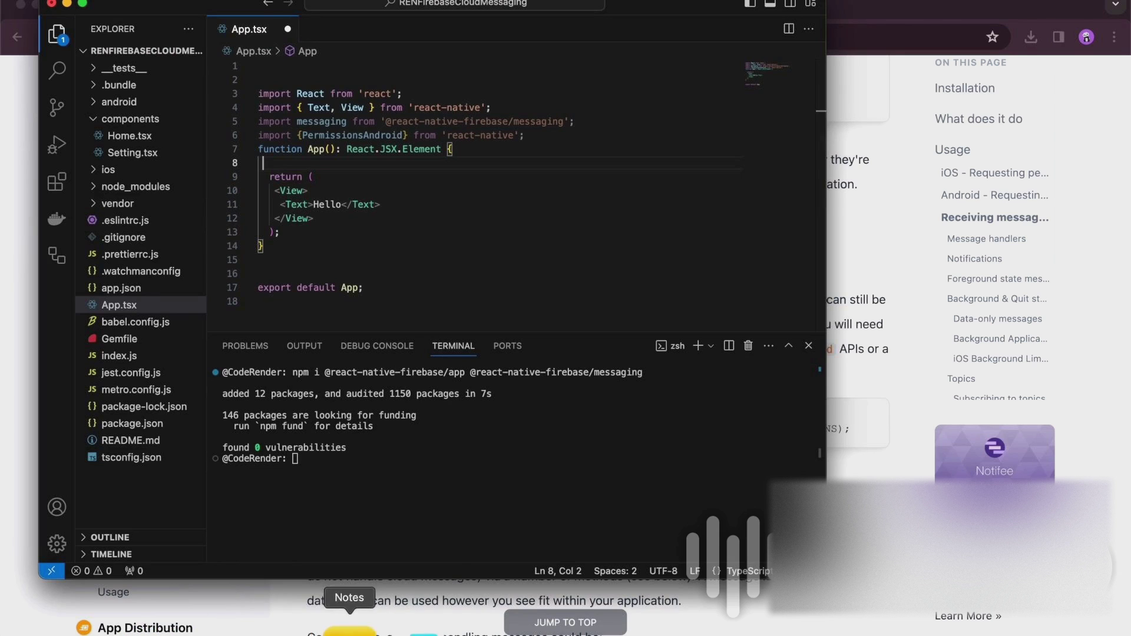
Add a useEffect in App that requests notification permission and logs the FCM token.
left_click(349, 615)
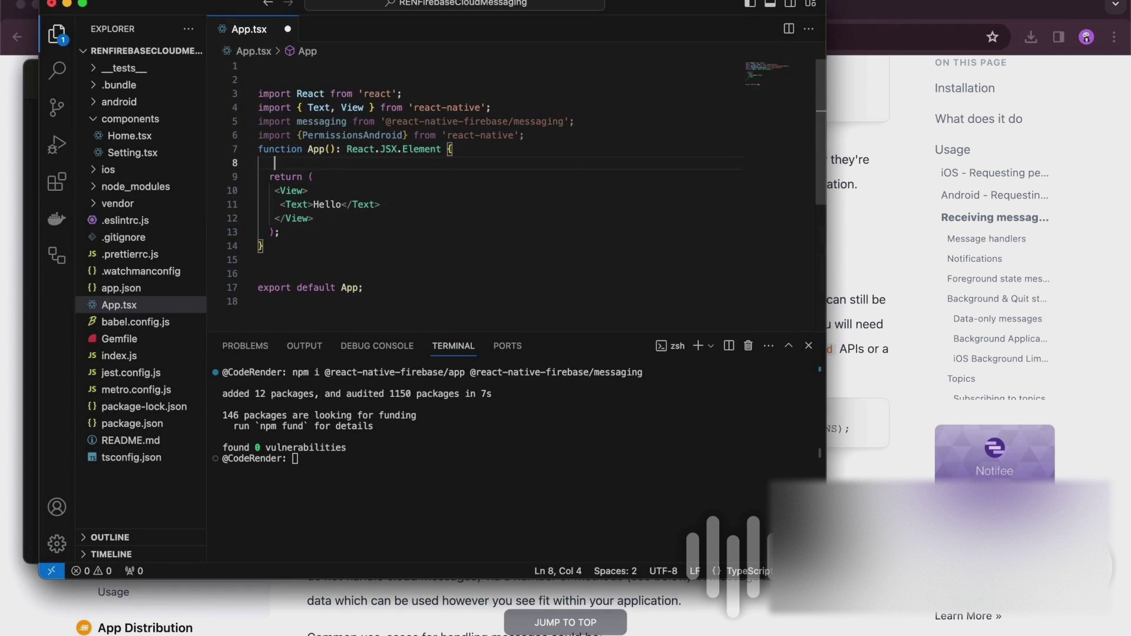
type("useEffect(()=>{")
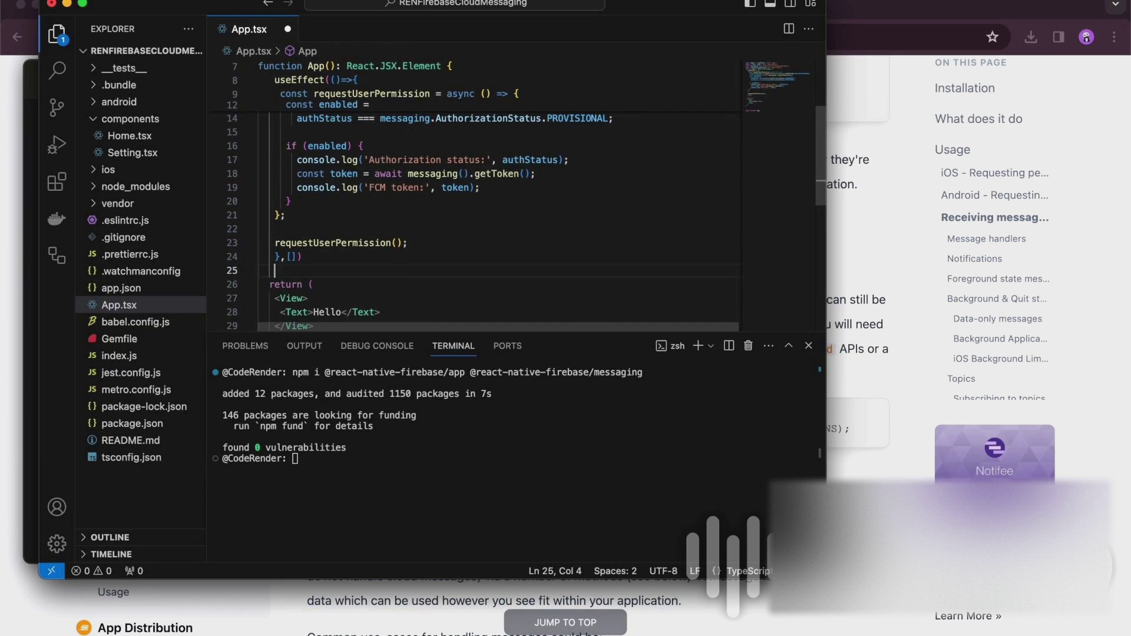
scroll("up", 3)
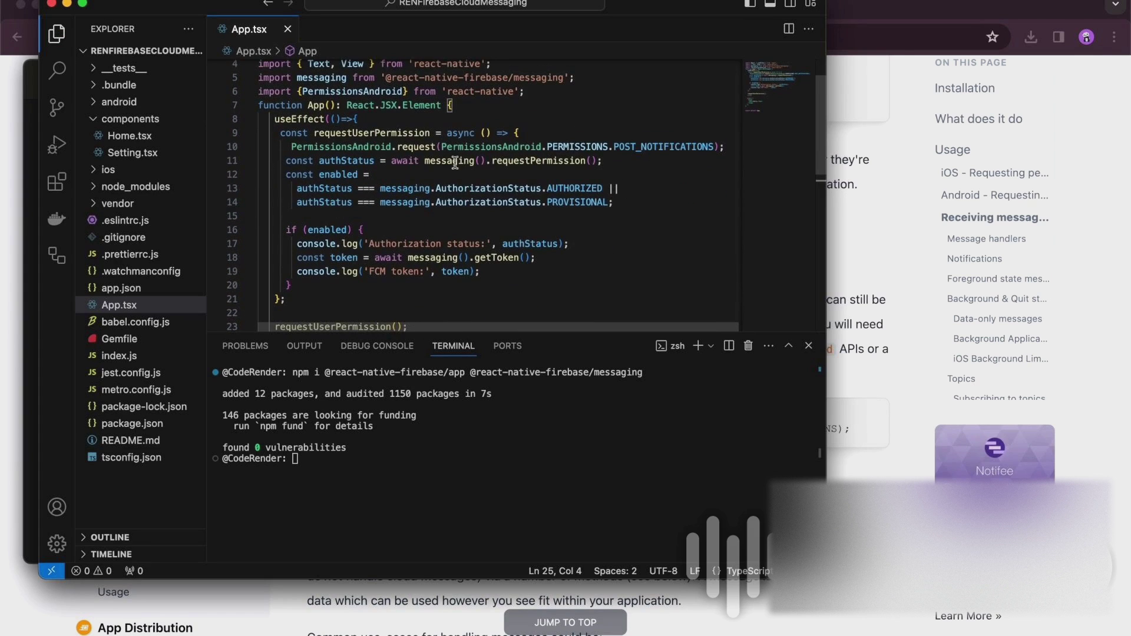
left_click(548, 90)
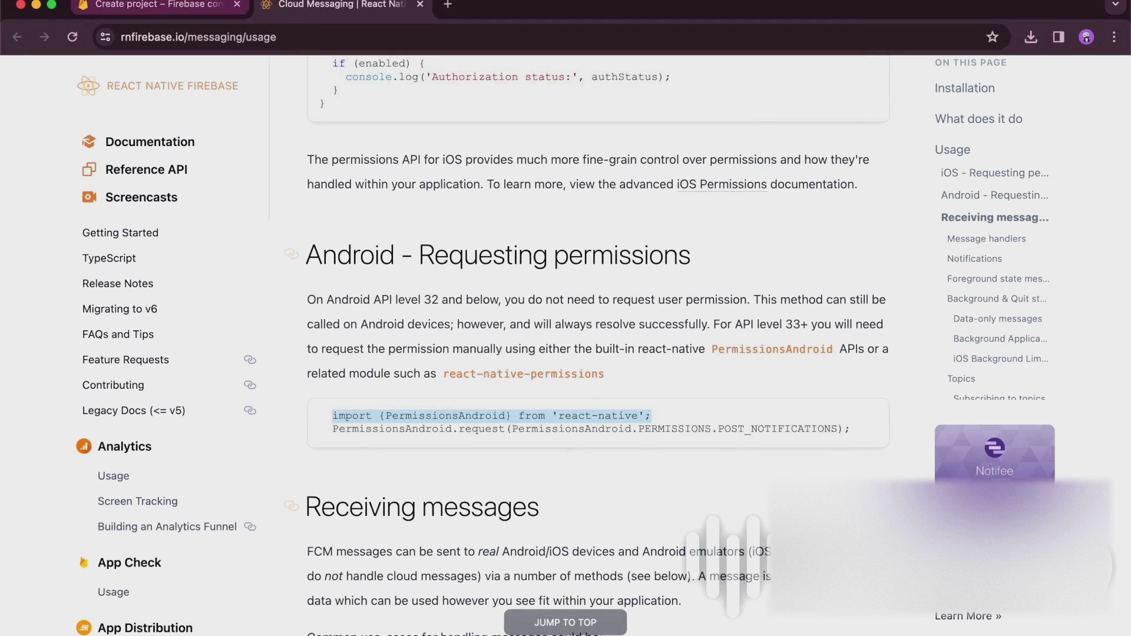
left_click(152, 5)
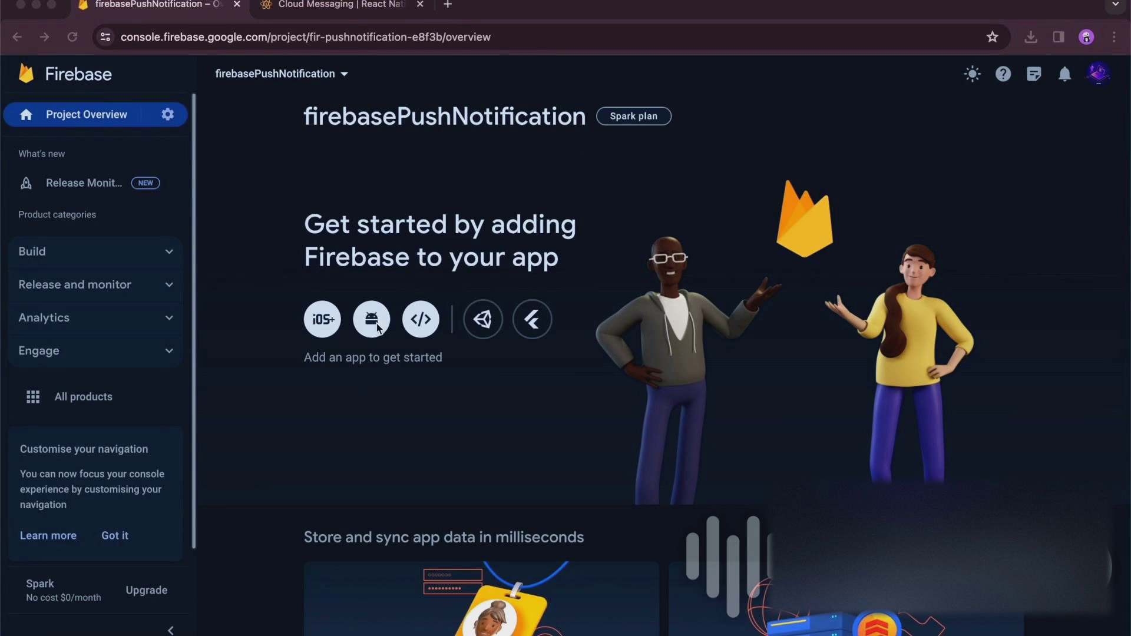
Register the Android app using the package name found under android/app/src/main and continue past the SDK step.
left_click(371, 319)
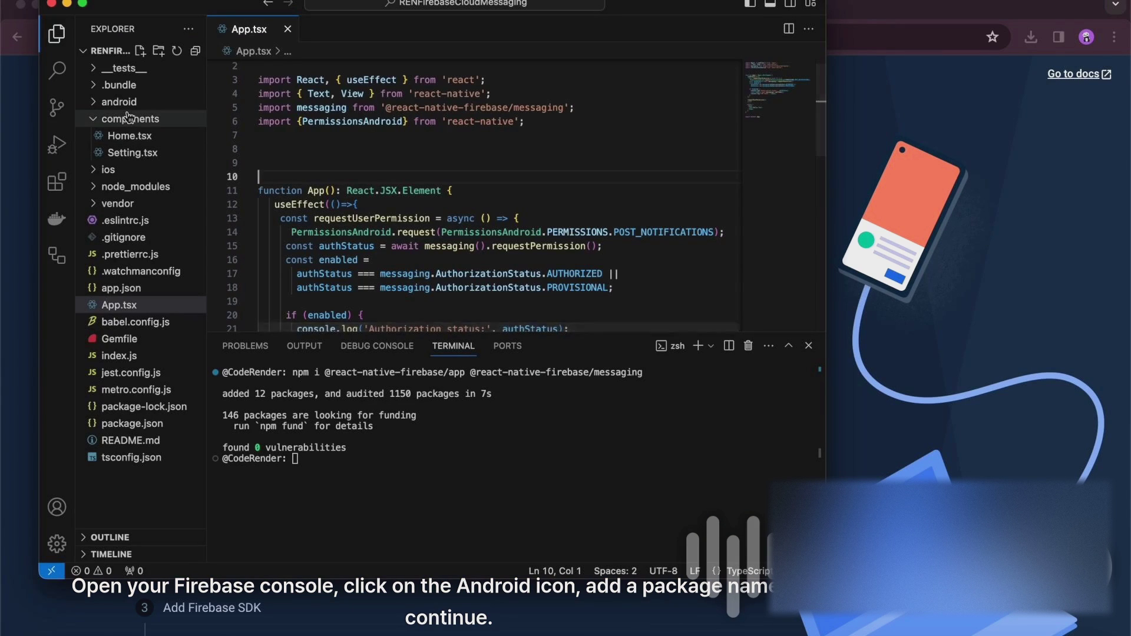
left_click(118, 101)
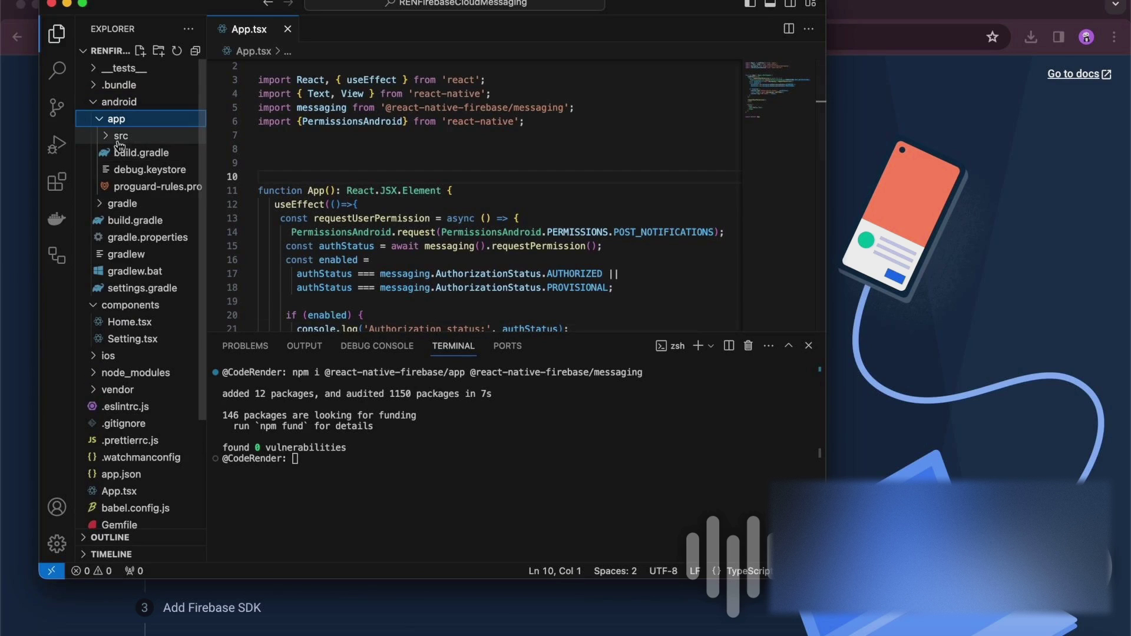
left_click(121, 136)
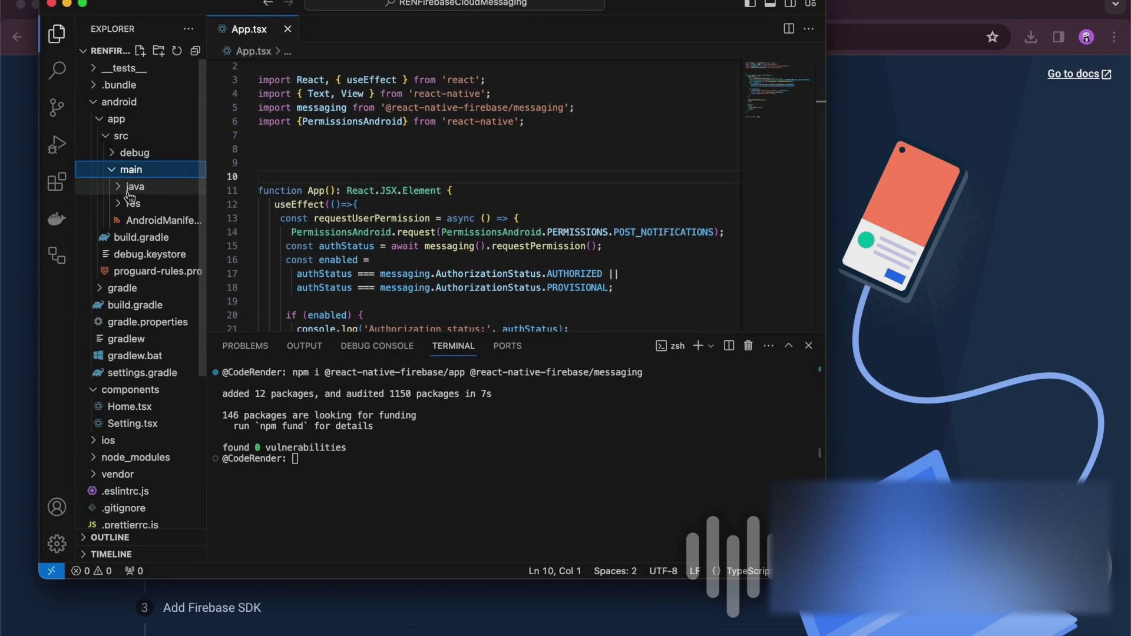
left_click(172, 220)
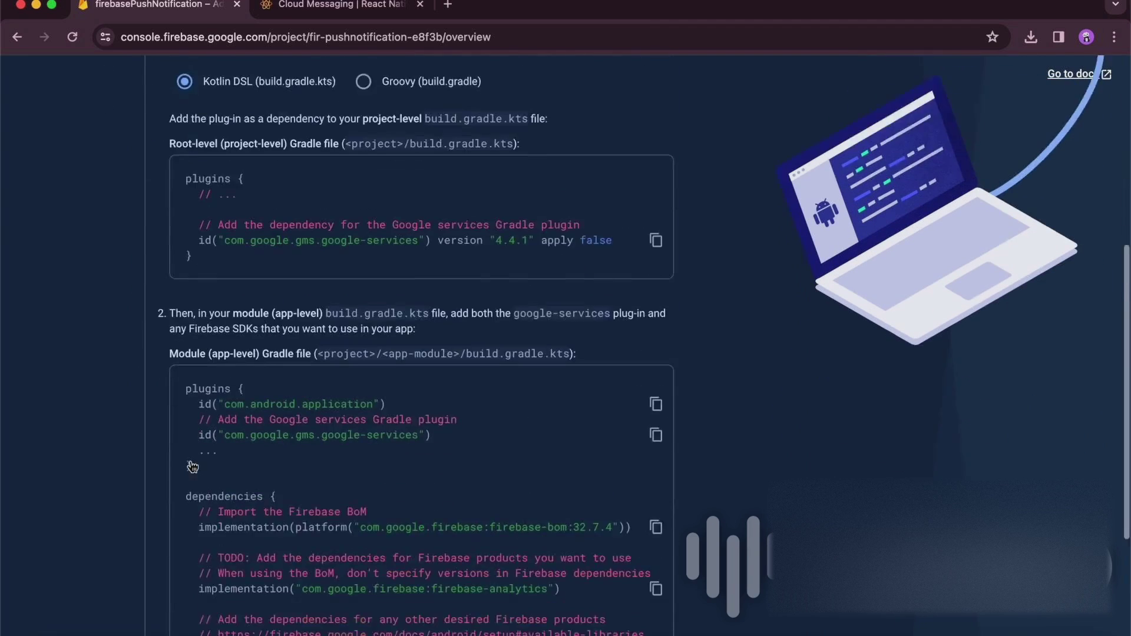
scroll("down", 3)
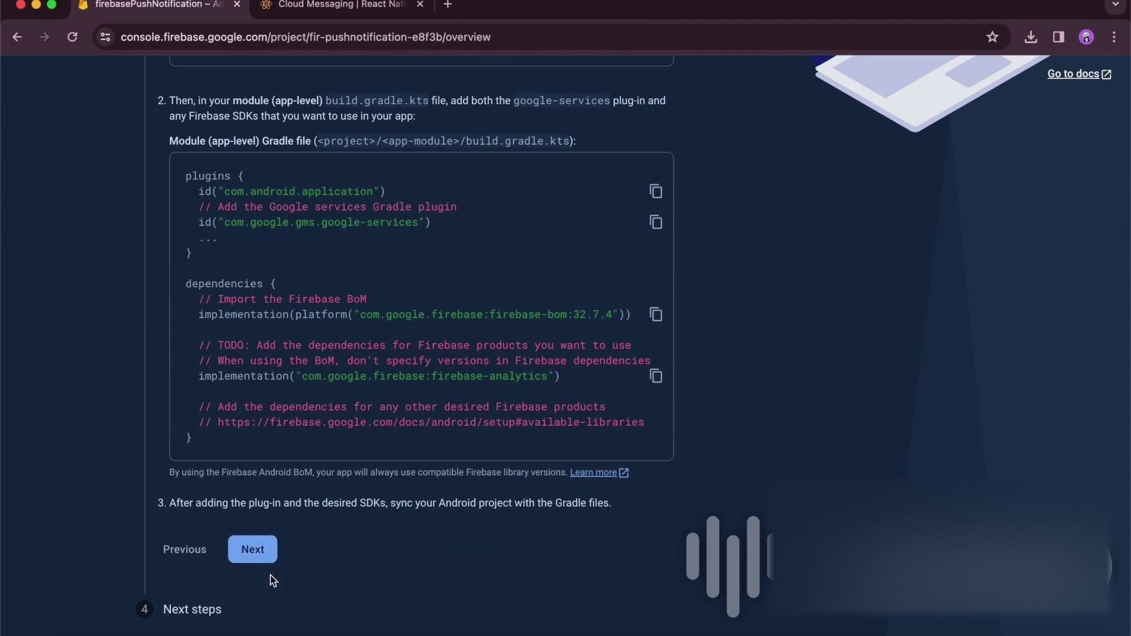
left_click(252, 550)
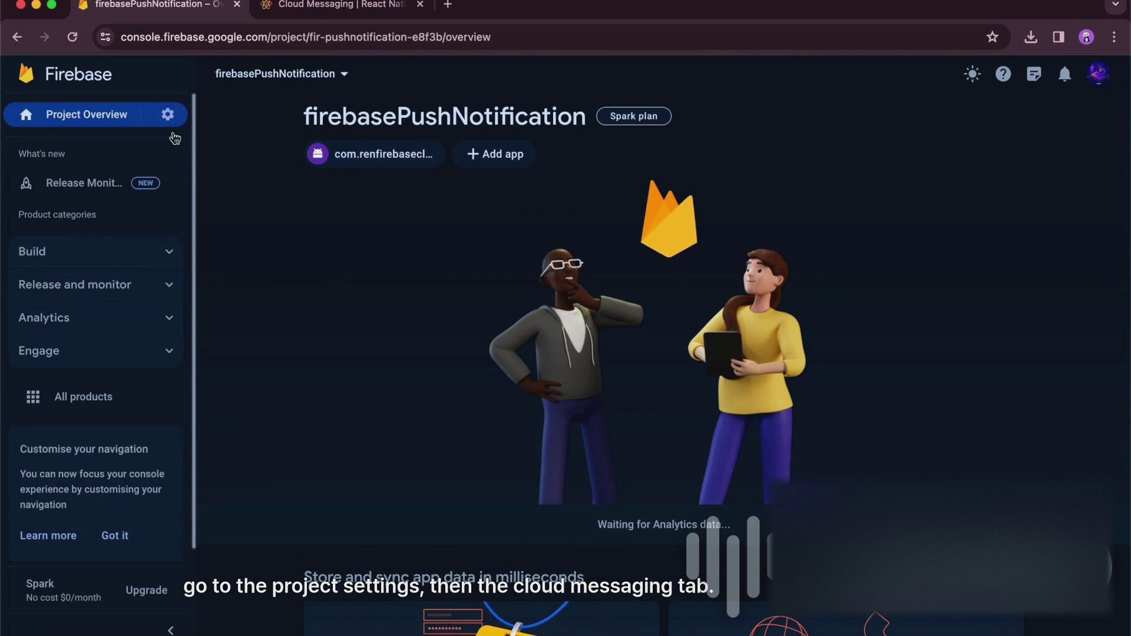
Open Project settings > Cloud Messaging and browse the rnfirebase.io Notifications docs.
left_click(166, 114)
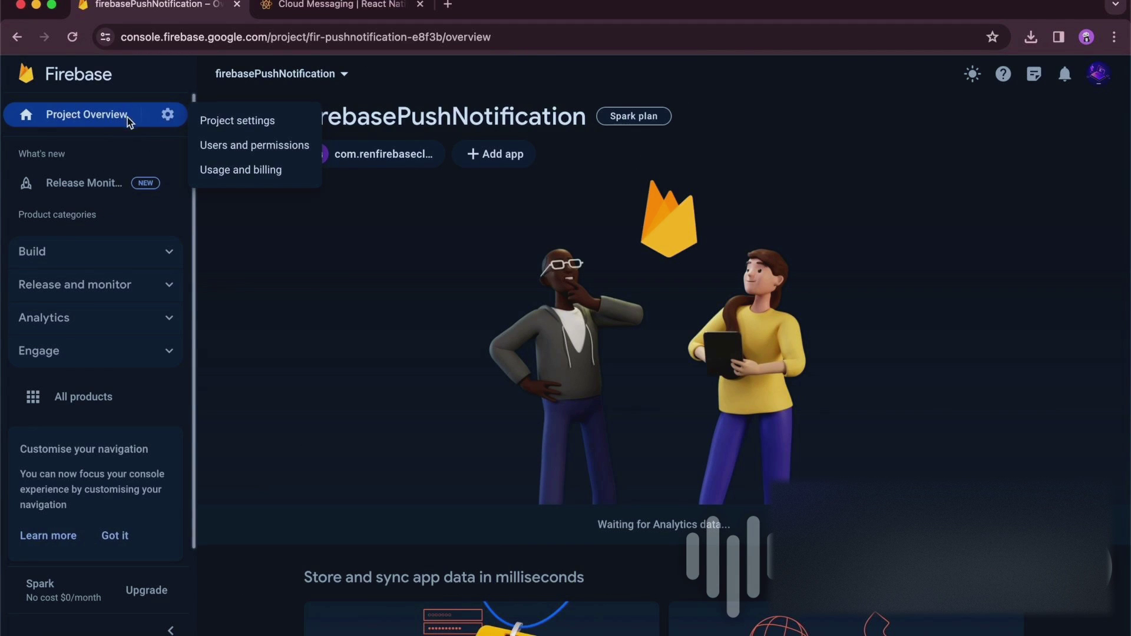
left_click(237, 120)
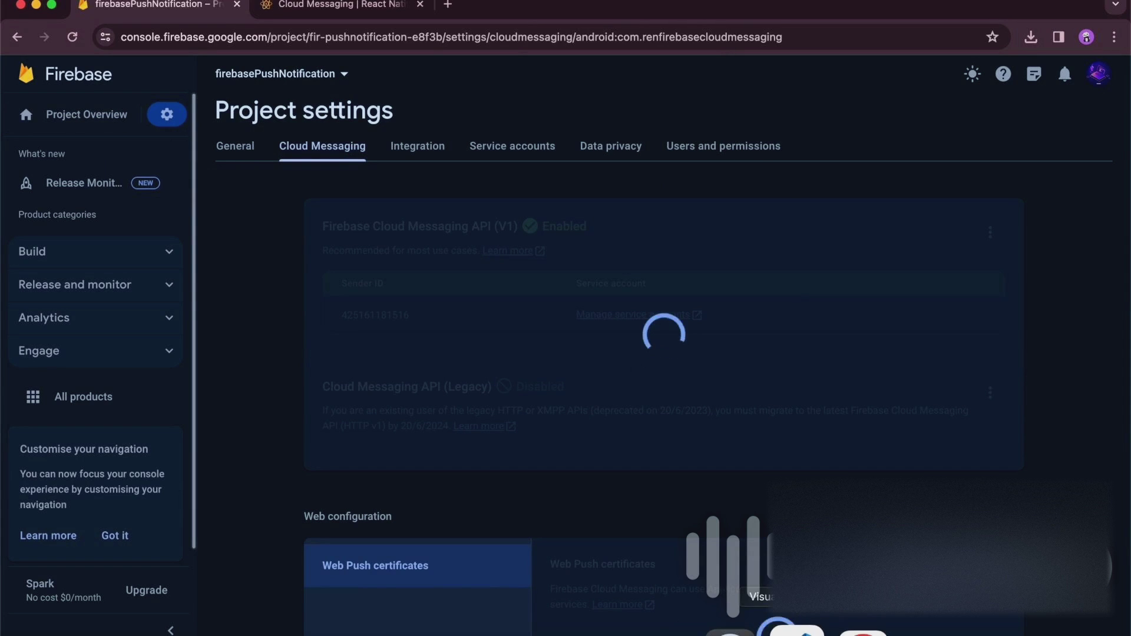
left_click(340, 4)
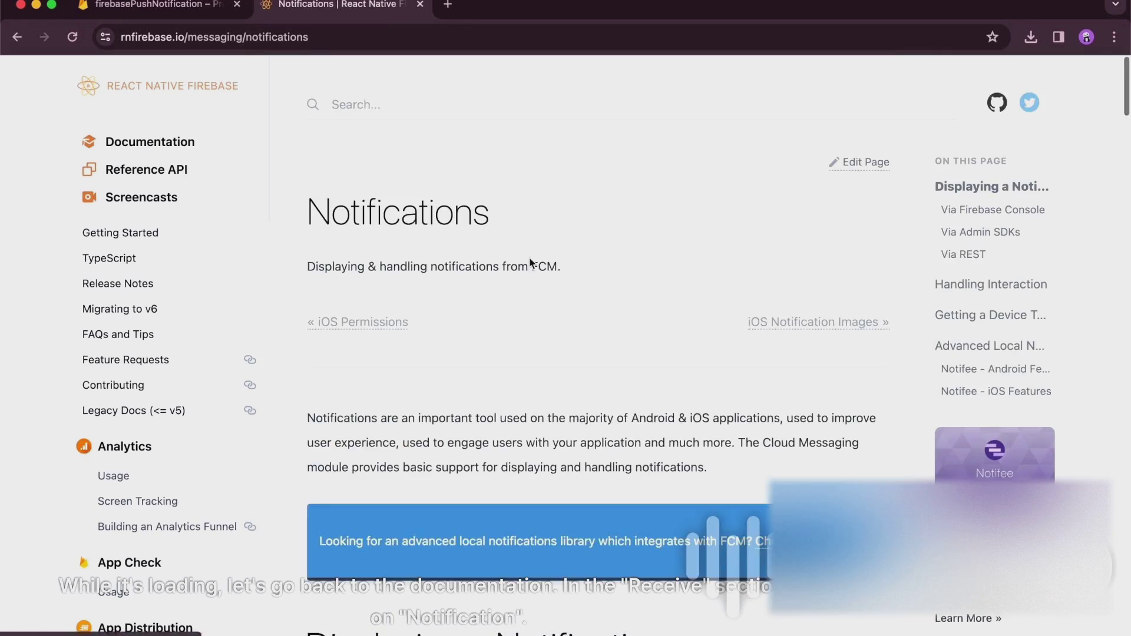
scroll("down", 3)
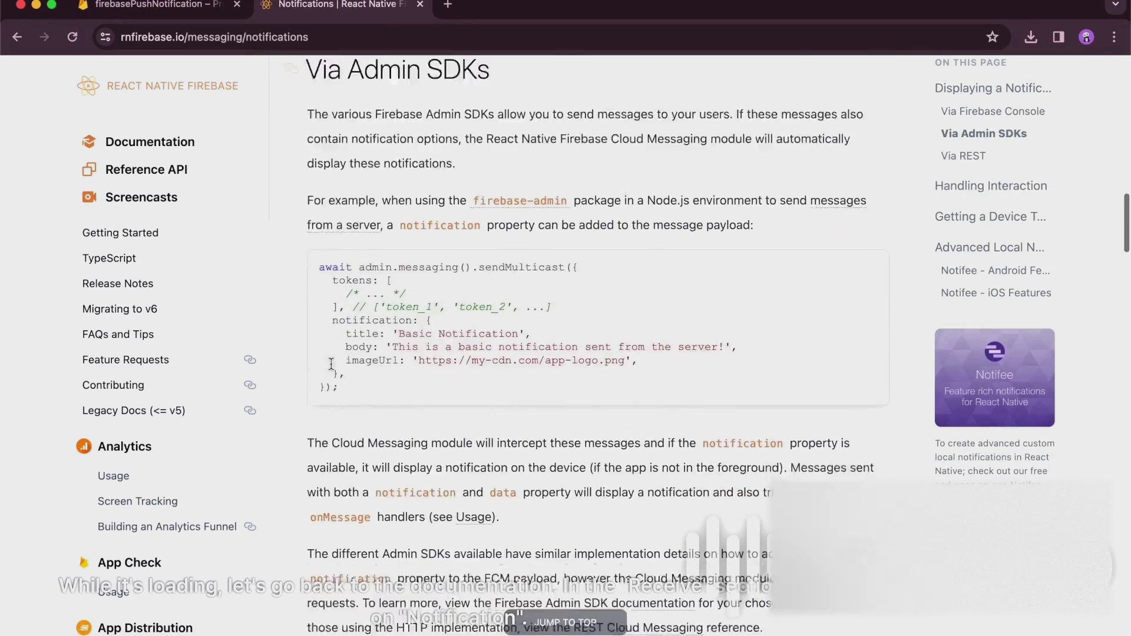
scroll("up", 3)
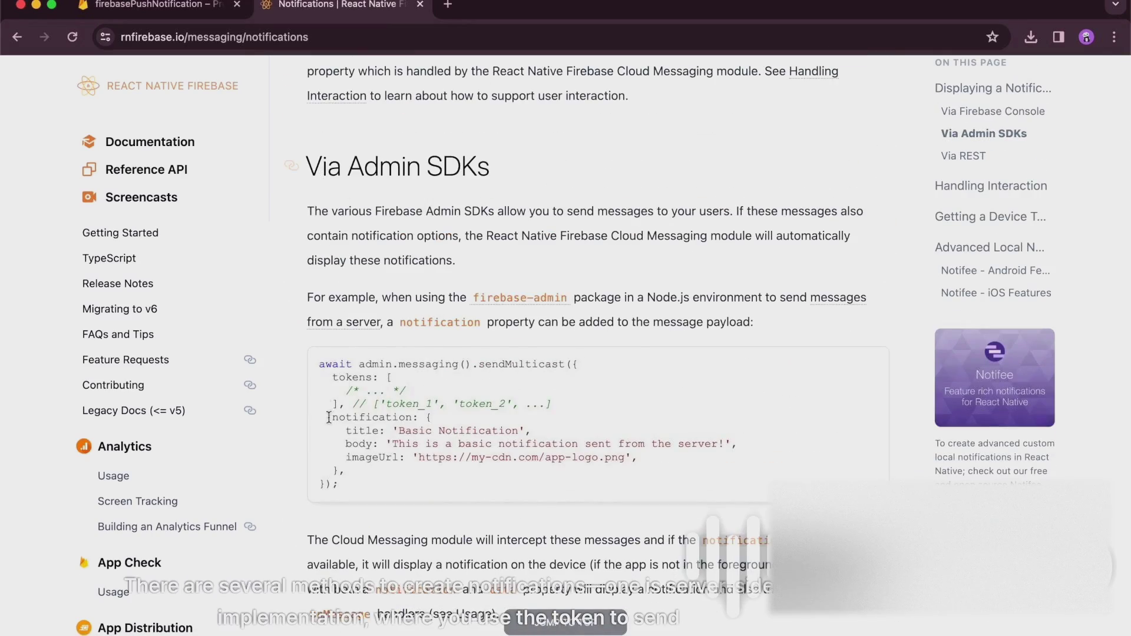
scroll("down", 3)
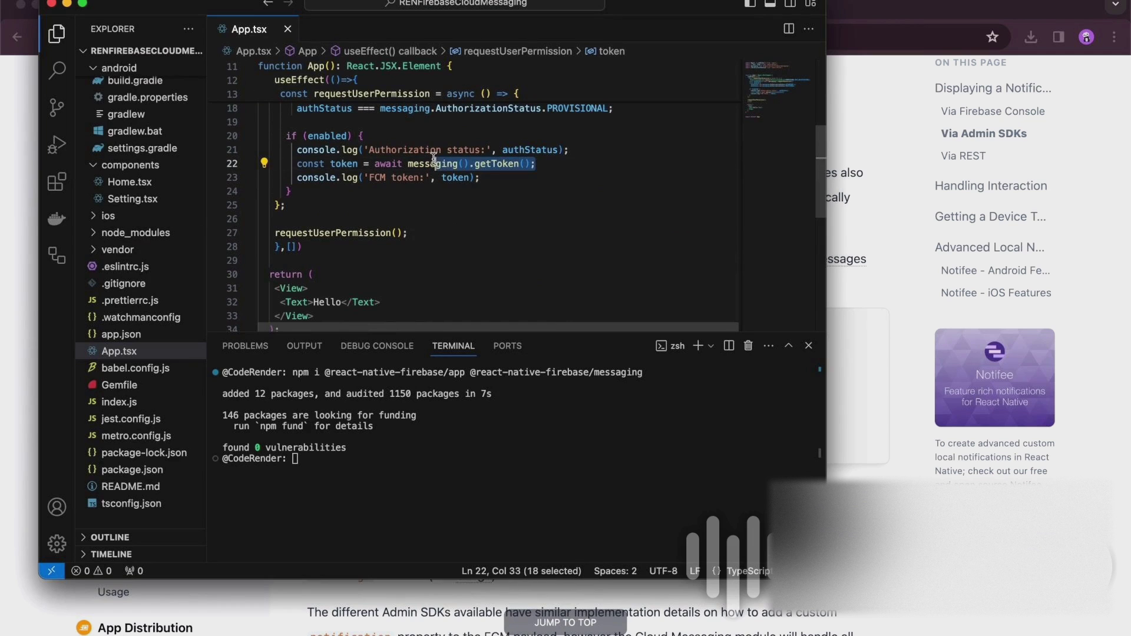
left_click(302, 246)
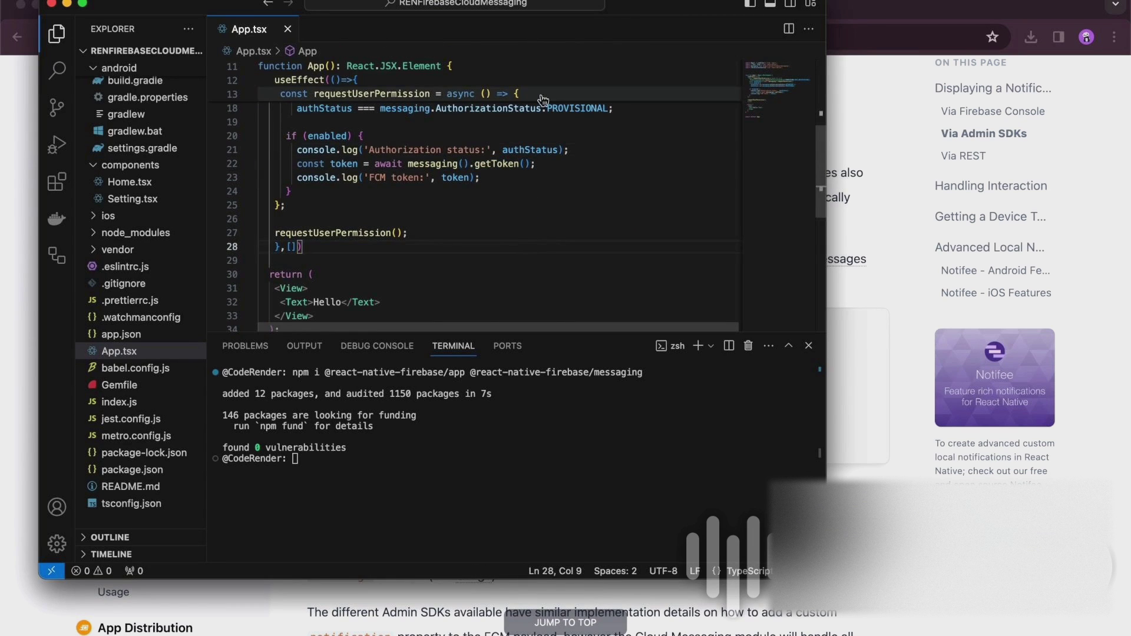
scroll("up", 3)
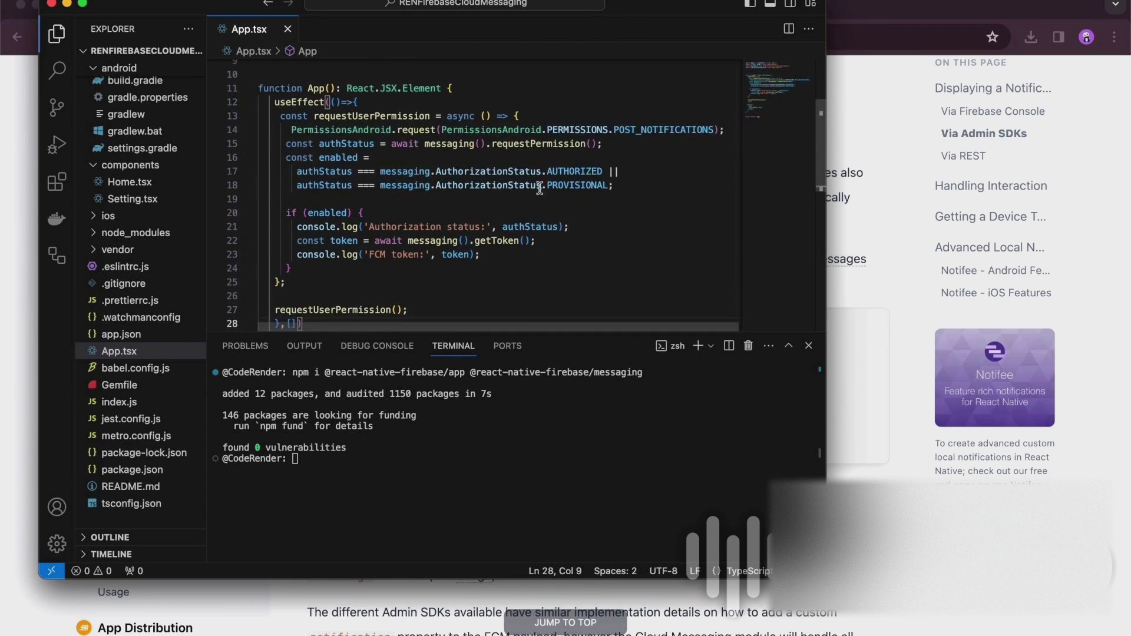
Review the REST POST send example, selecting the project id in its URL, down to Handling Interaction.
left_click(343, 5)
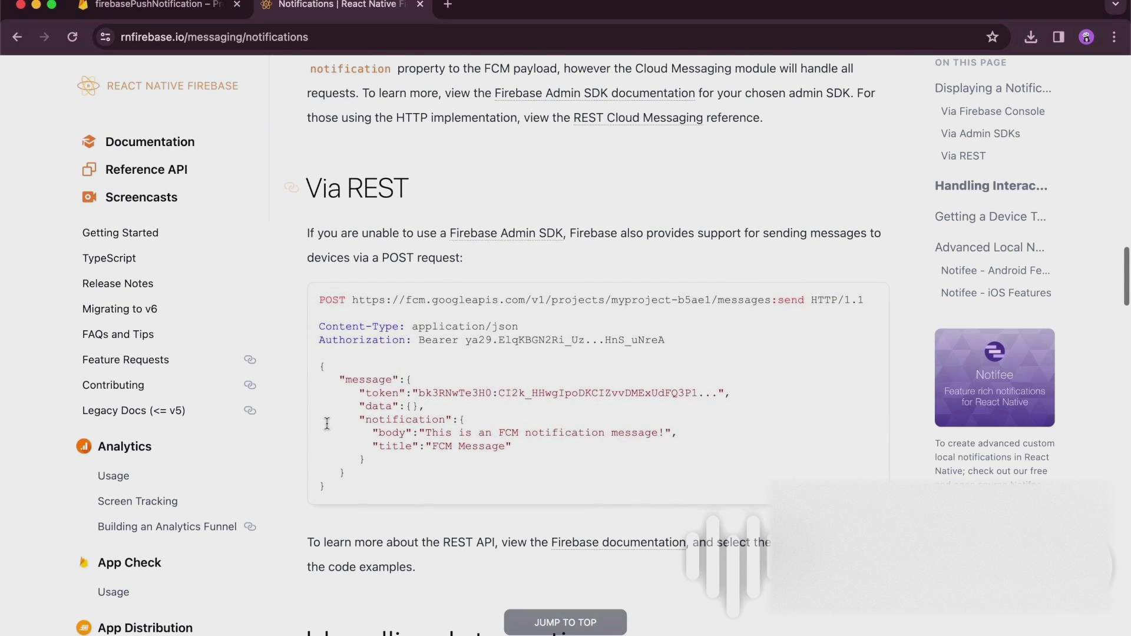
mouse_move(434, 409)
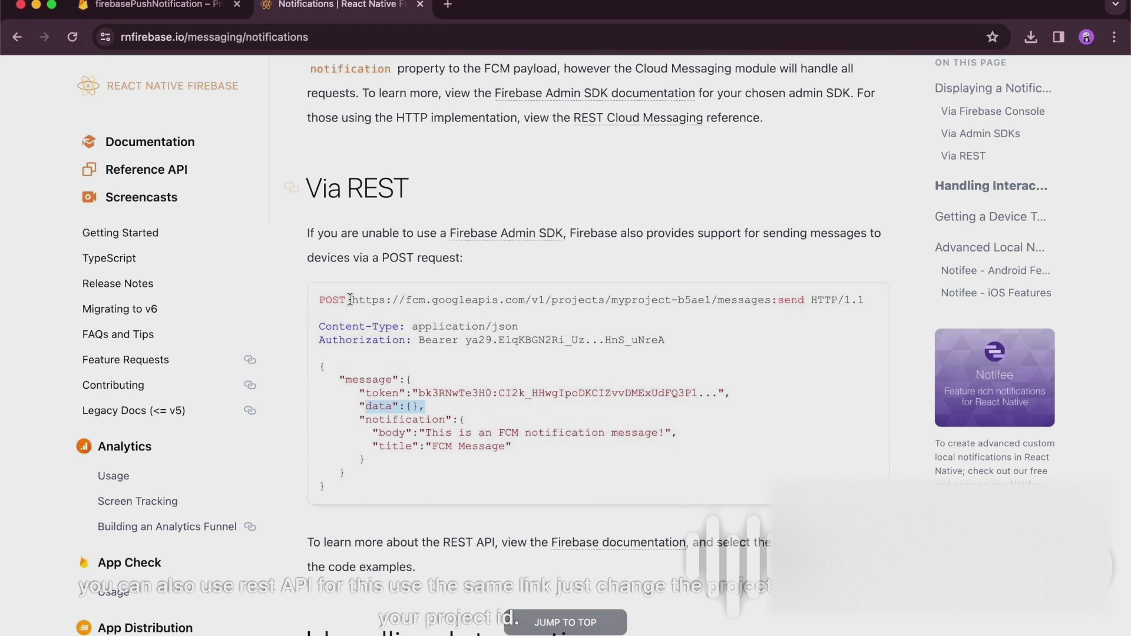
scroll("down", 3)
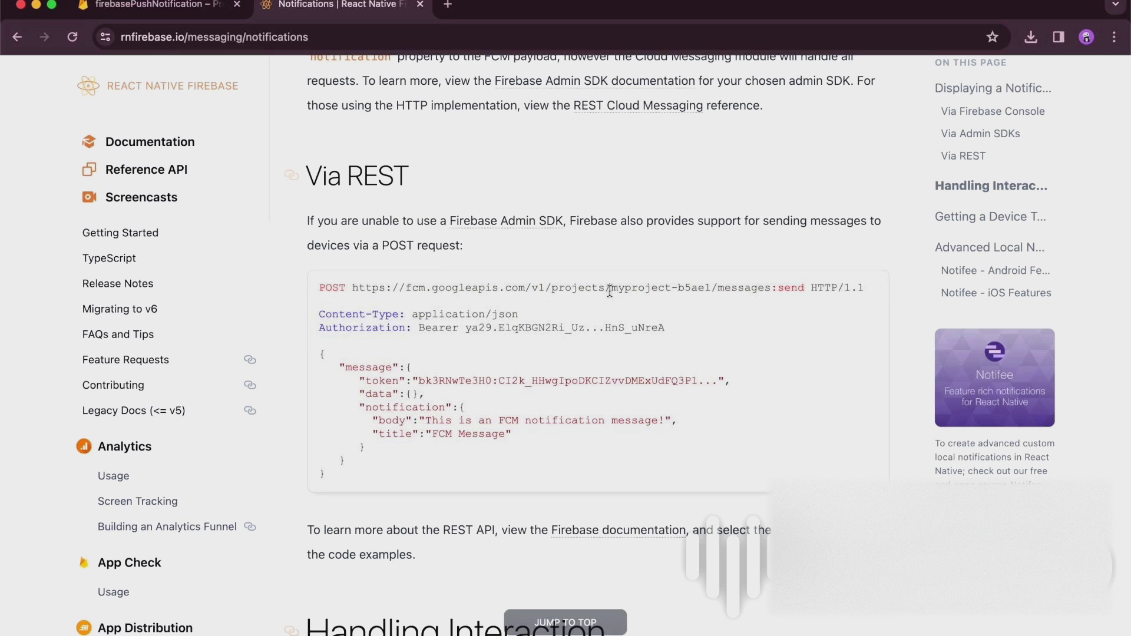
double_click(659, 288)
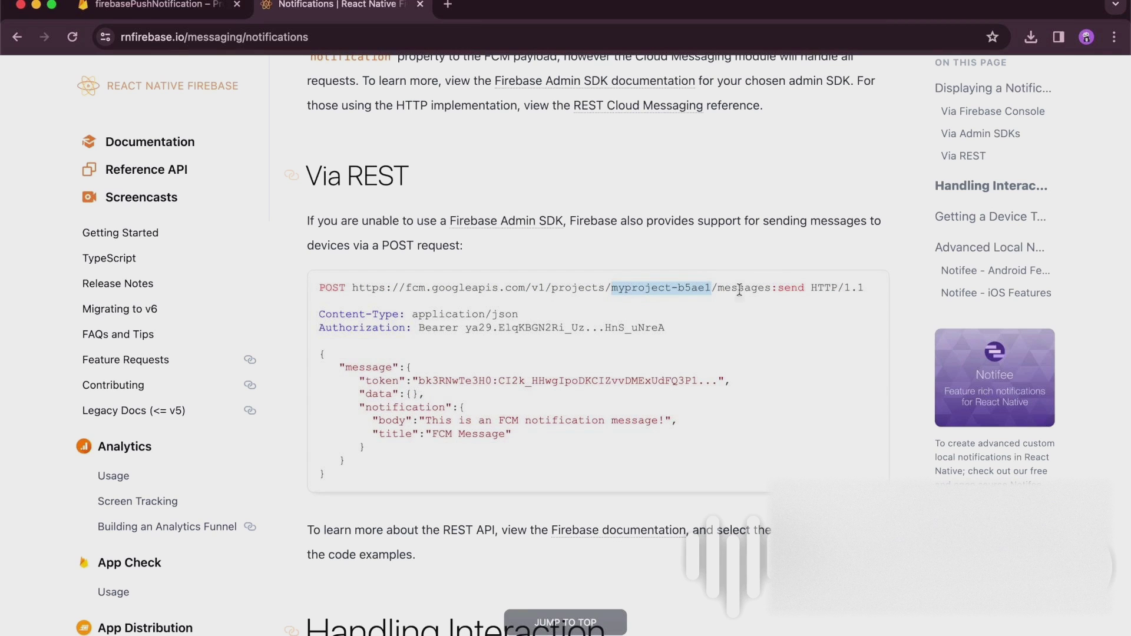
scroll("down", 3)
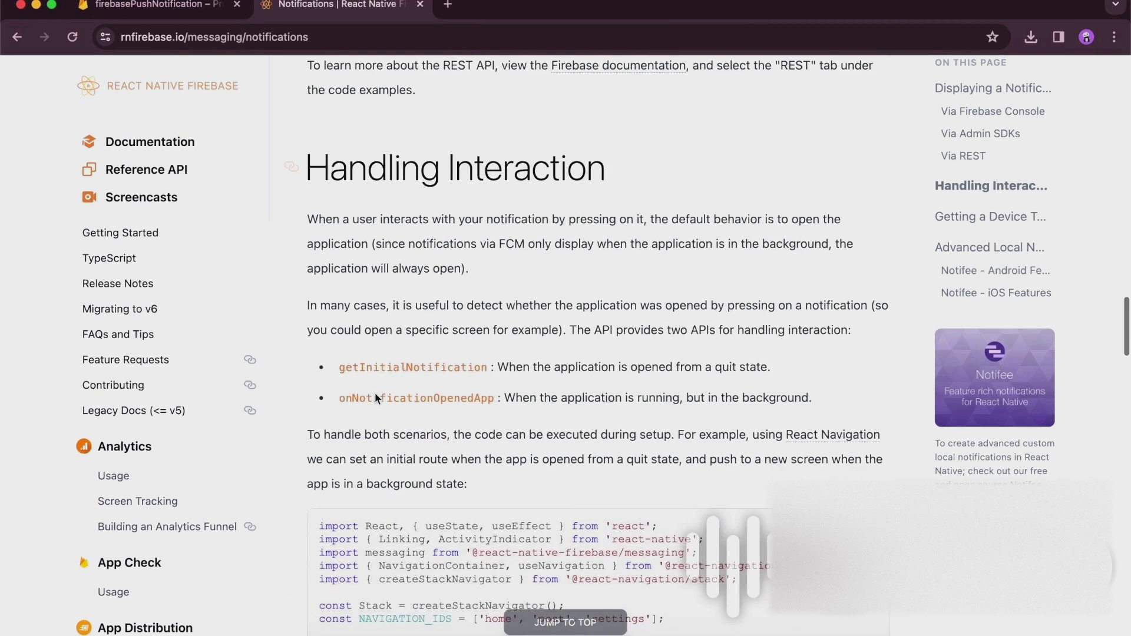
Scroll through the Handling Interaction demo code from its imports to the App function to copy it.
scroll("down", 3)
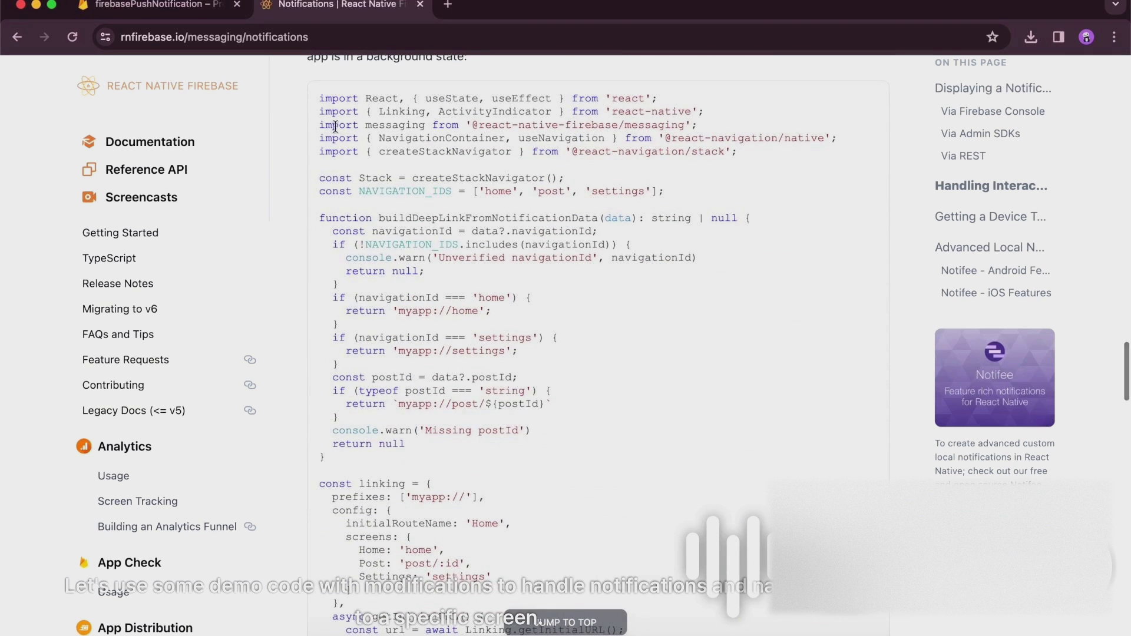
mouse_move(319, 99)
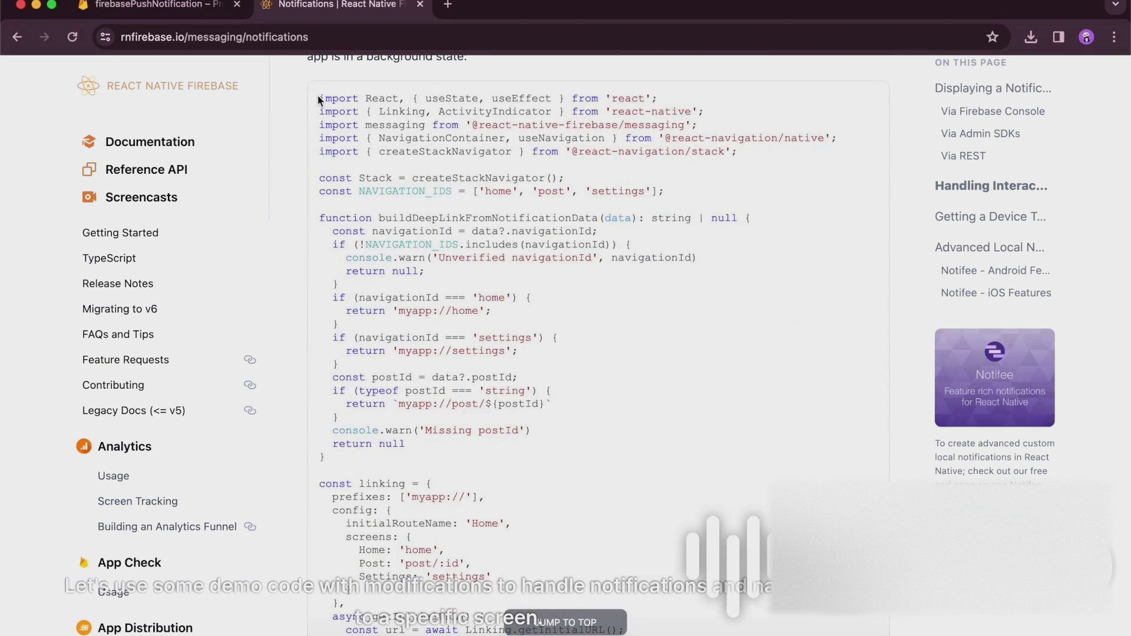
scroll("down", 3)
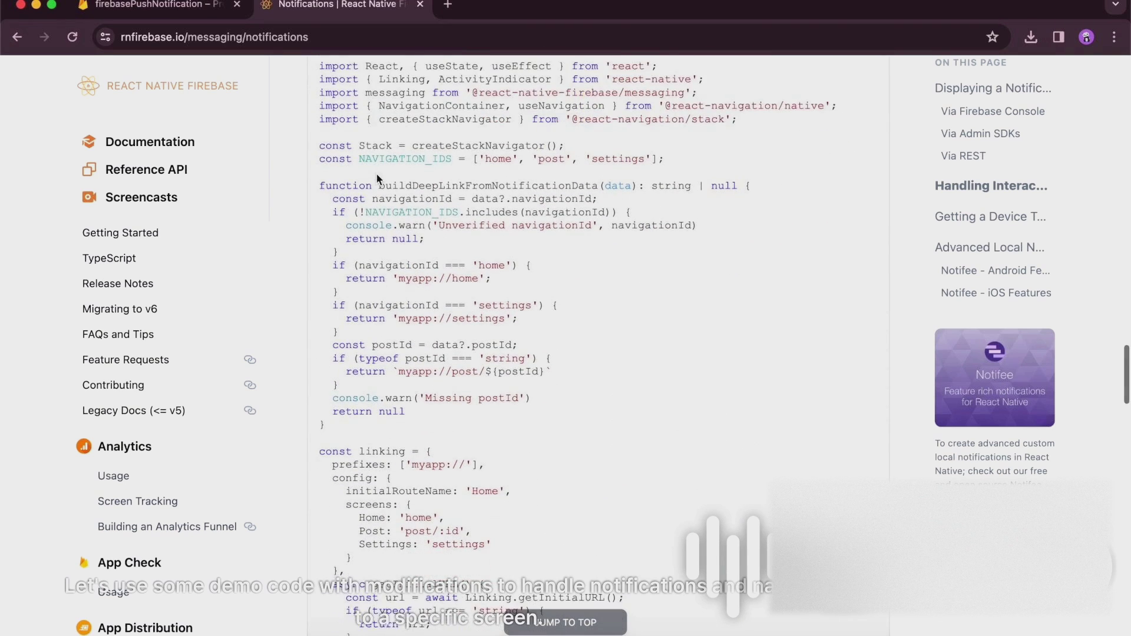
scroll("up", 3)
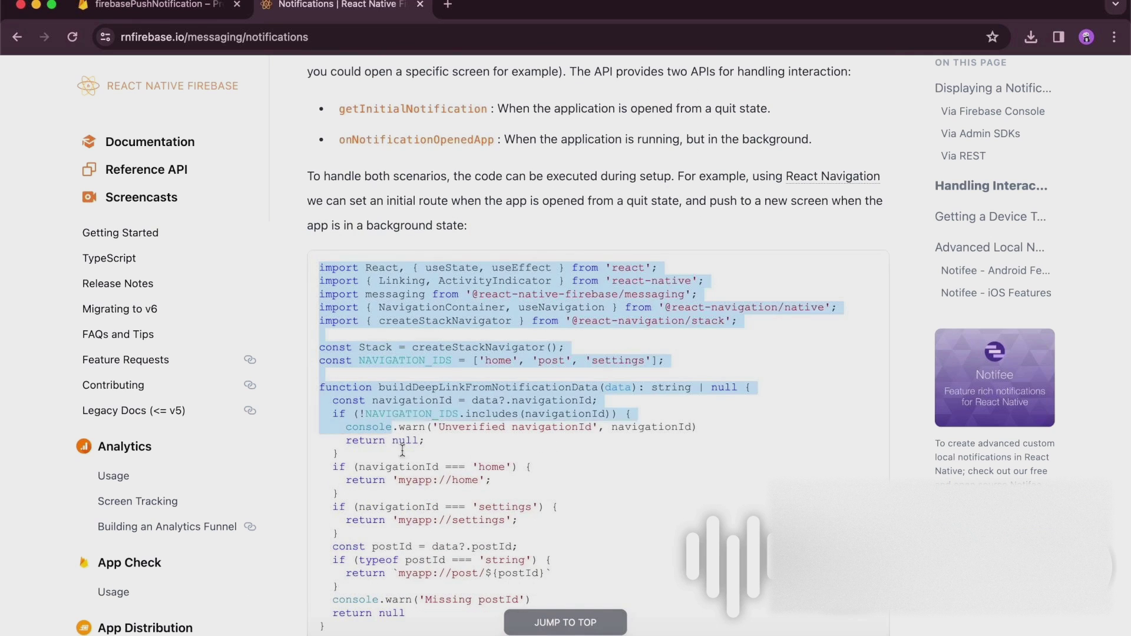
scroll("down", 3)
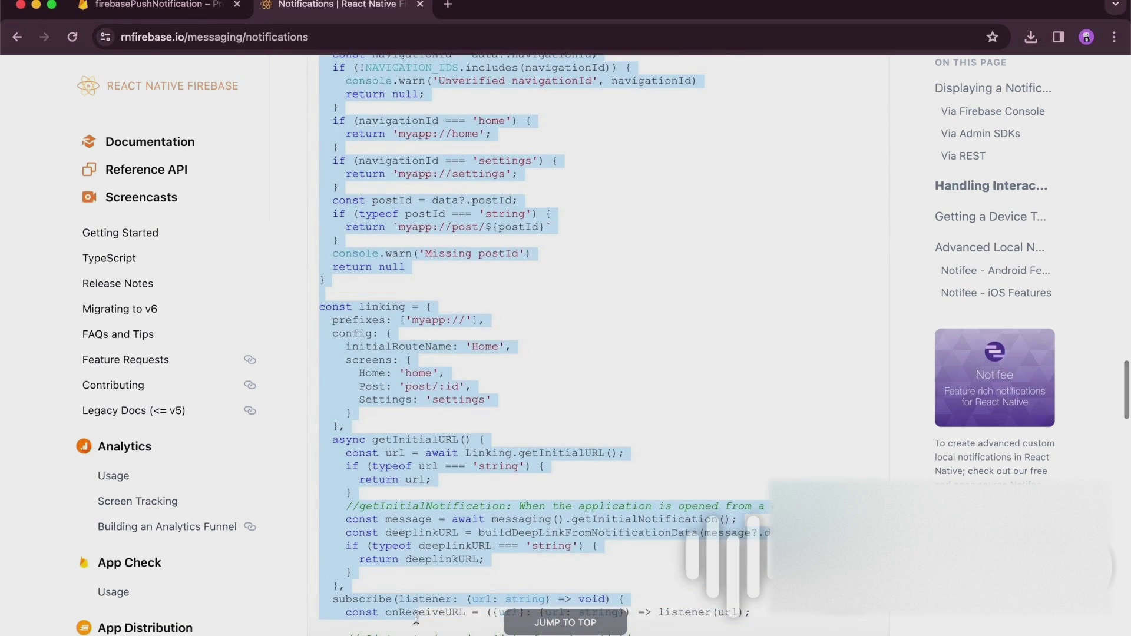
scroll("down", 3)
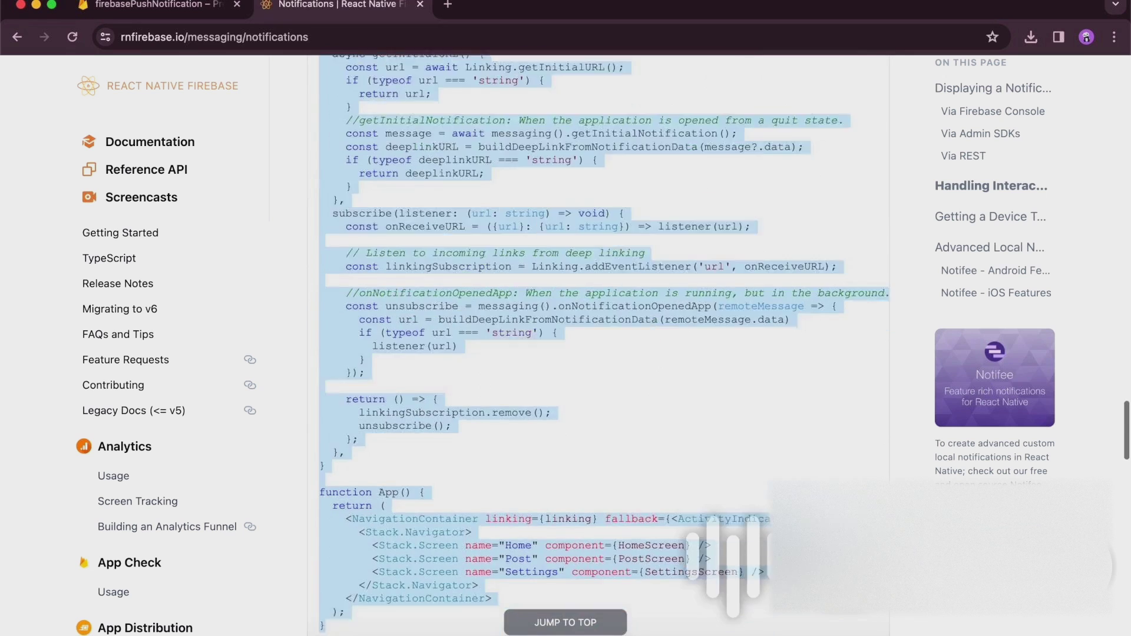
scroll("down", 3)
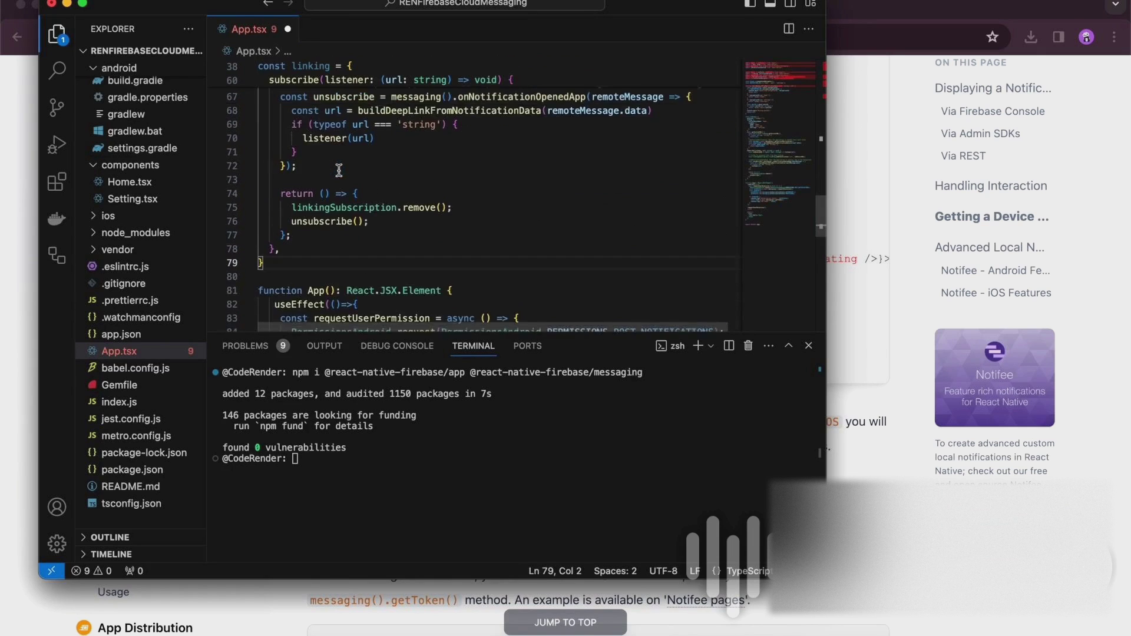
Remove the duplicate React and messaging import lines and add useState to the existing React import.
scroll("up", 3)
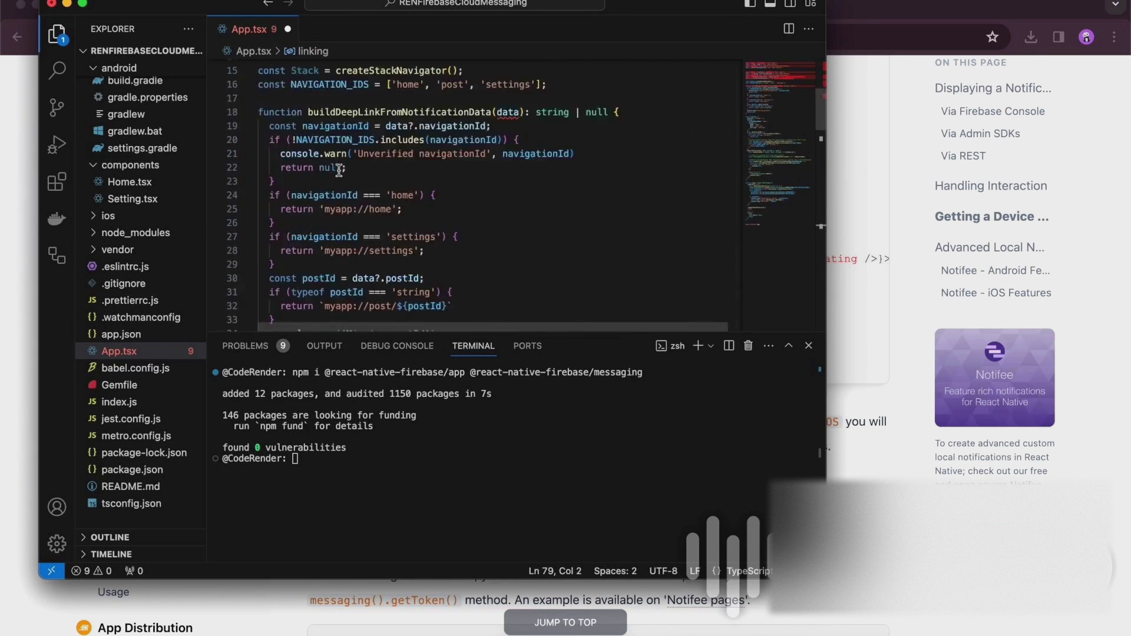
scroll("up", 3)
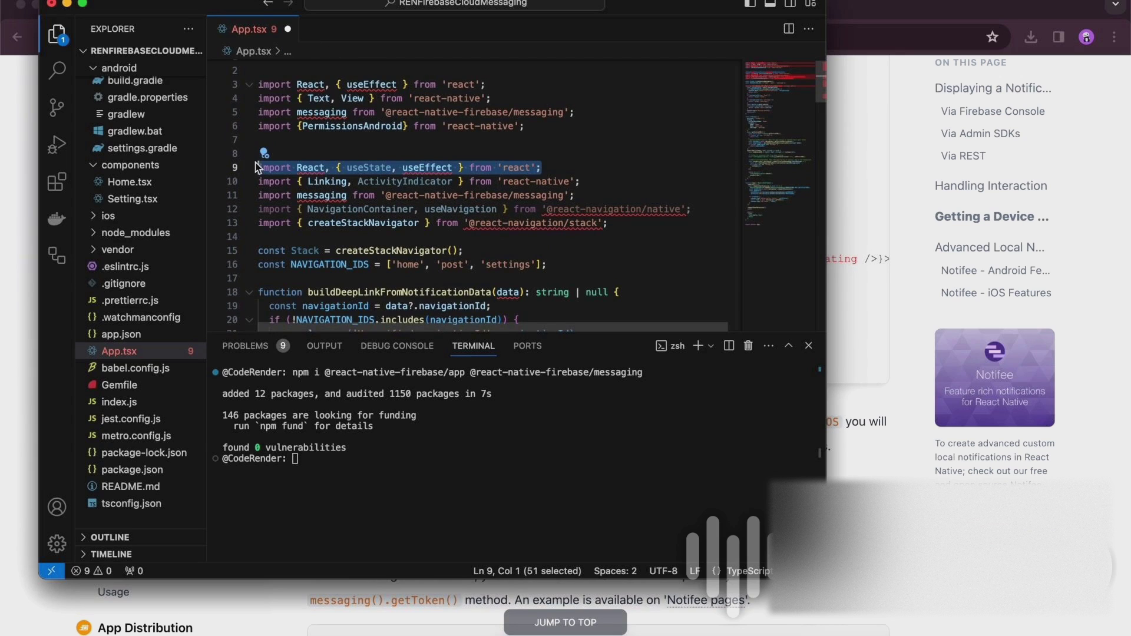
key("Backspace")
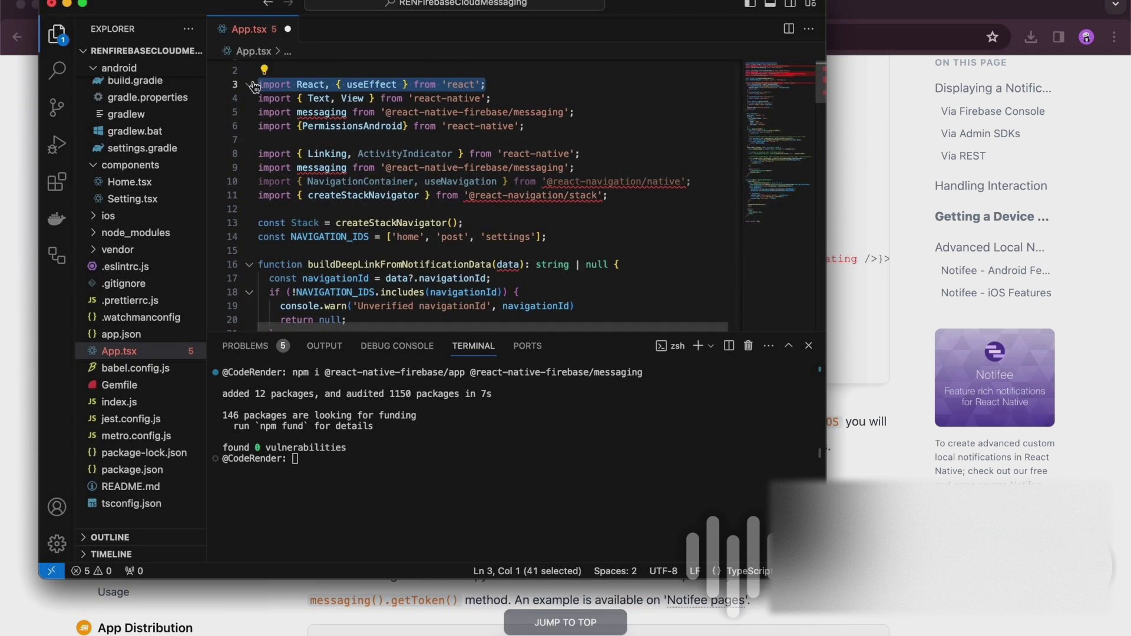
type("useState,")
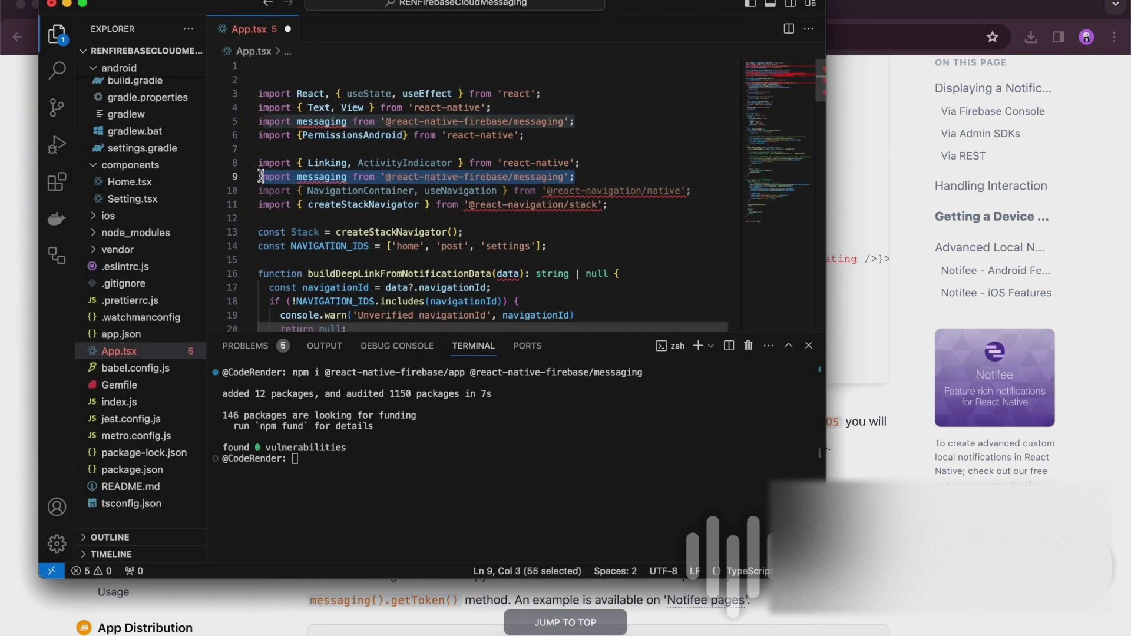
key("Delete")
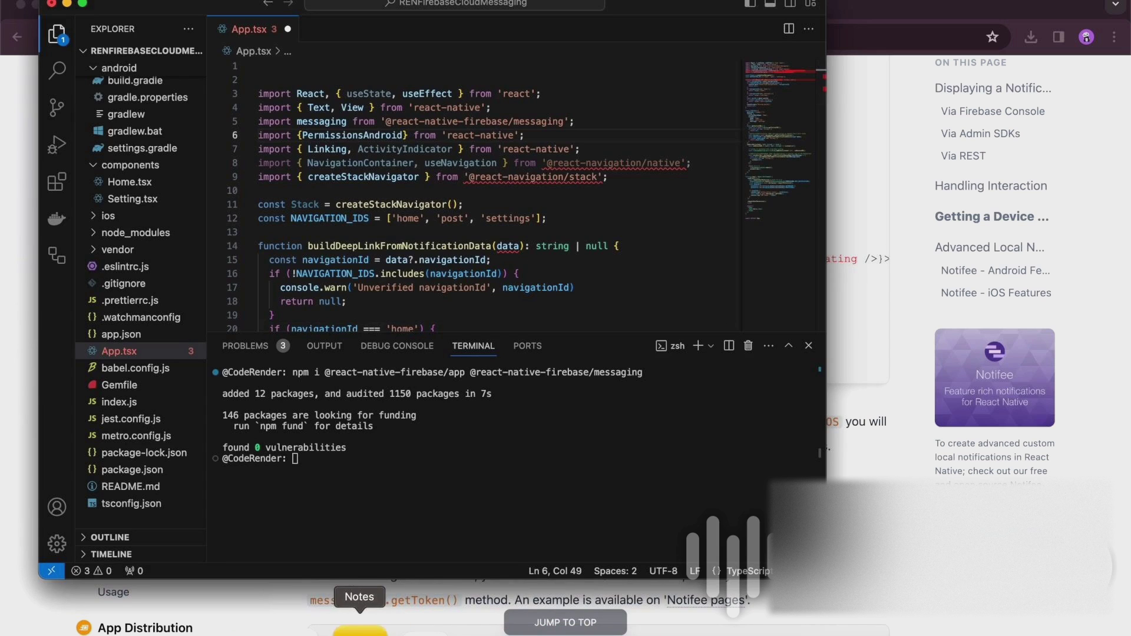
Open the notes file with the install commands and scroll up to the React Navigation package list.
left_click(359, 596)
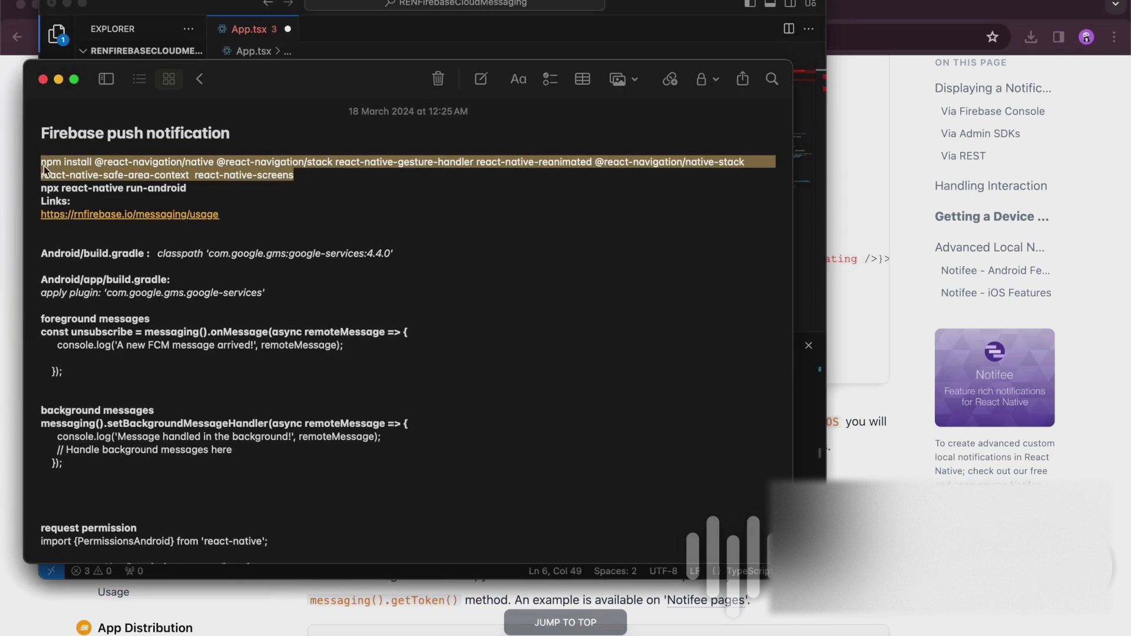
mouse_move(775, 274)
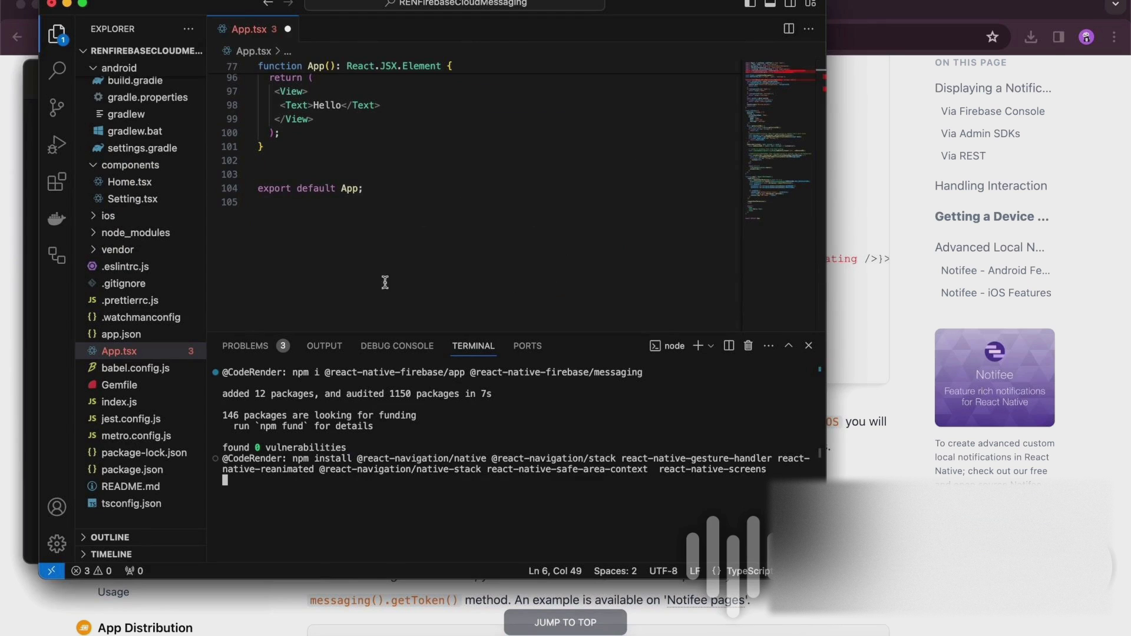
scroll("up", 3)
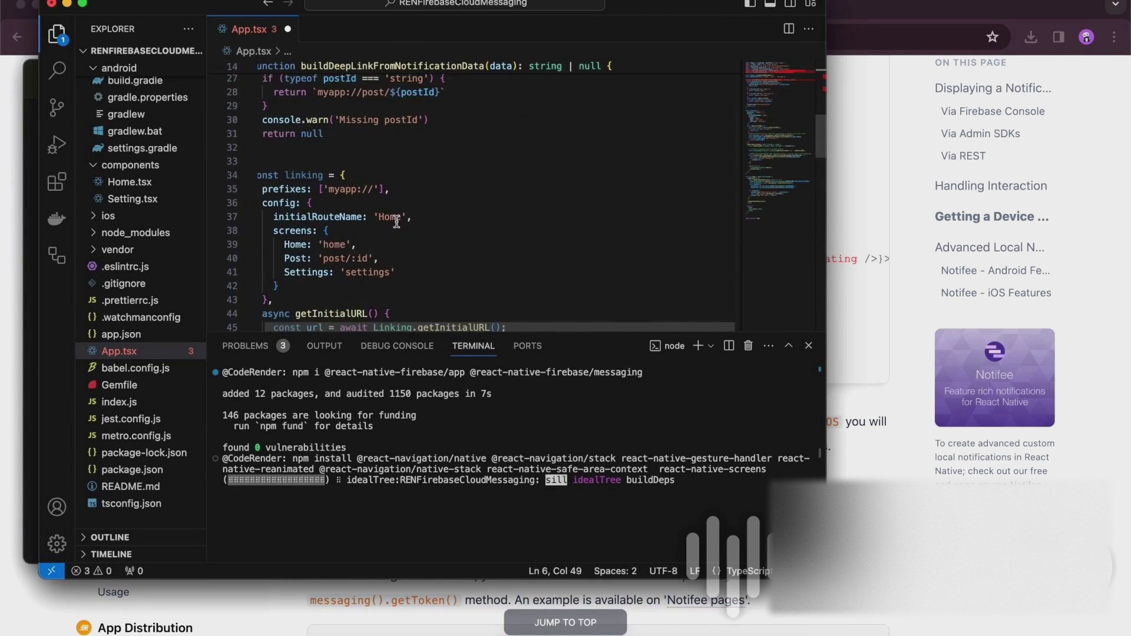
scroll("up", 3)
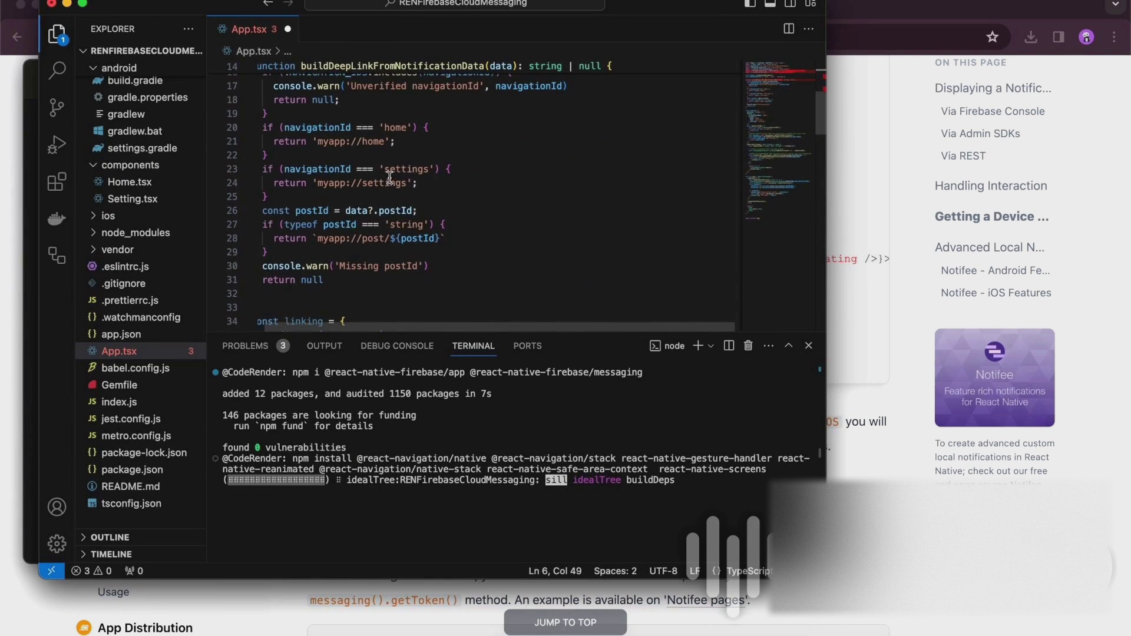
scroll("up", 3)
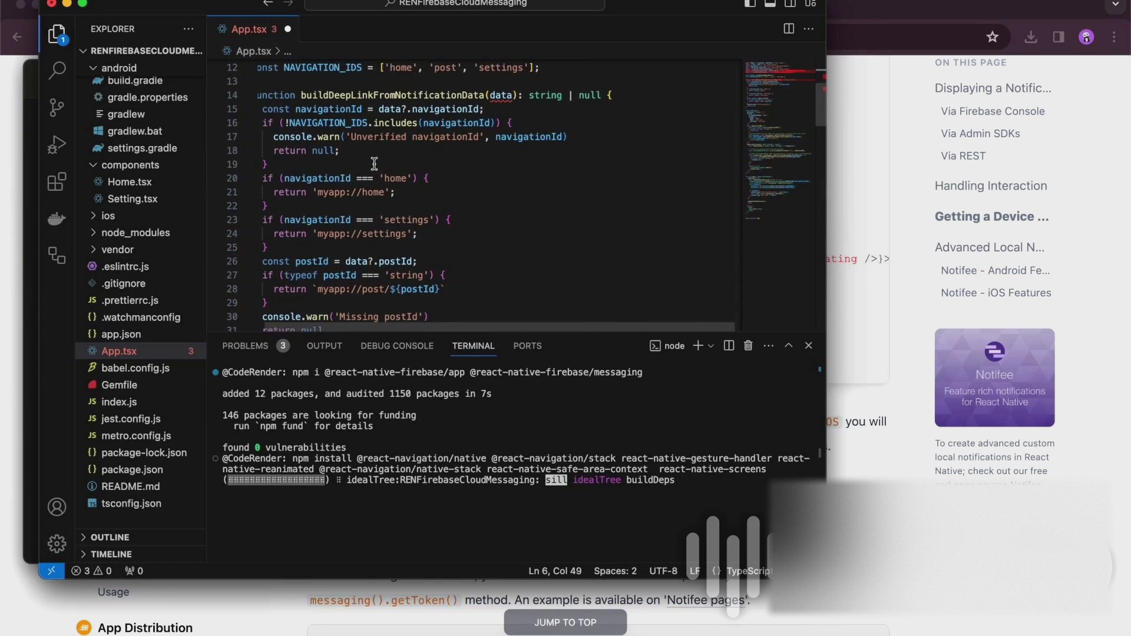
scroll("up", 3)
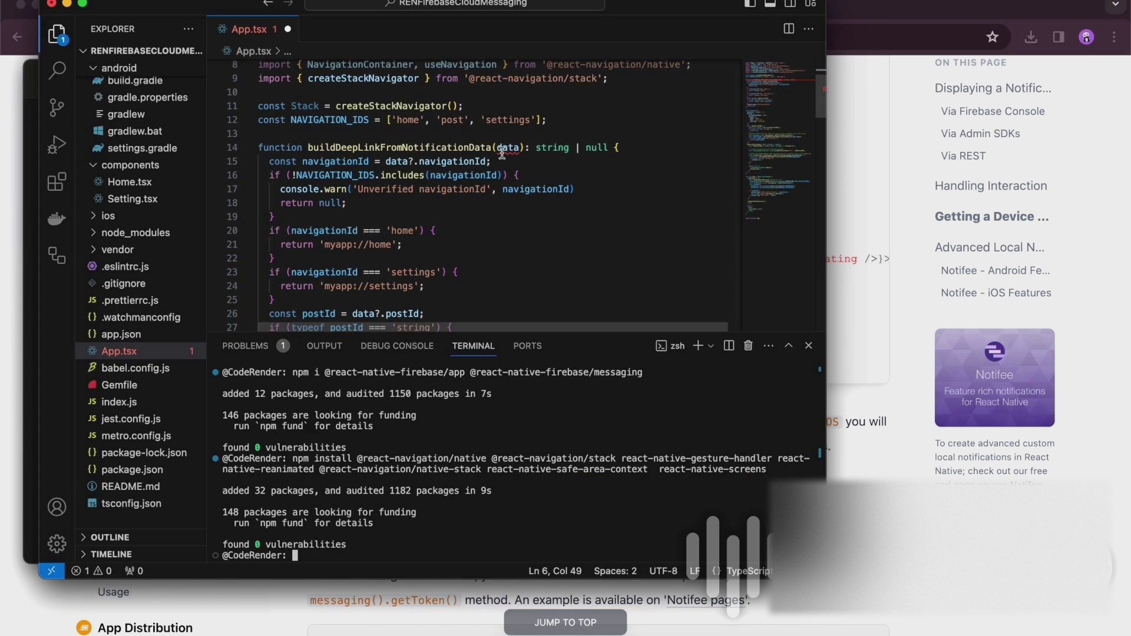
Rewrite NAVIGATION_IDS as ["home", "settings"] with double-quoted ids.
double_click(453, 121)
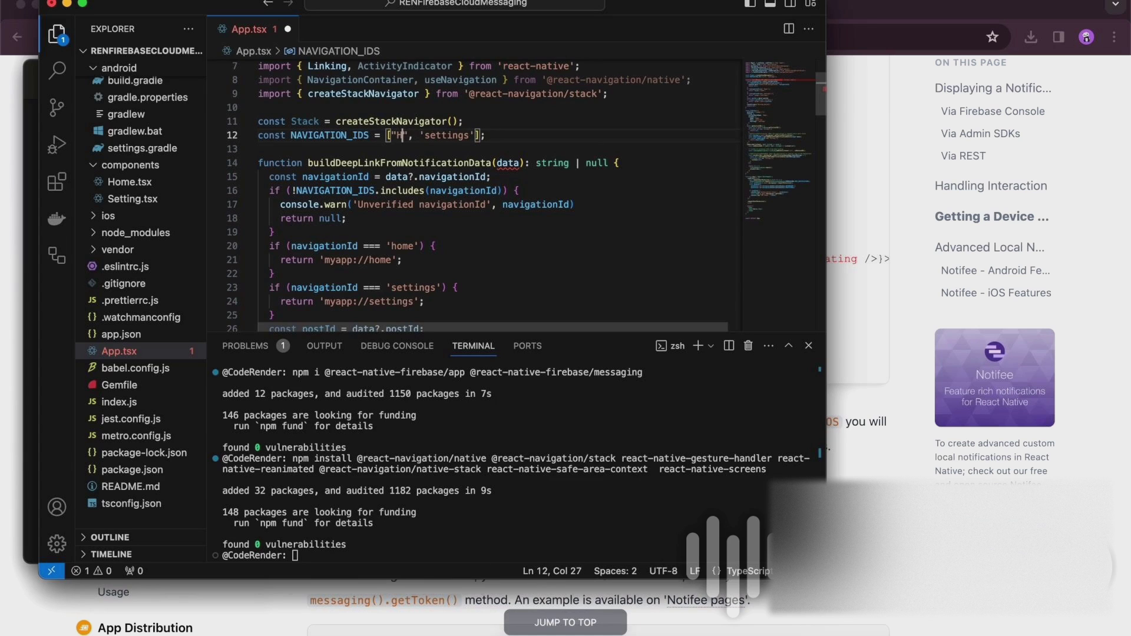
type("o")
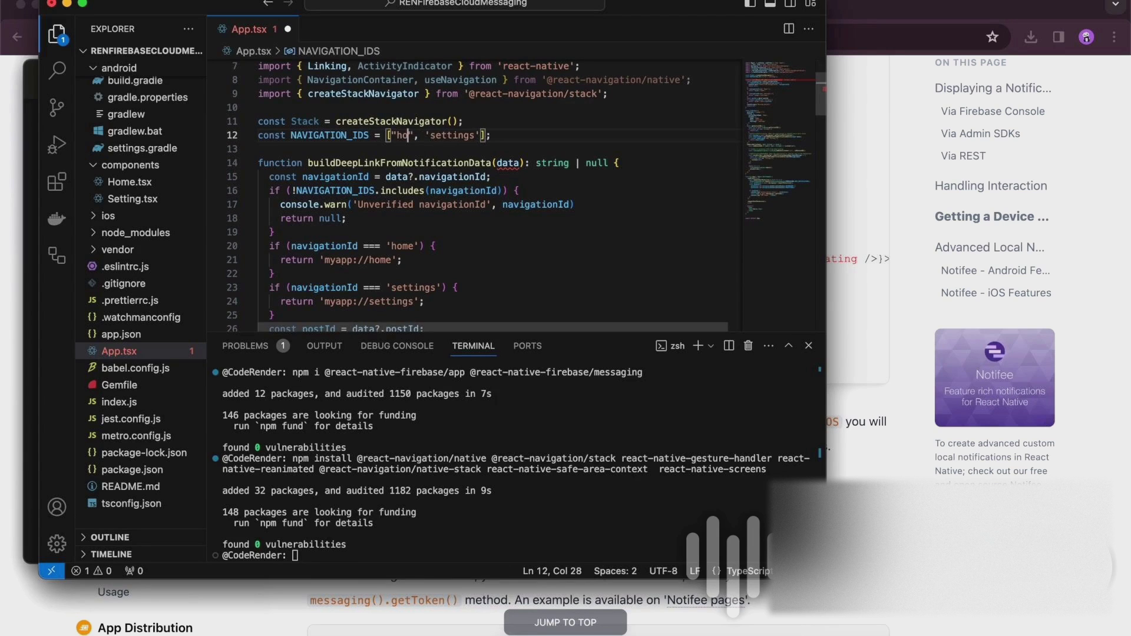
double_click(462, 134)
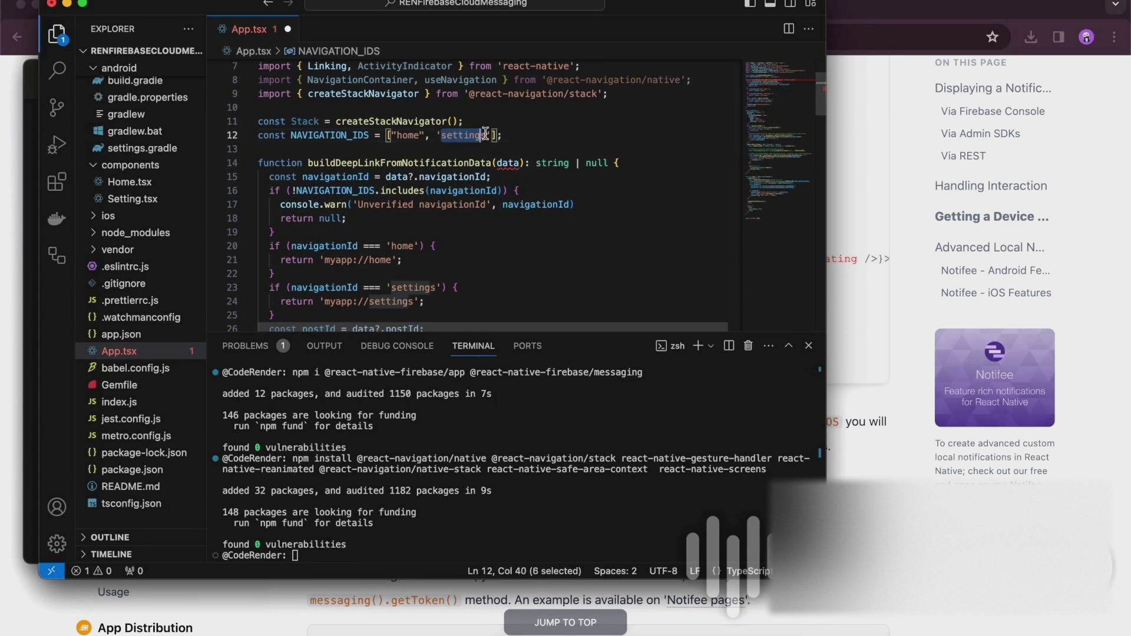
key("Backspace")
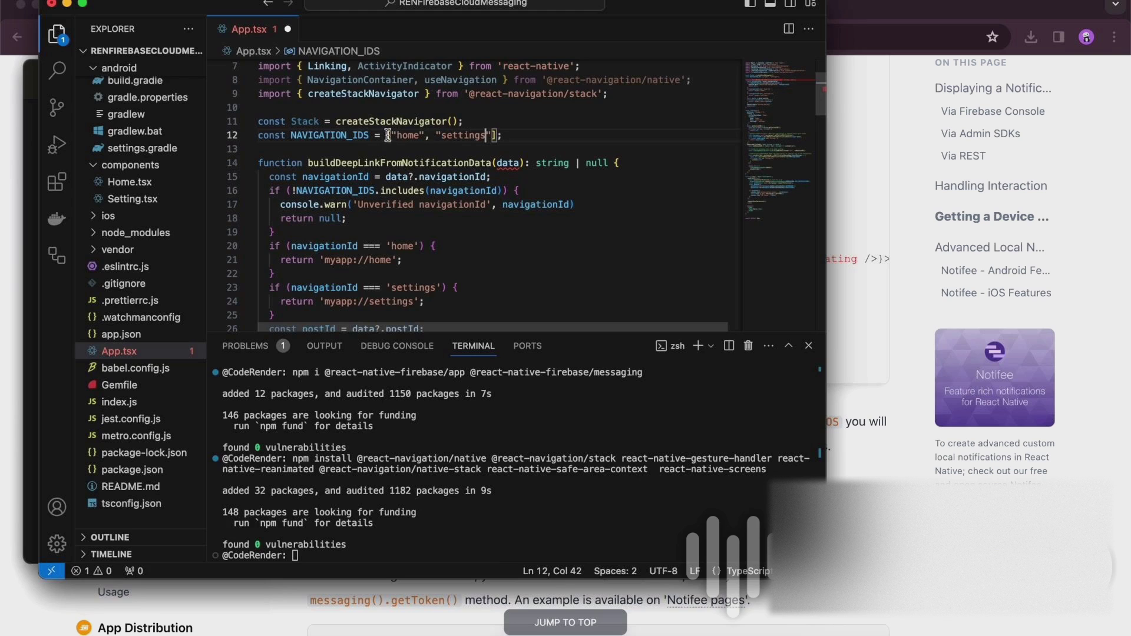
double_click(406, 135)
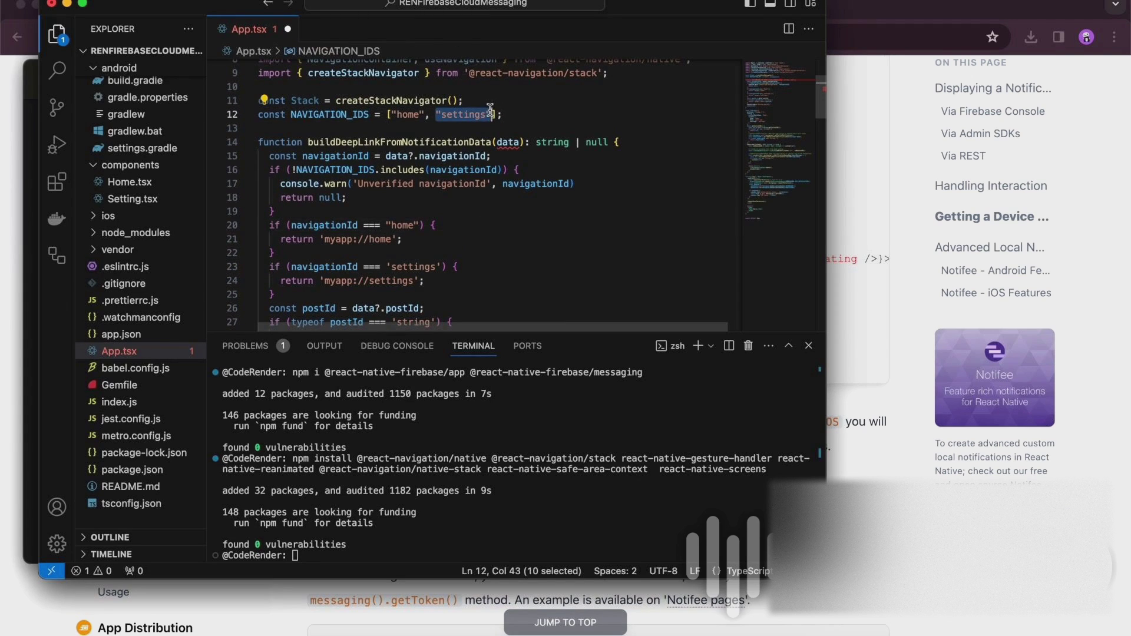
Annotate the deep-link function's parameter as data:any.
scroll("down", 3)
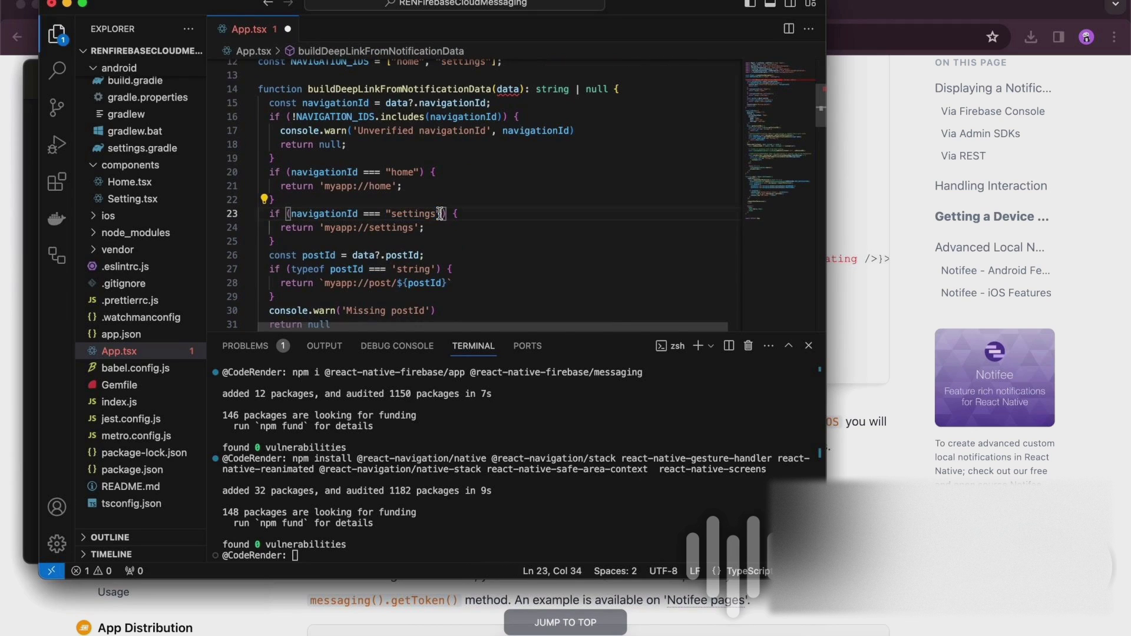
mouse_move(516, 89)
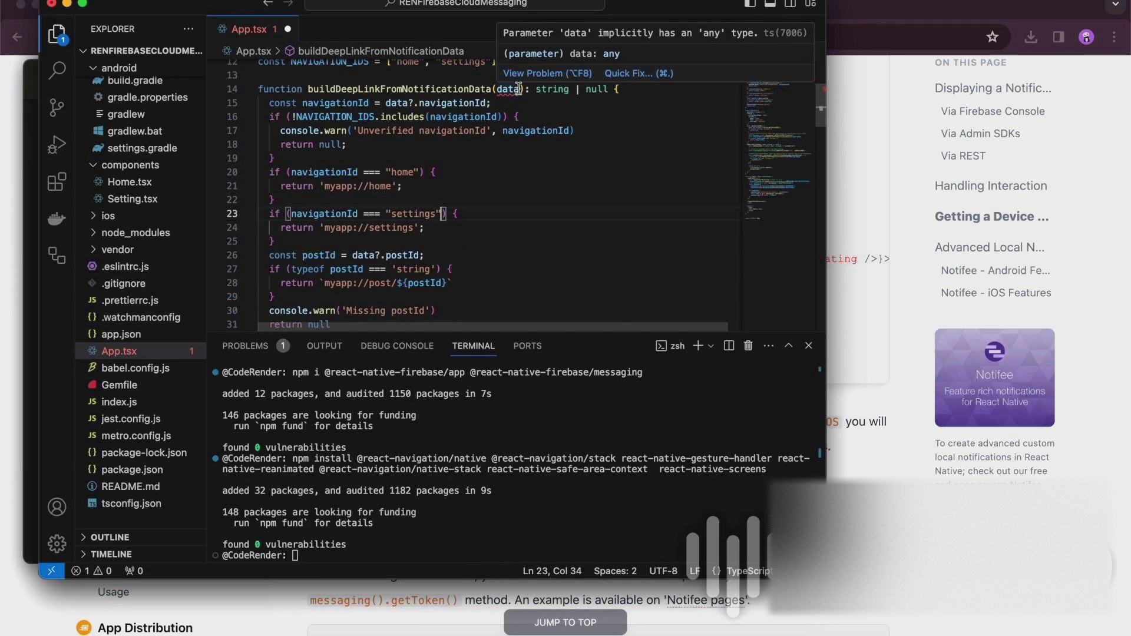
left_click(507, 89)
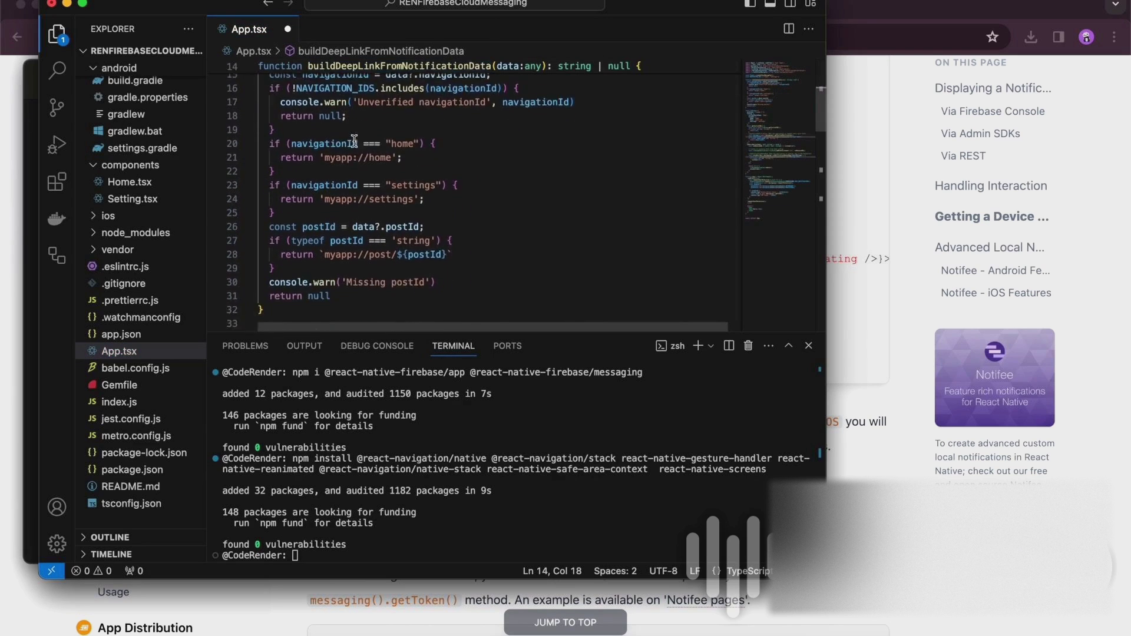
scroll("down", 3)
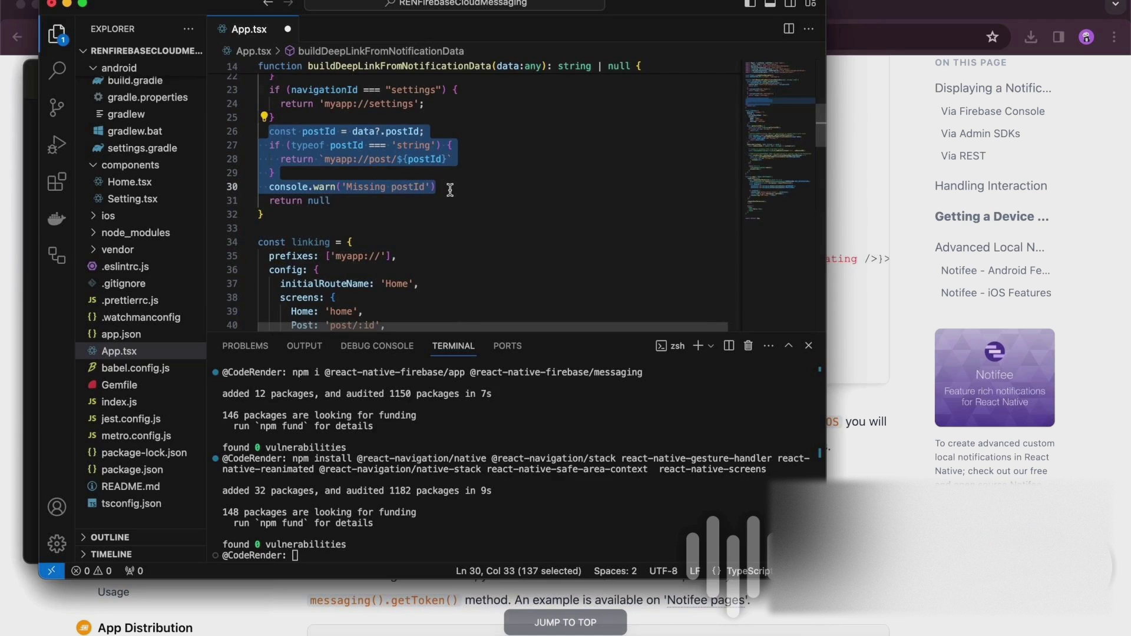
Set the linking config's Home screen path to "home".
scroll("down", 3)
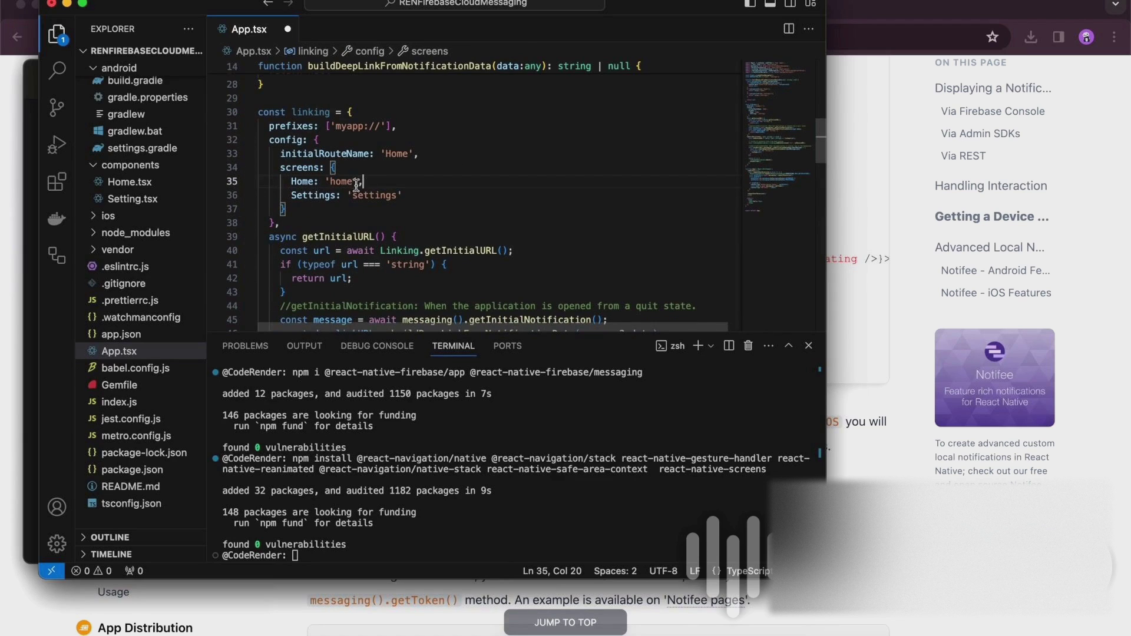
double_click(343, 181)
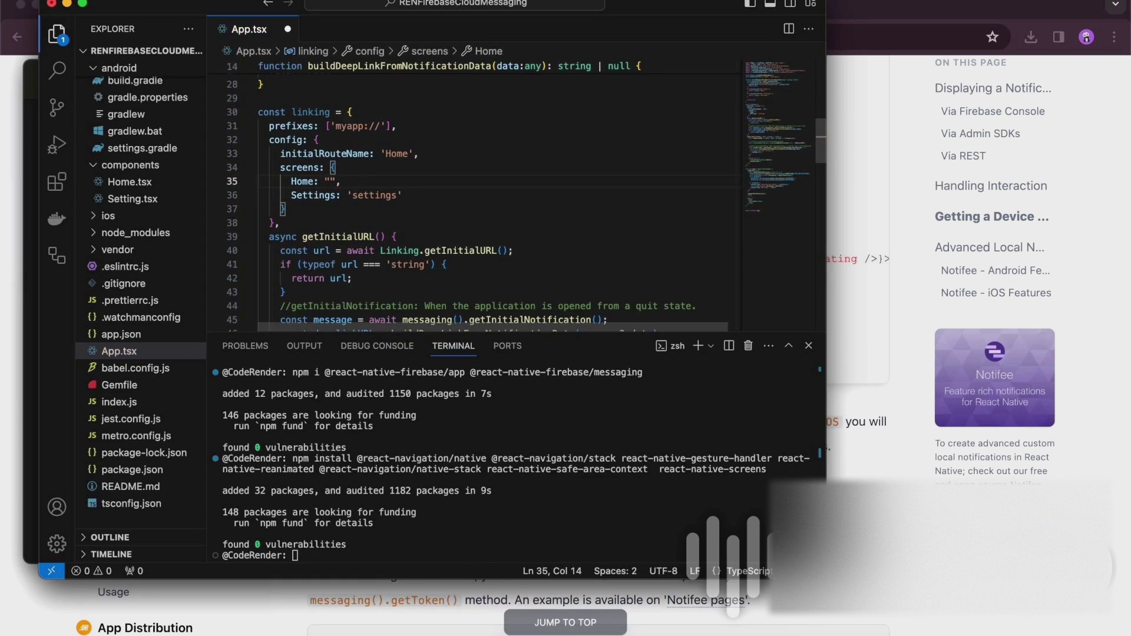
type("home")
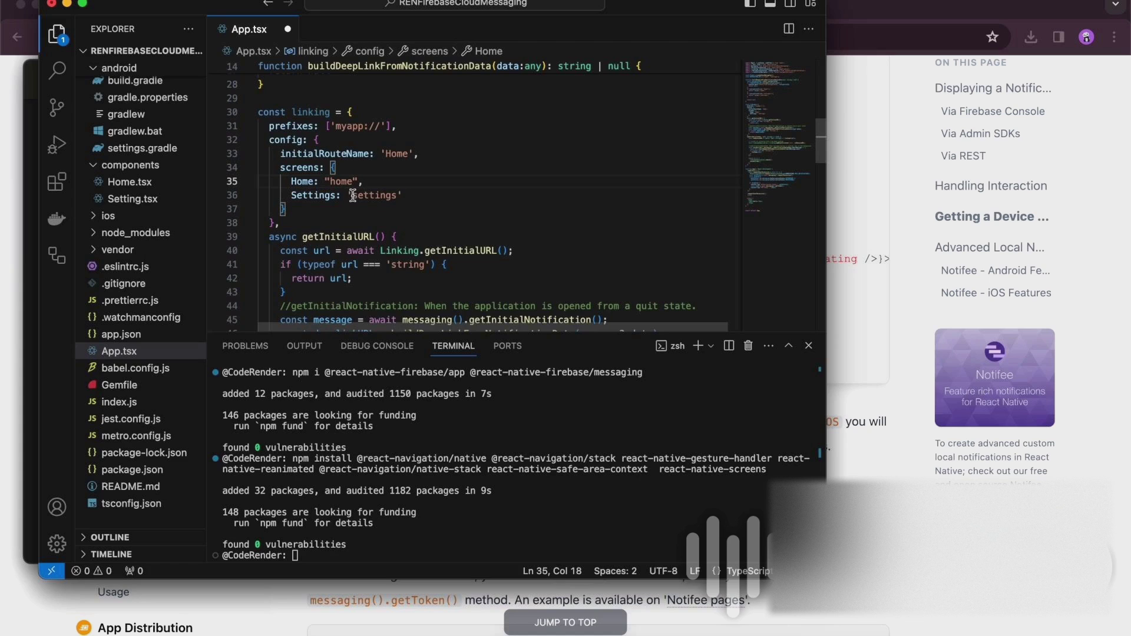
double_click(373, 195)
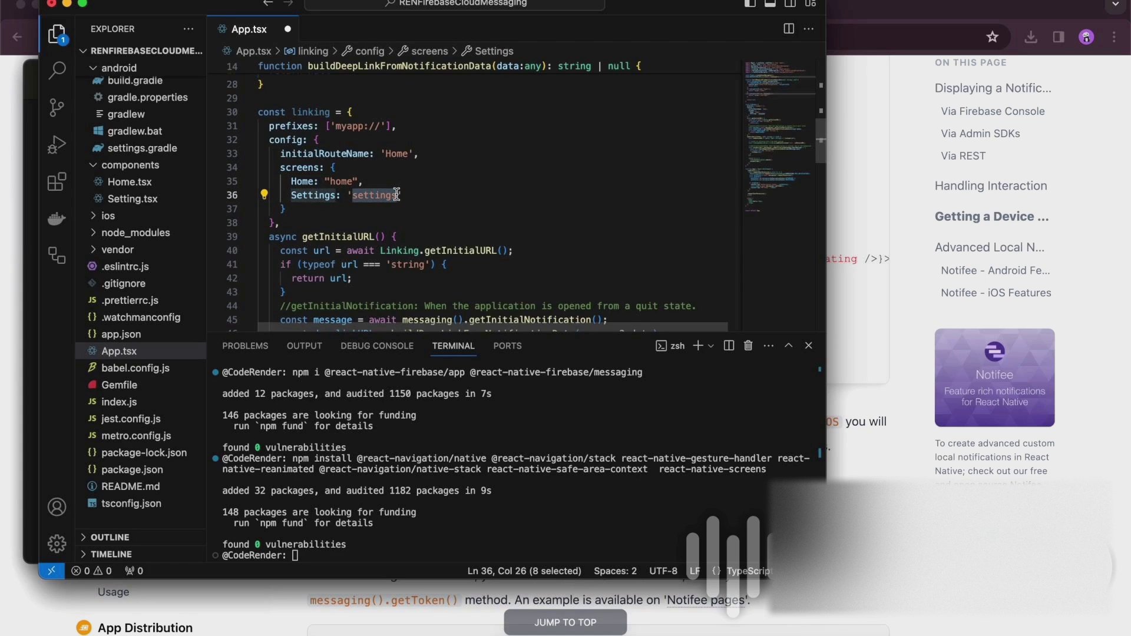
left_click(349, 182)
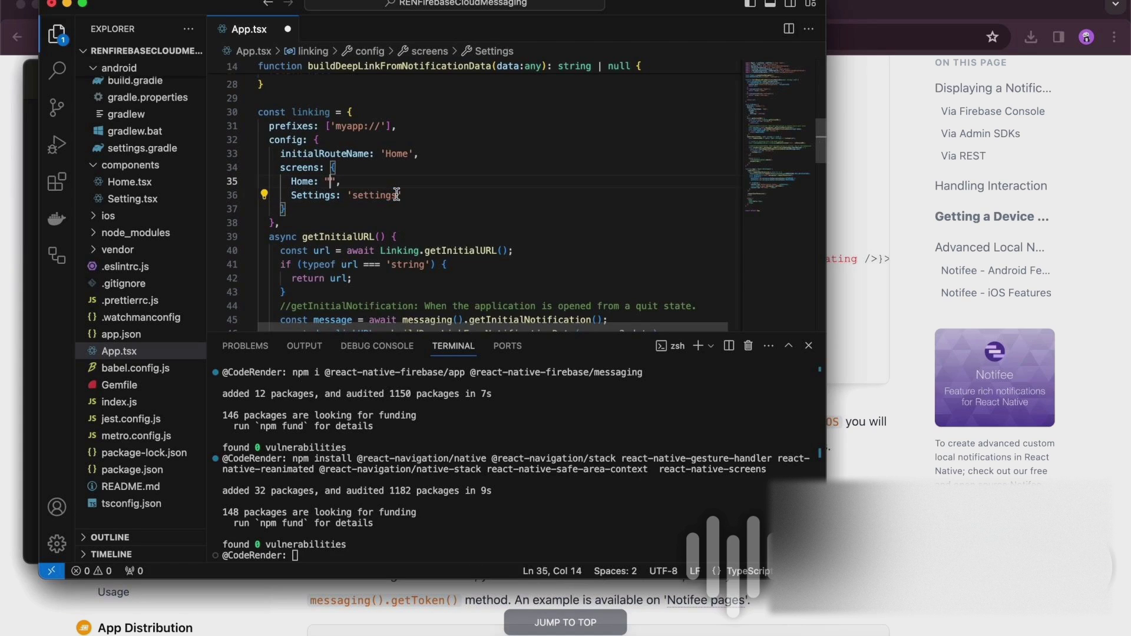
type("home")
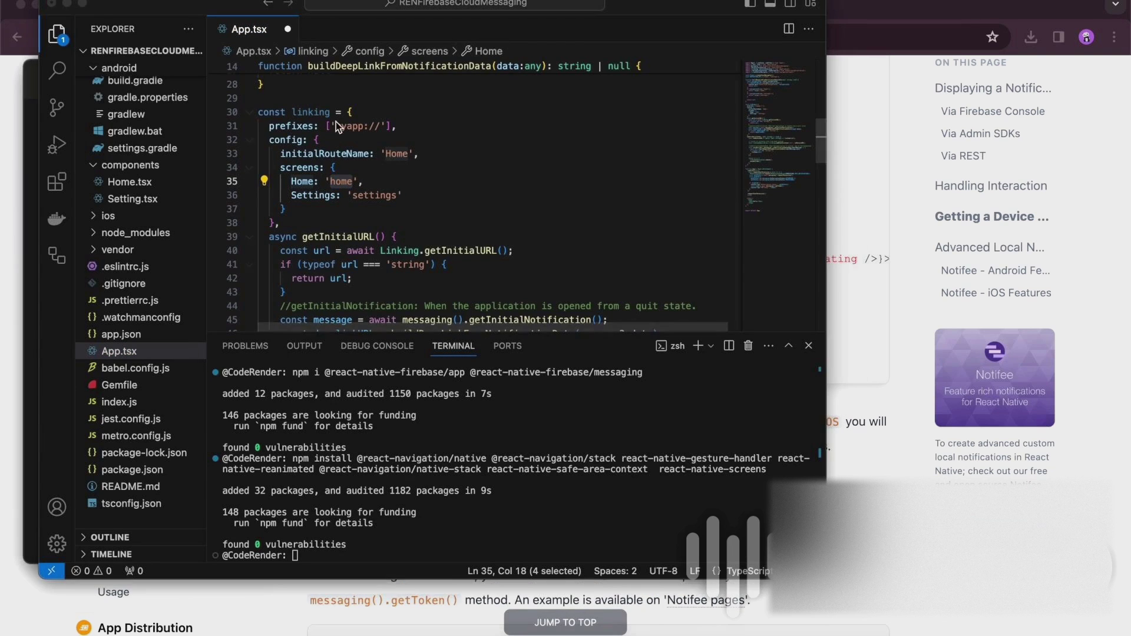
left_click(341, 181)
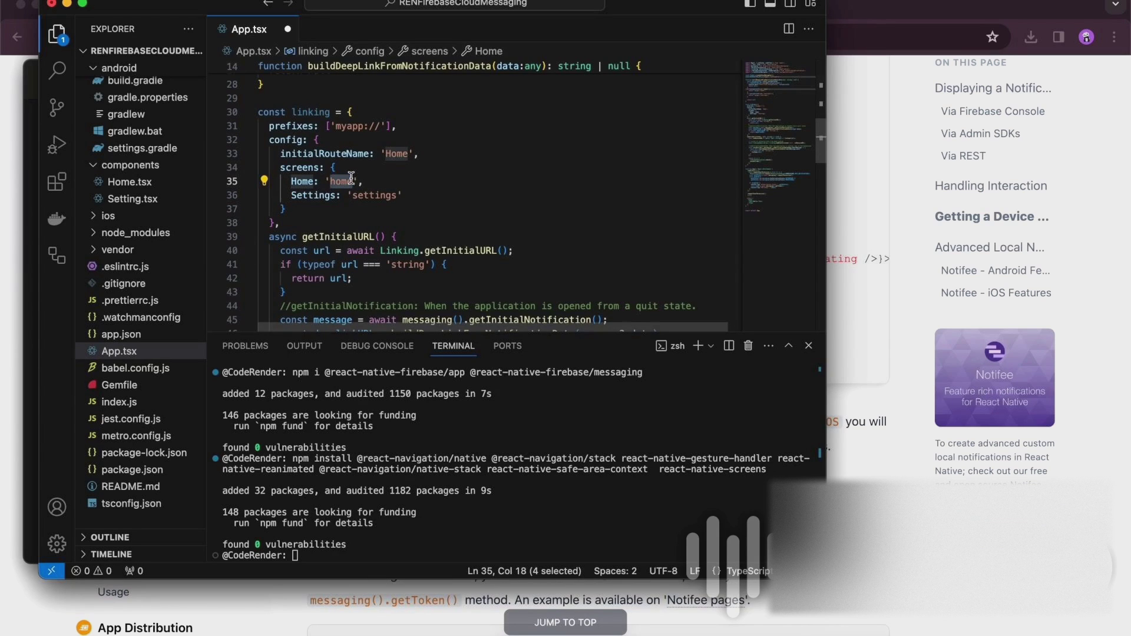
key("Backspace")
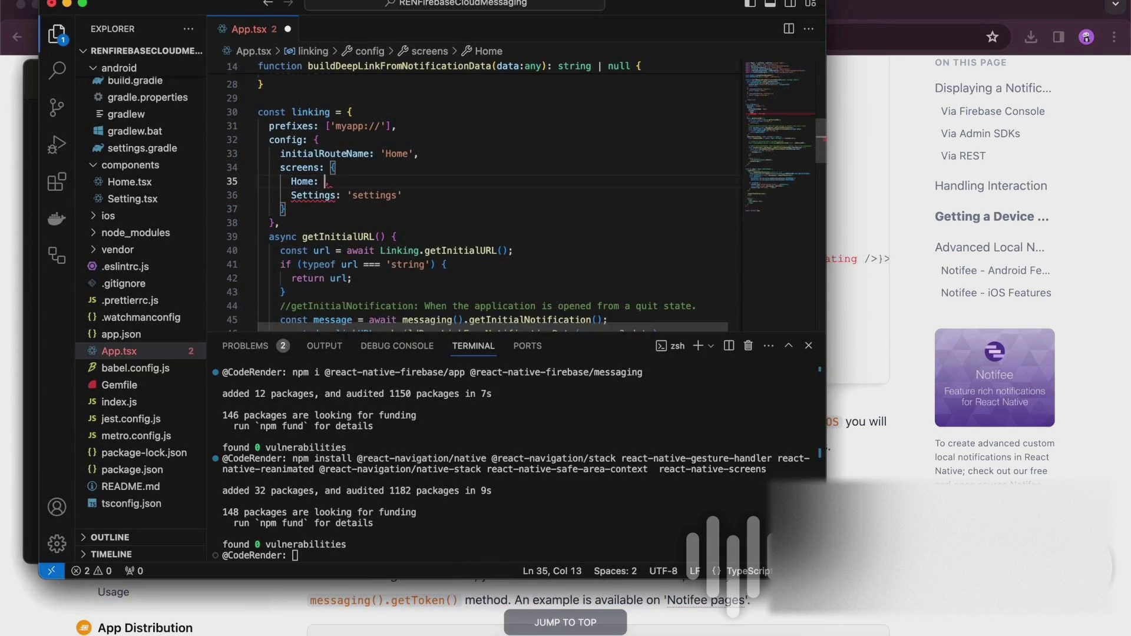
type("\"home\",")
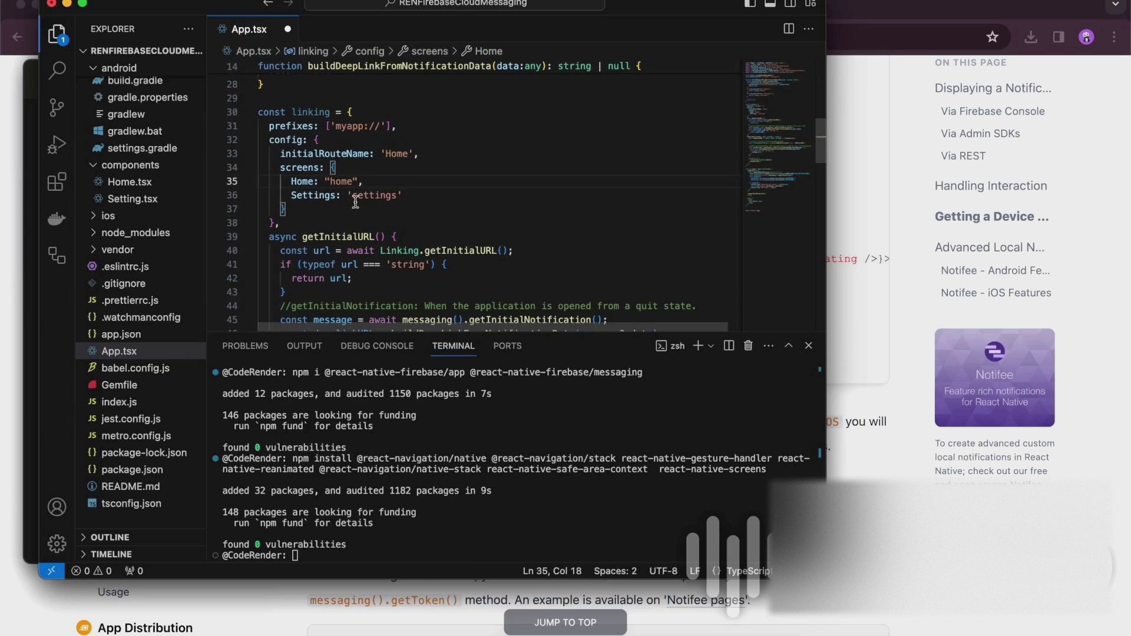
Set the Settings path to "settings" and remove the initialRouteName line.
double_click(375, 196)
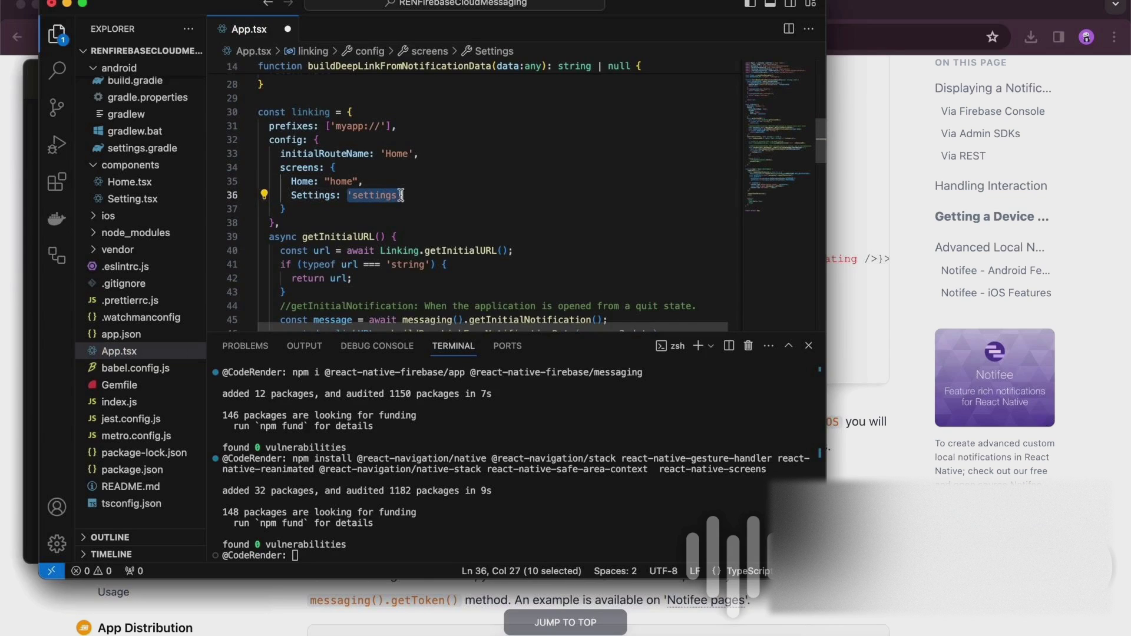
key("Backspace")
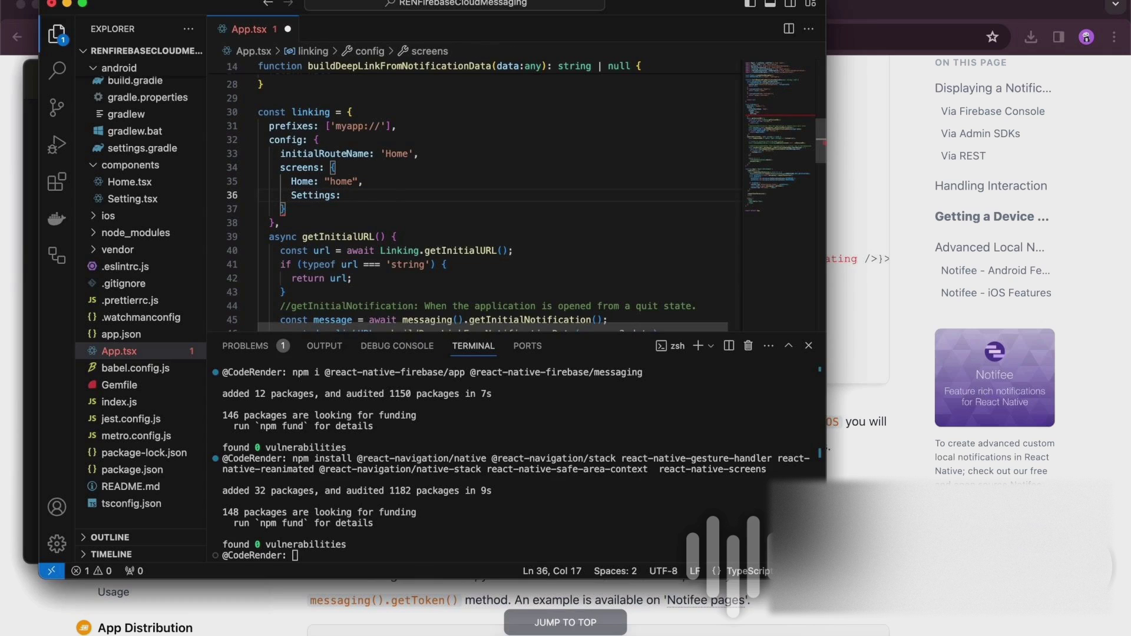
left_click(347, 195)
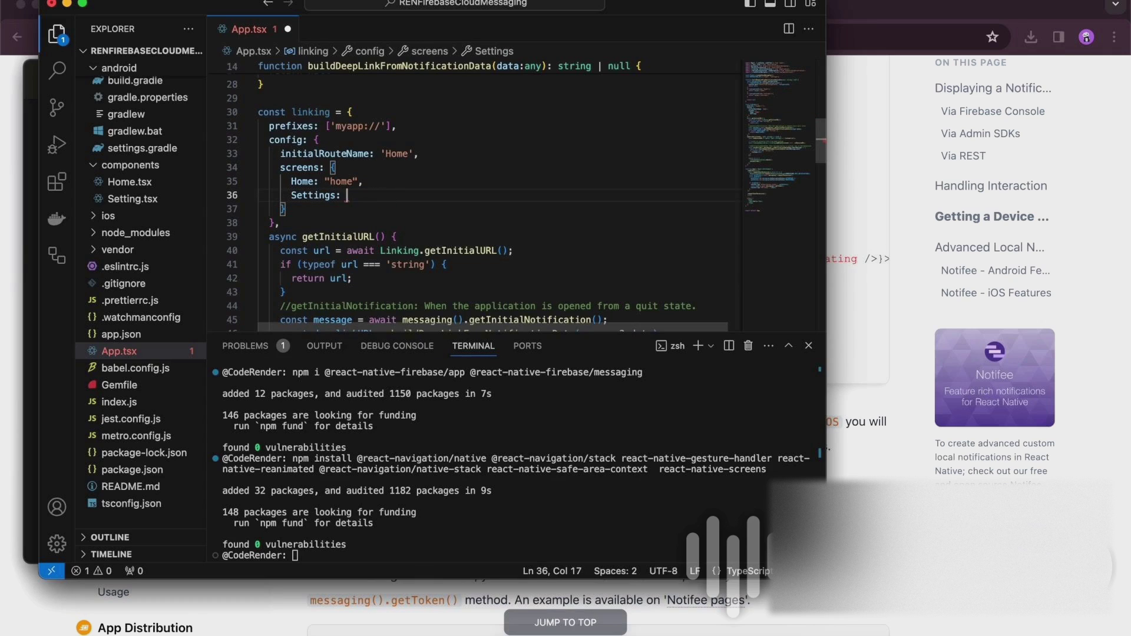
type("\"settings\"")
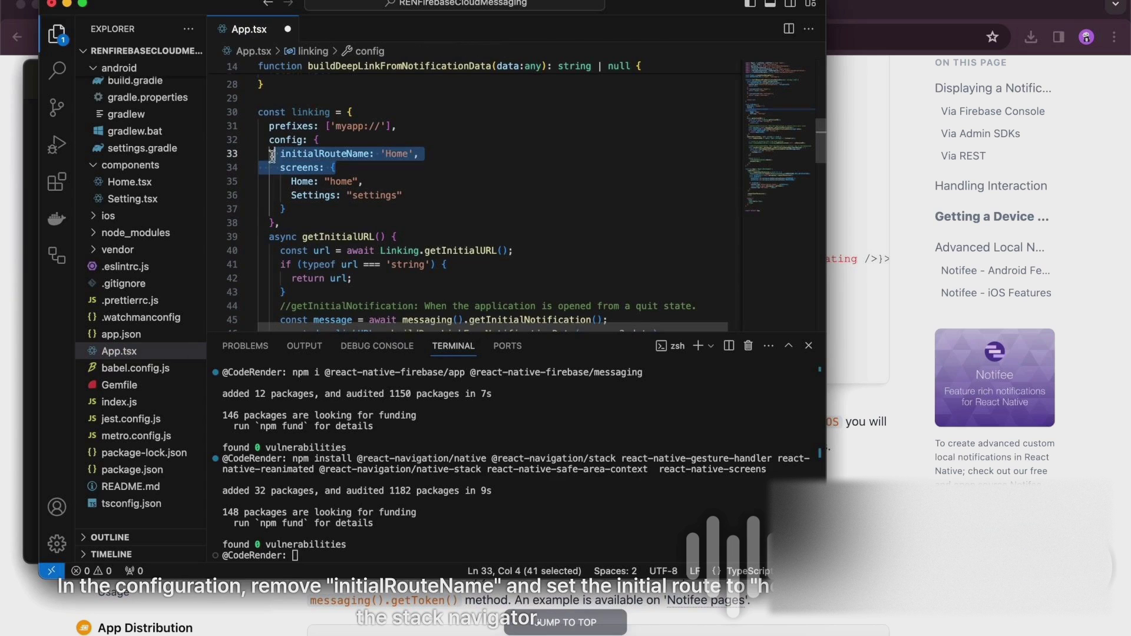
left_click(422, 153)
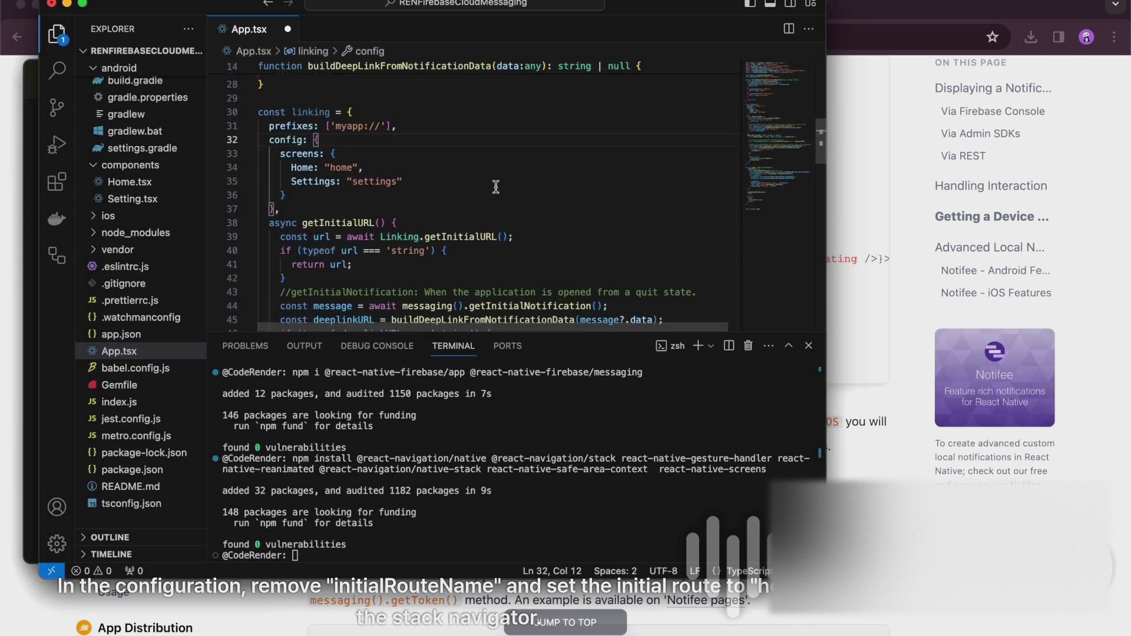
scroll("down", 3)
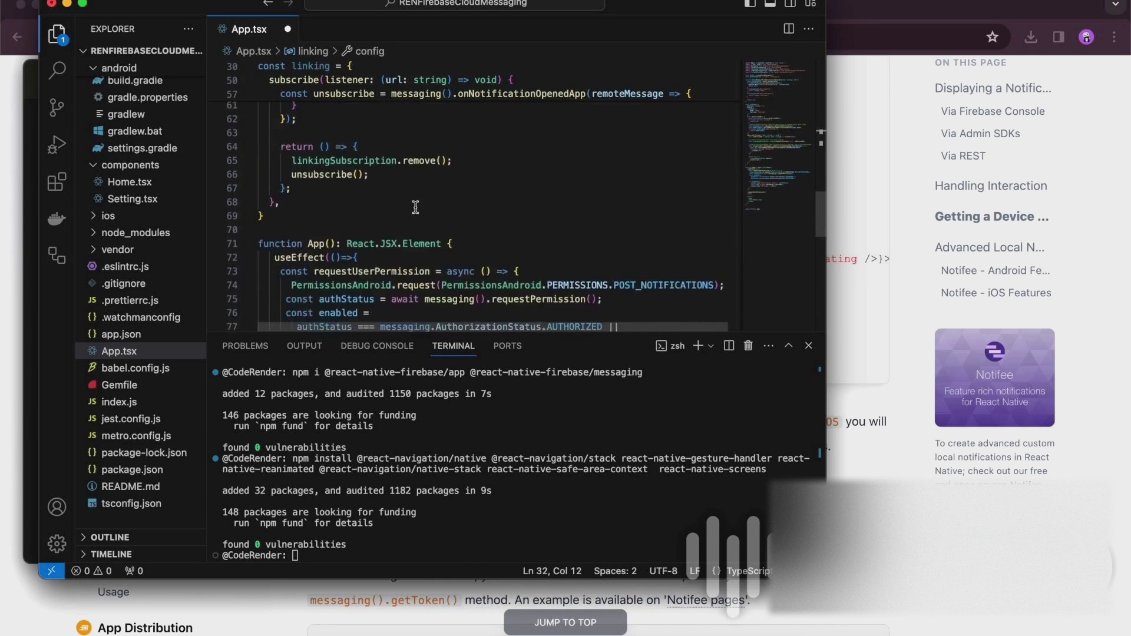
scroll("down", 3)
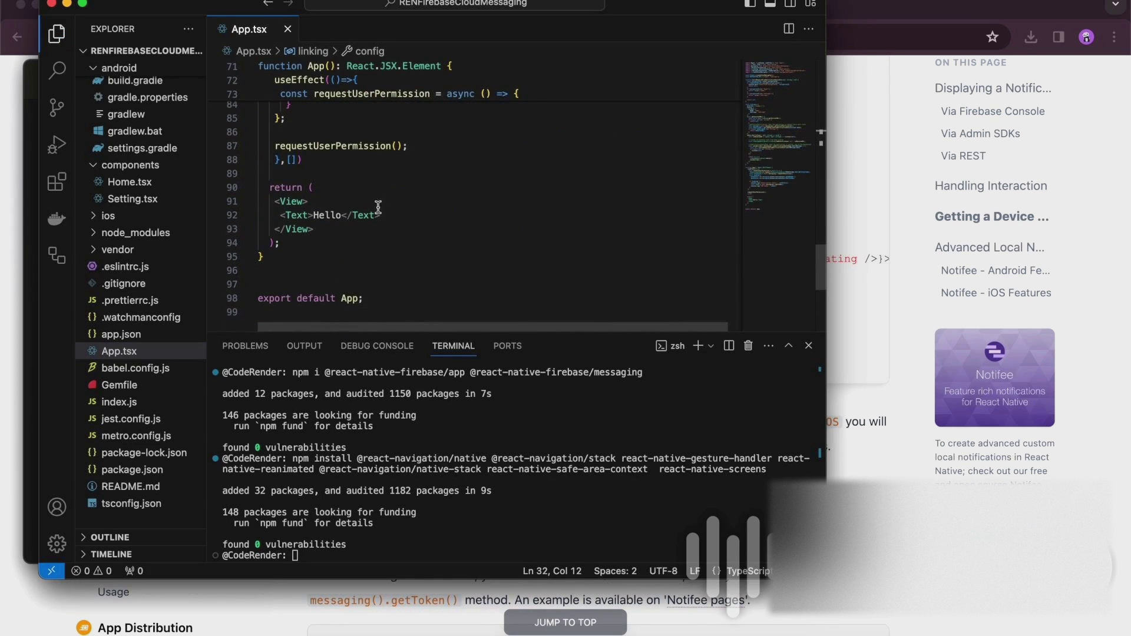
mouse_move(272, 202)
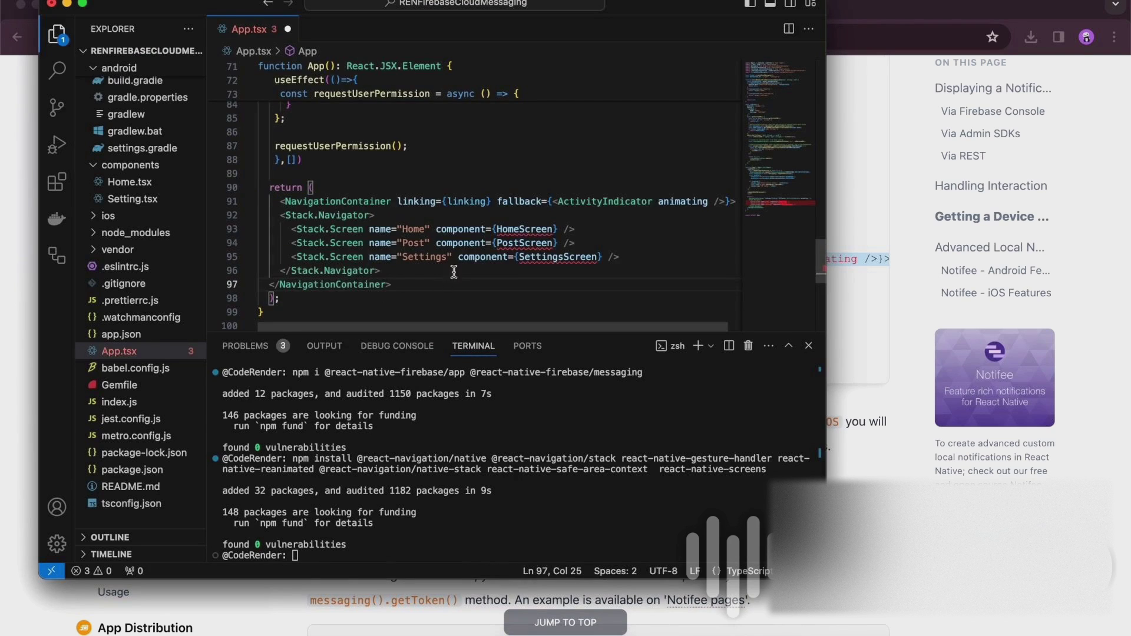
Remove the Post screen and begin setting initialRouteName='Home' on the Stack.Navigator.
left_click(233, 243)
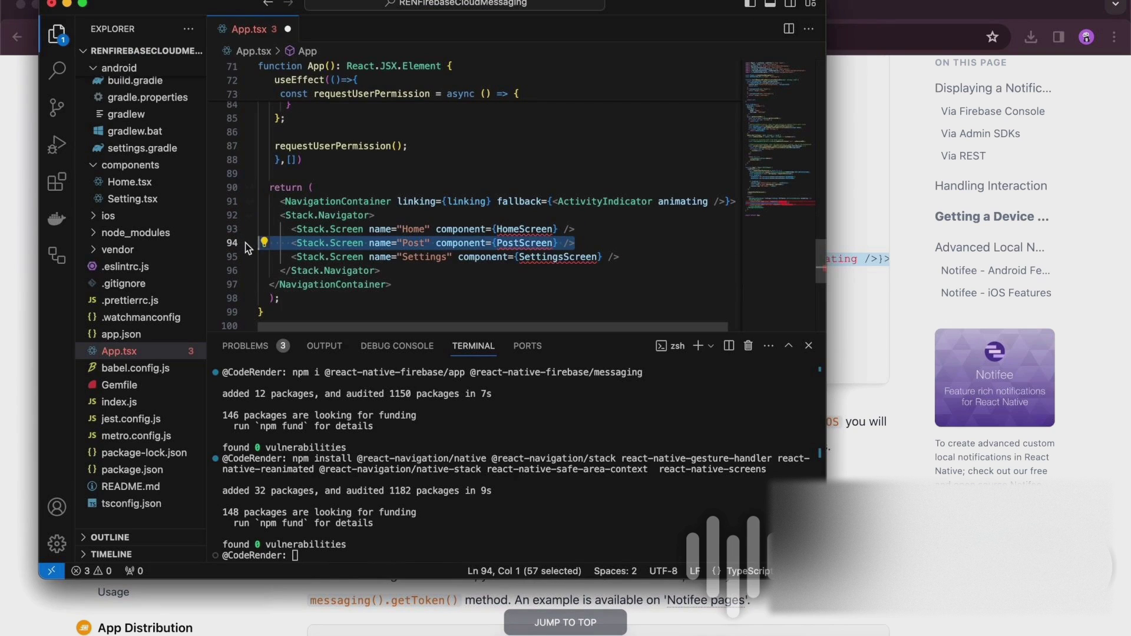
key("Delete")
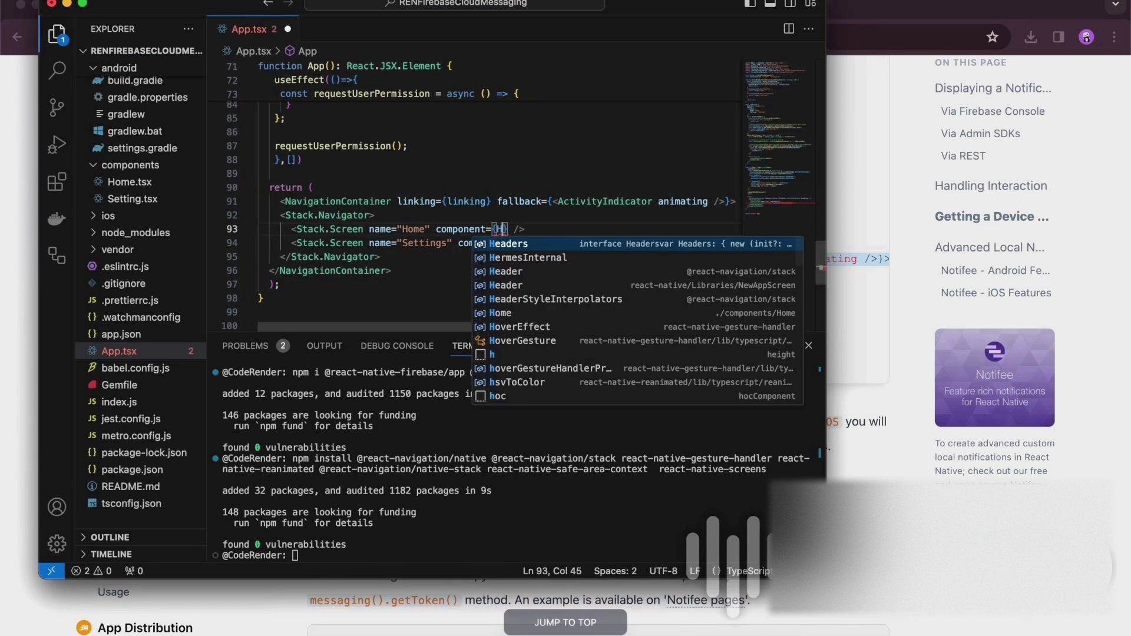
type("Home")
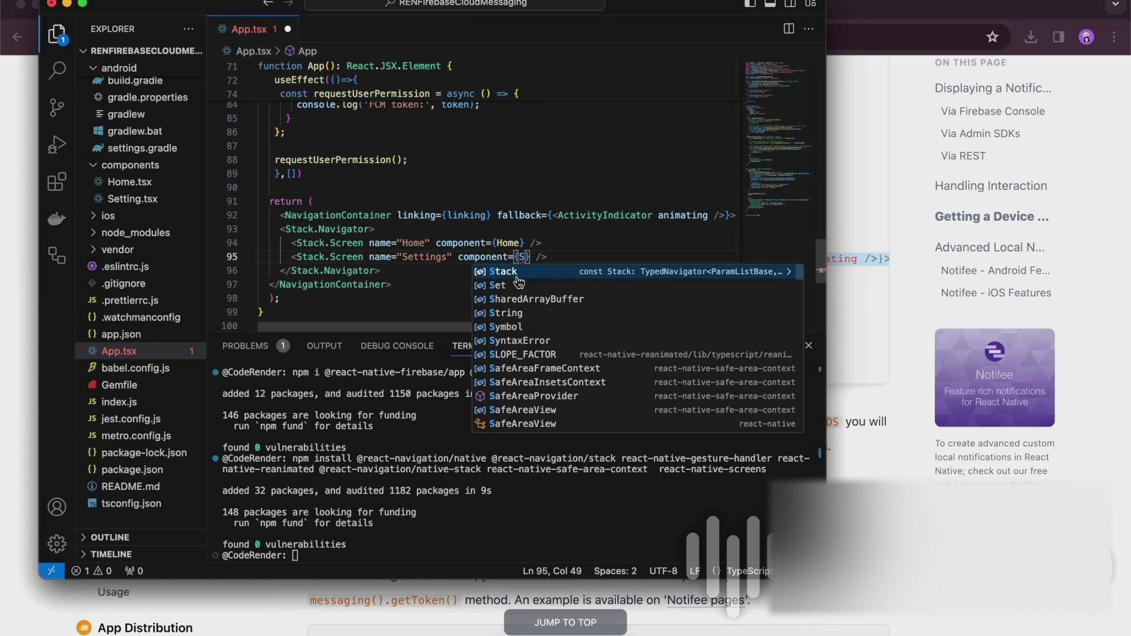
type("ett")
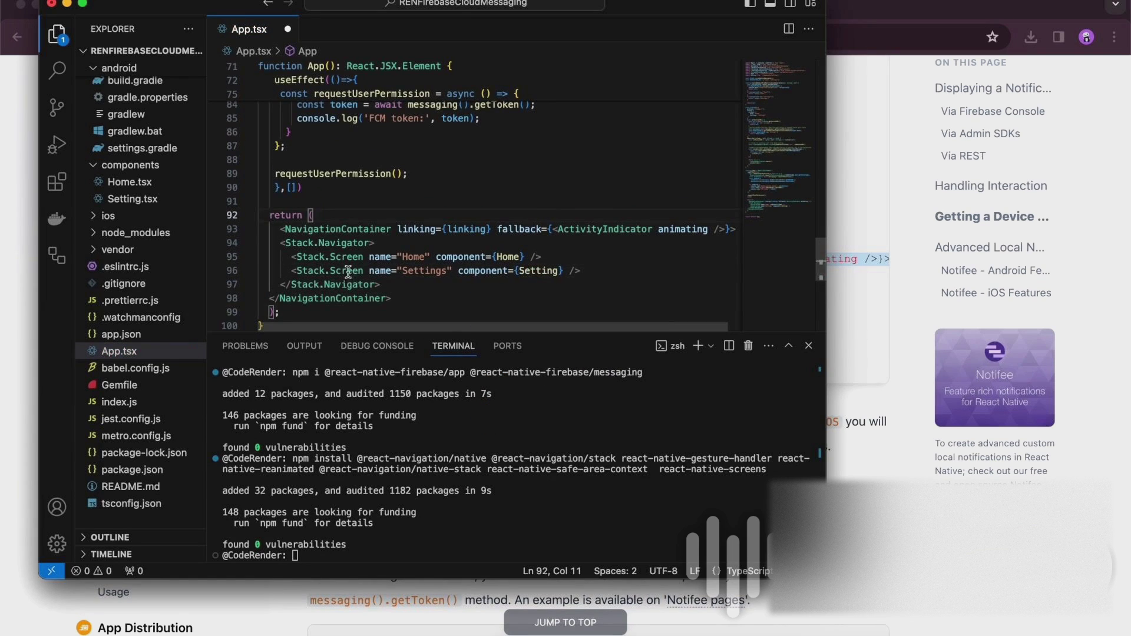
type("initialRouteName='Hom")
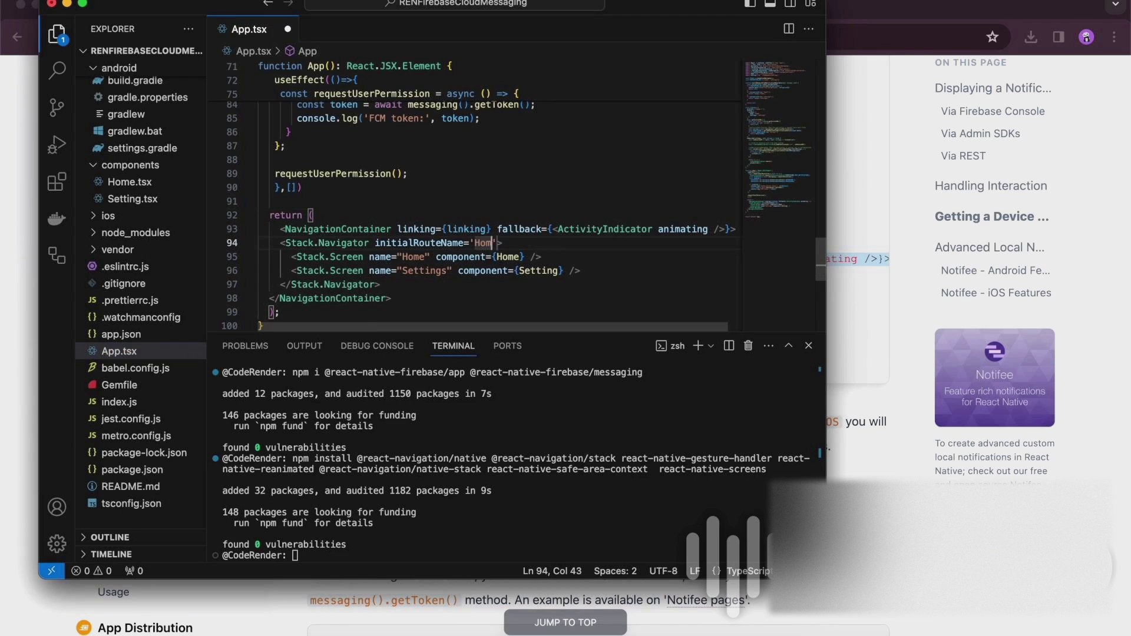
scroll("up", 3)
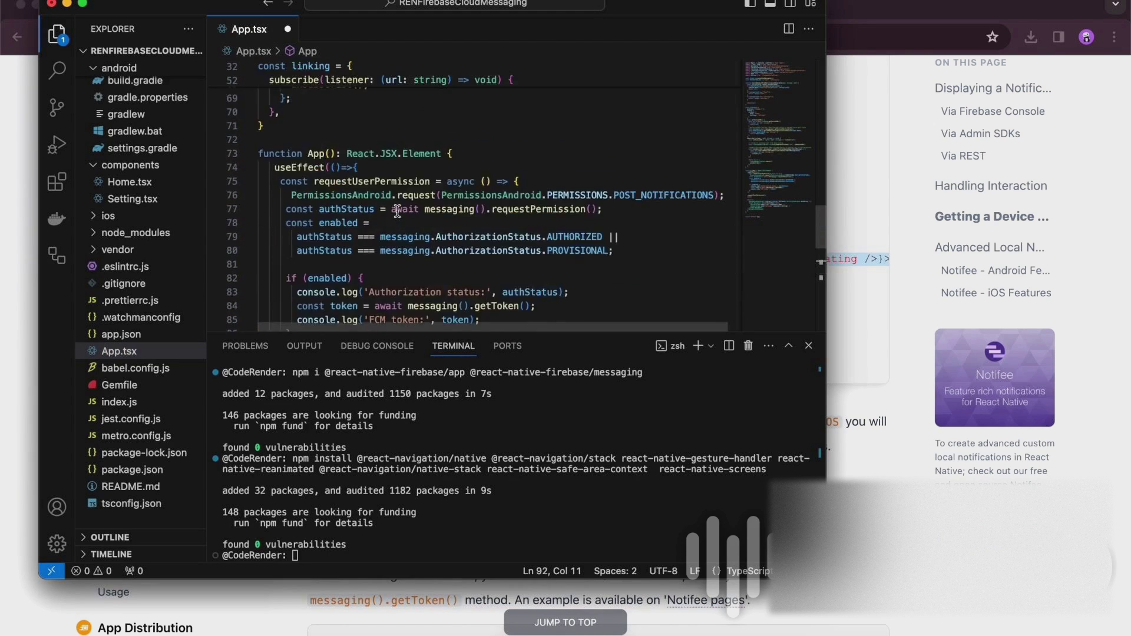
scroll("up", 3)
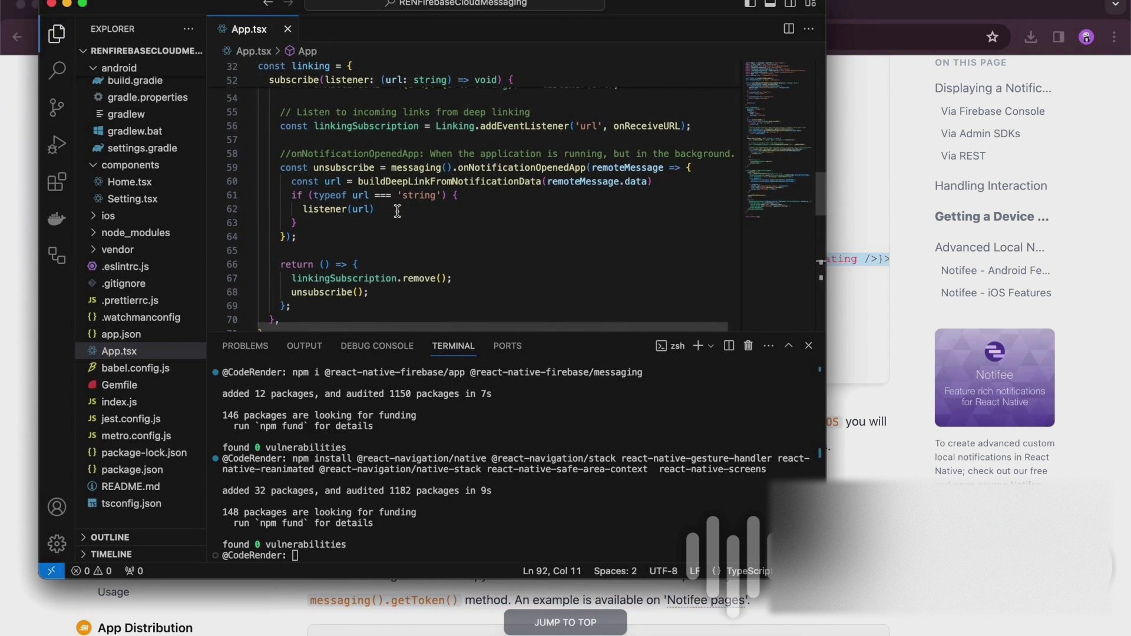
scroll("up", 3)
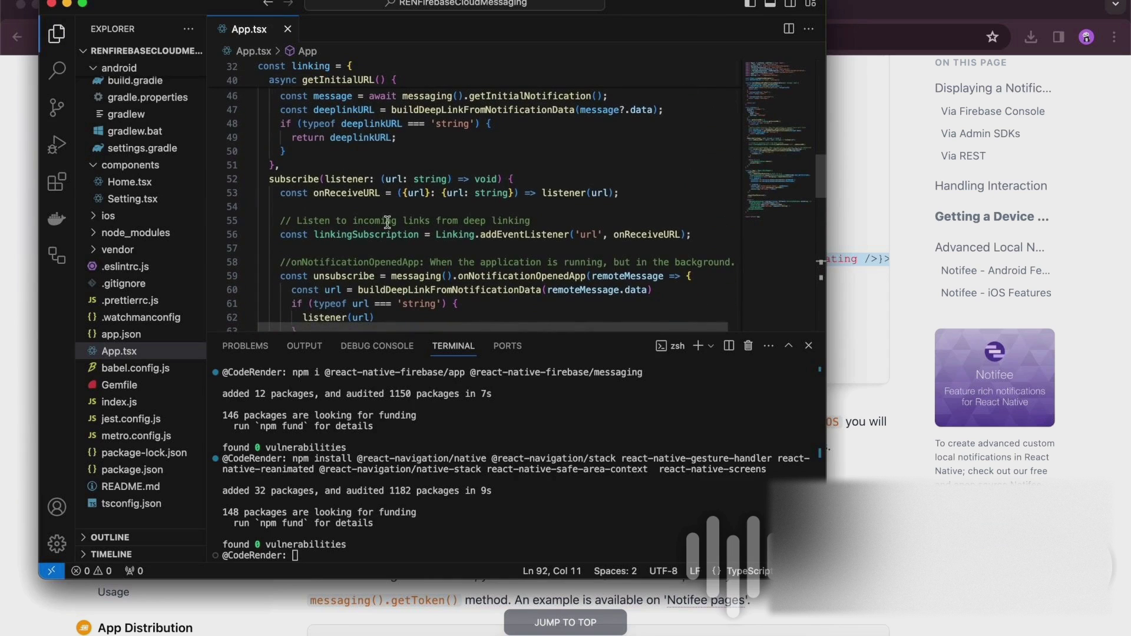
scroll("up", 3)
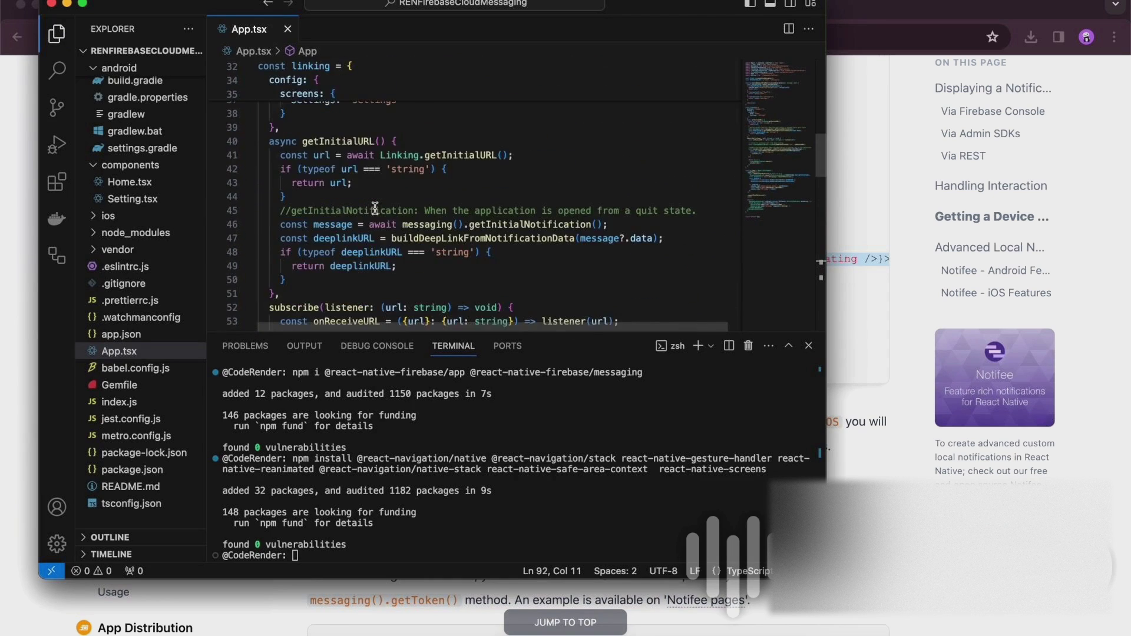
scroll("down", 3)
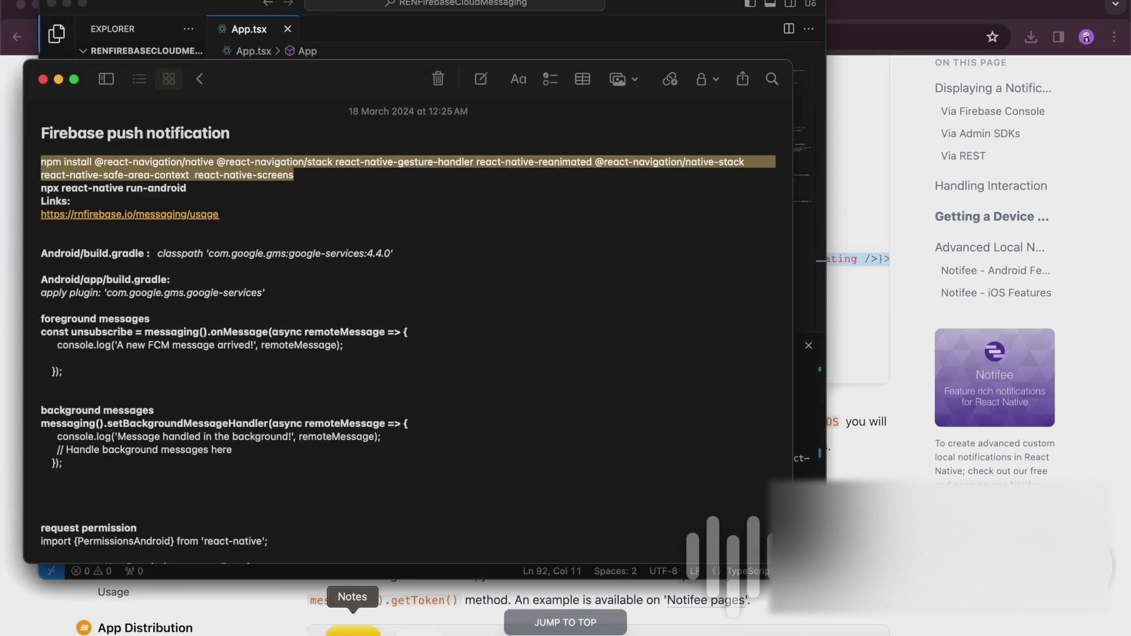
scroll("down", 3)
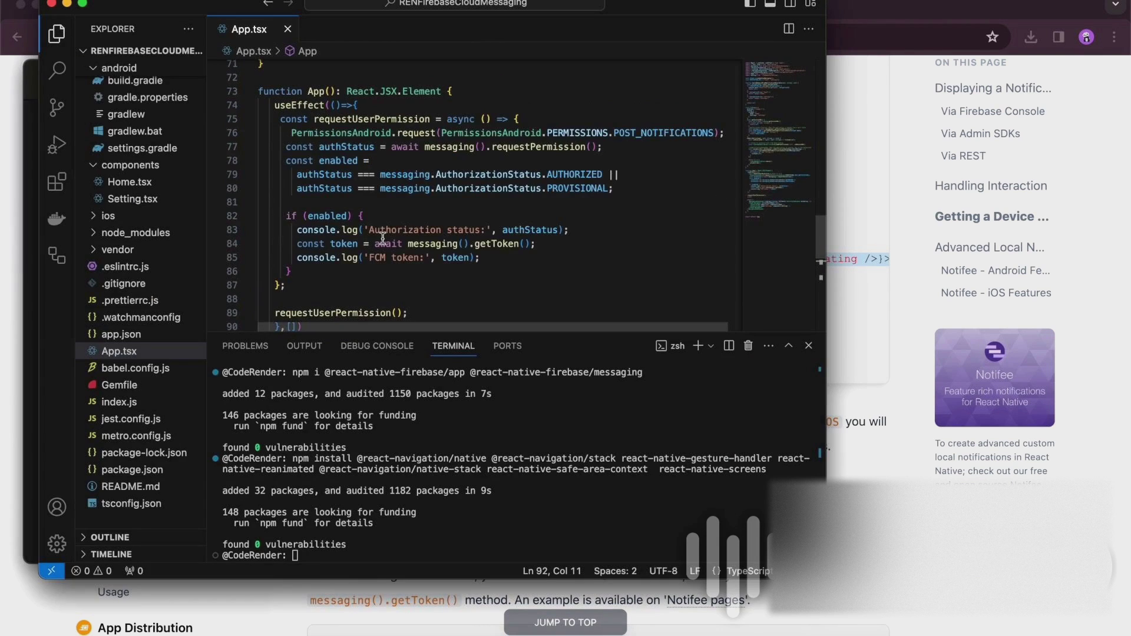
scroll("up", 3)
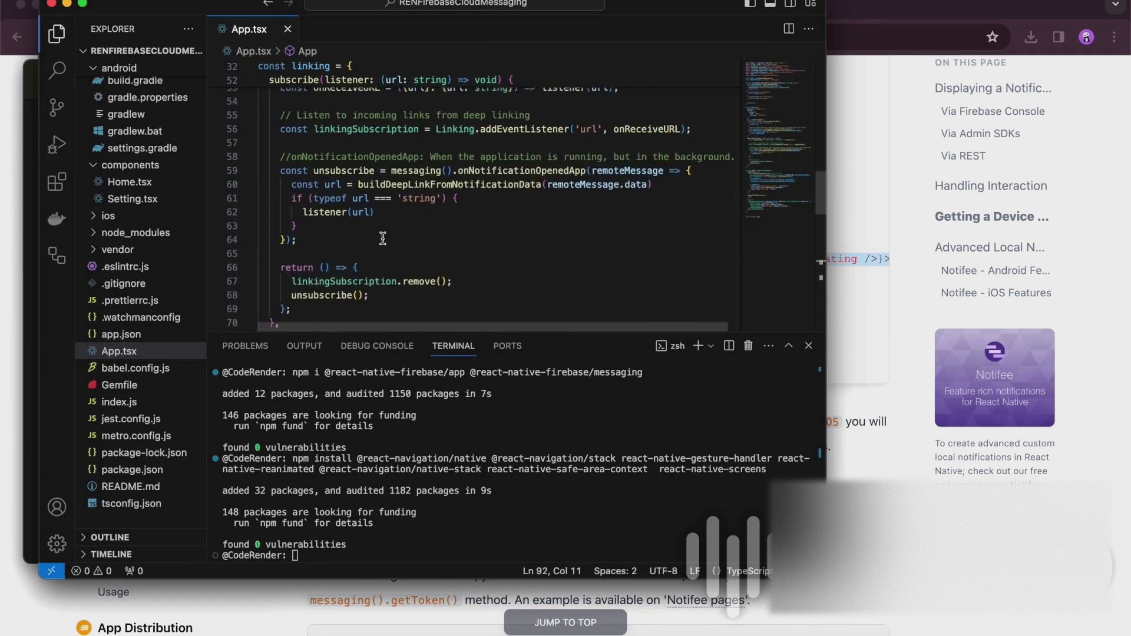
scroll("up", 3)
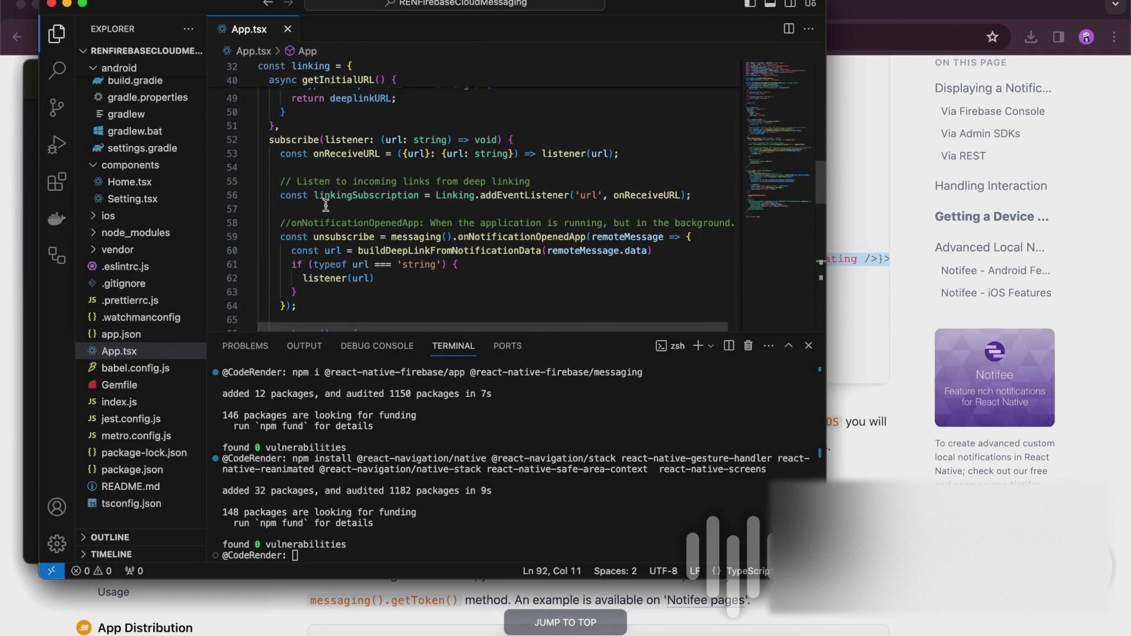
left_click(325, 209)
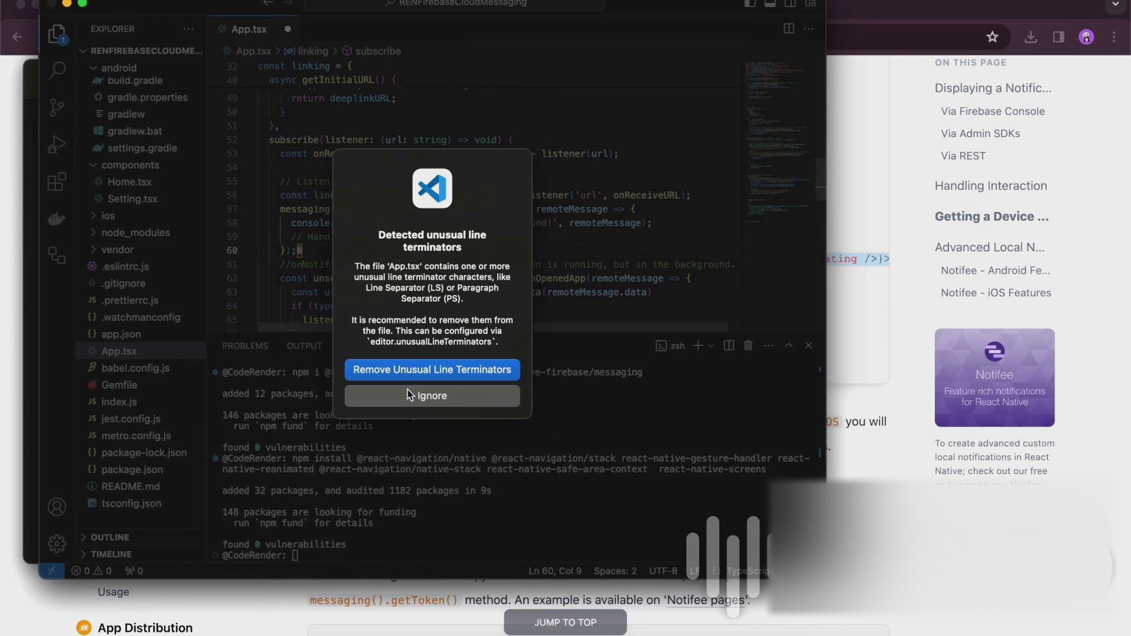
Dismiss the line terminator warning and declare const foreground for the background message handler.
left_click(431, 396)
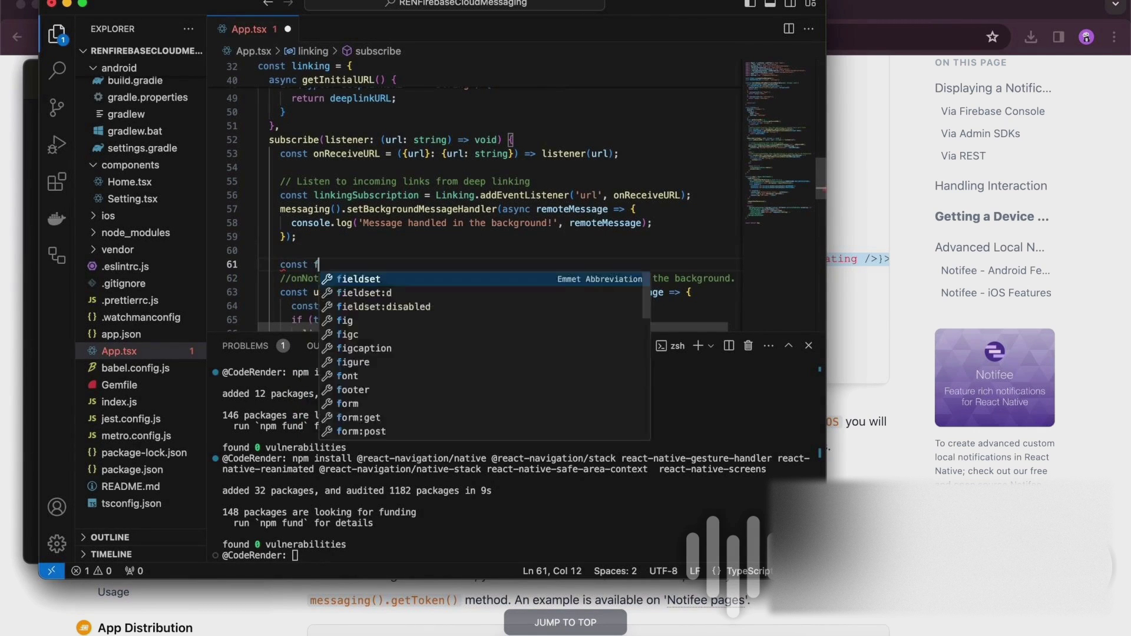
type("foreground =")
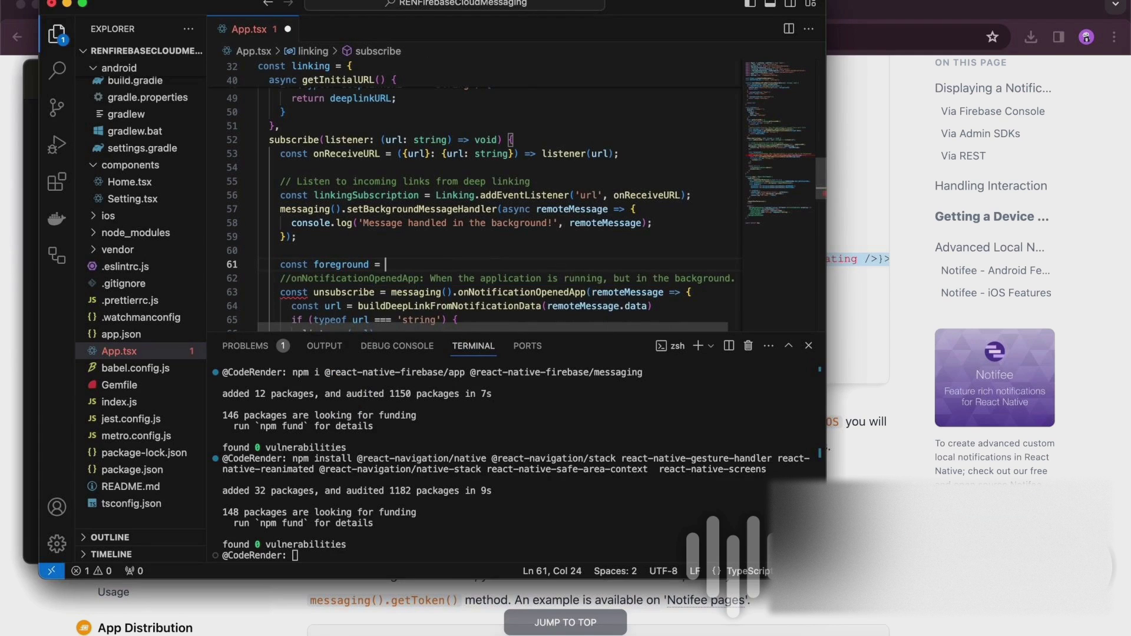
mouse_move(347, 632)
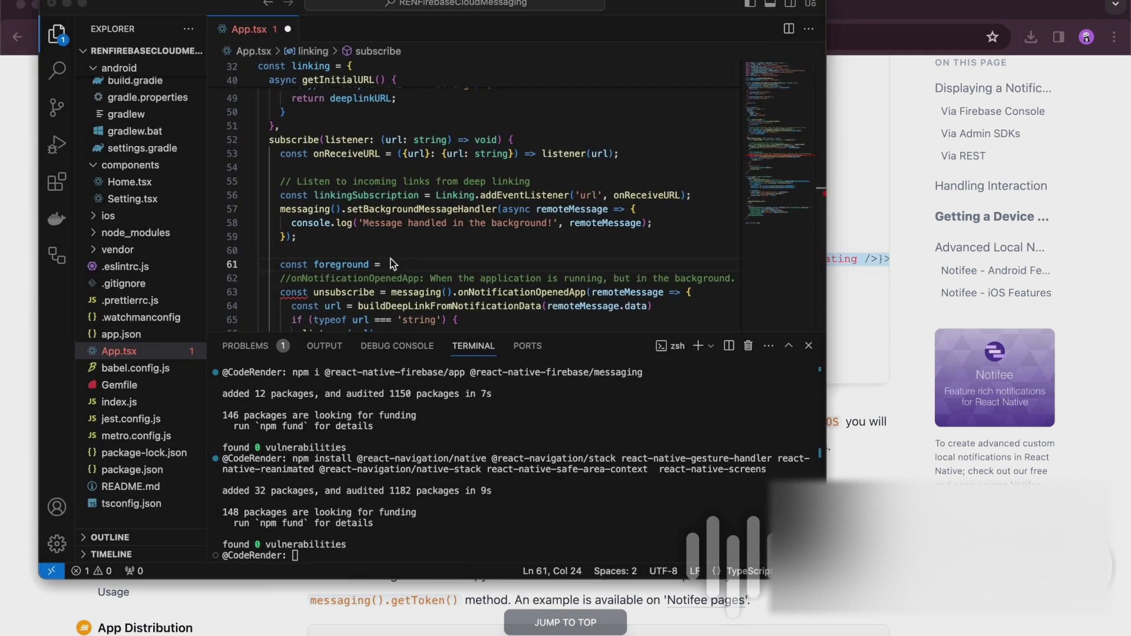
left_click(388, 264)
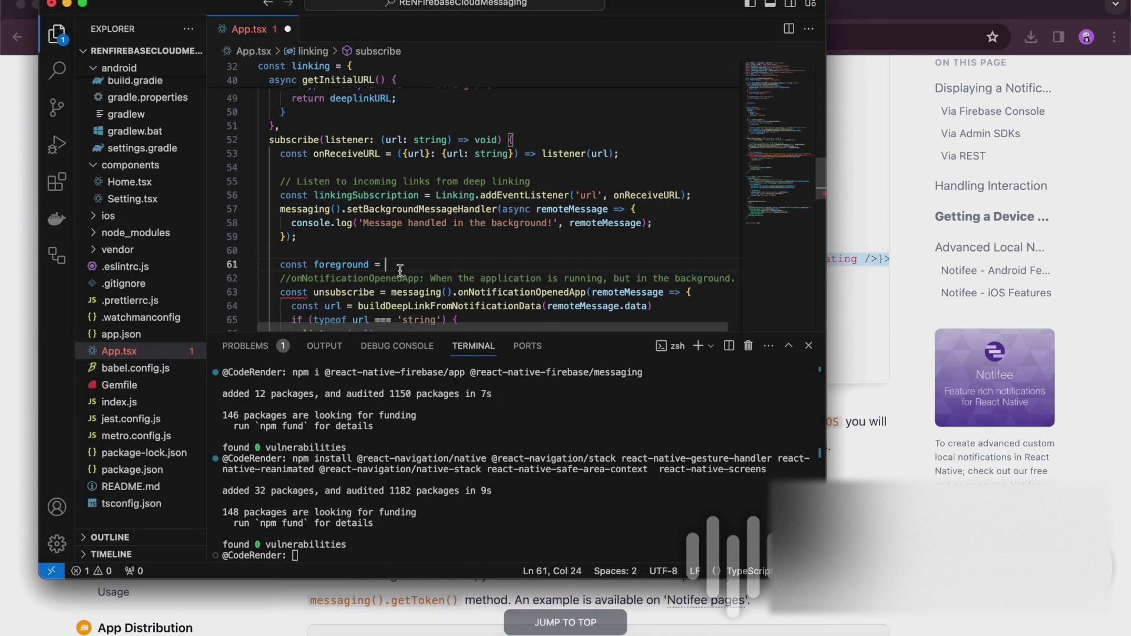
scroll("down", 3)
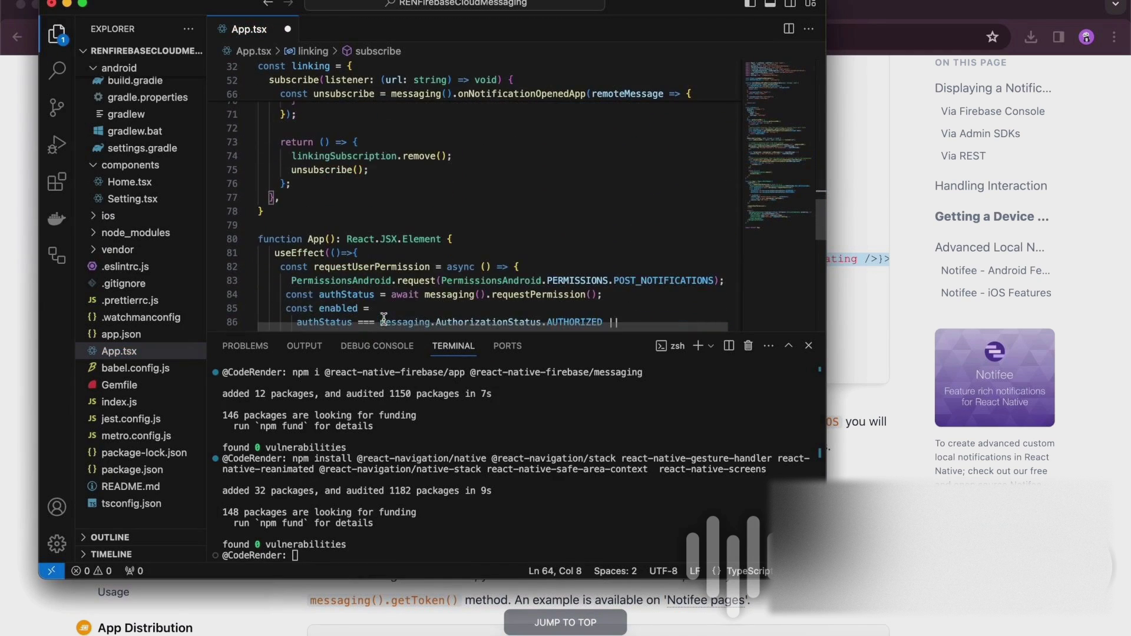
Call foreground(); in the linking subscription's return cleanup.
type("foreground")
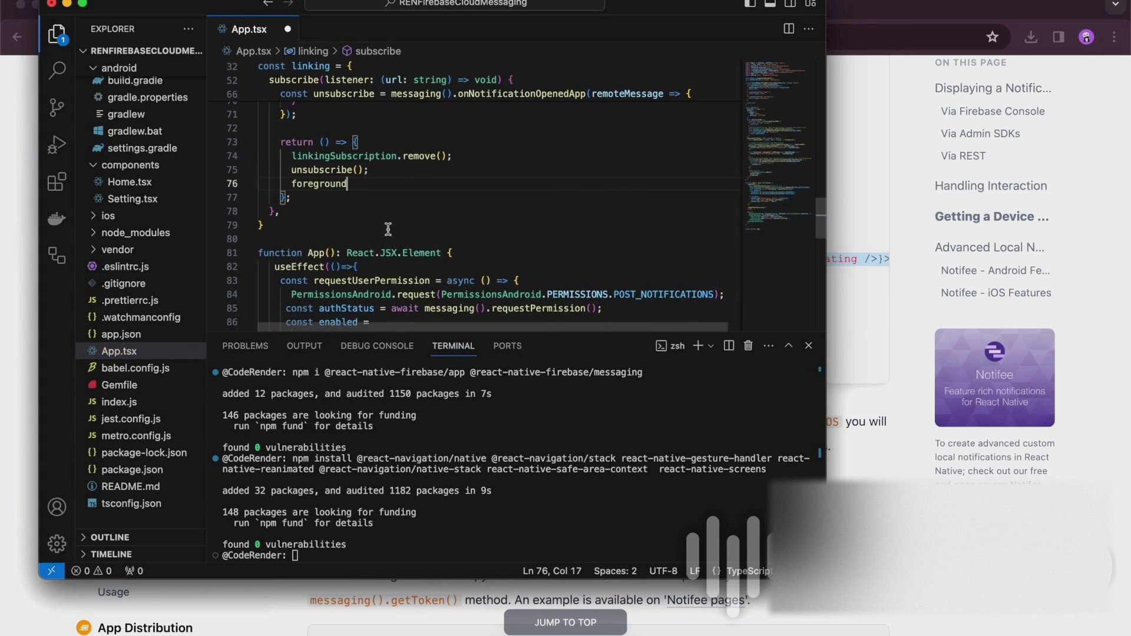
type("();")
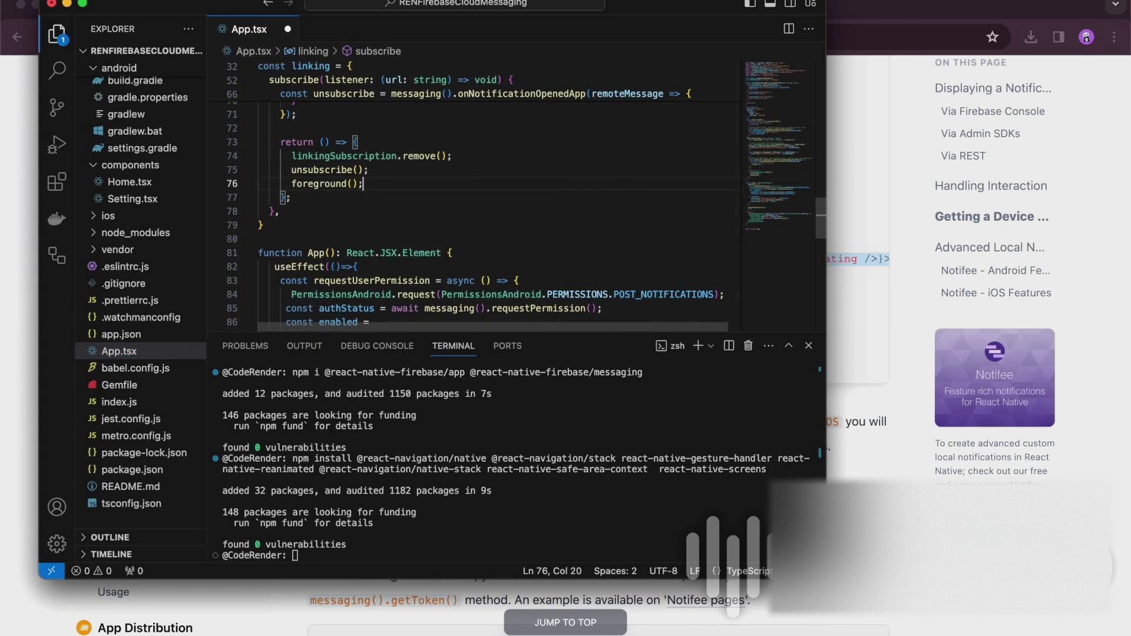
scroll("down", 3)
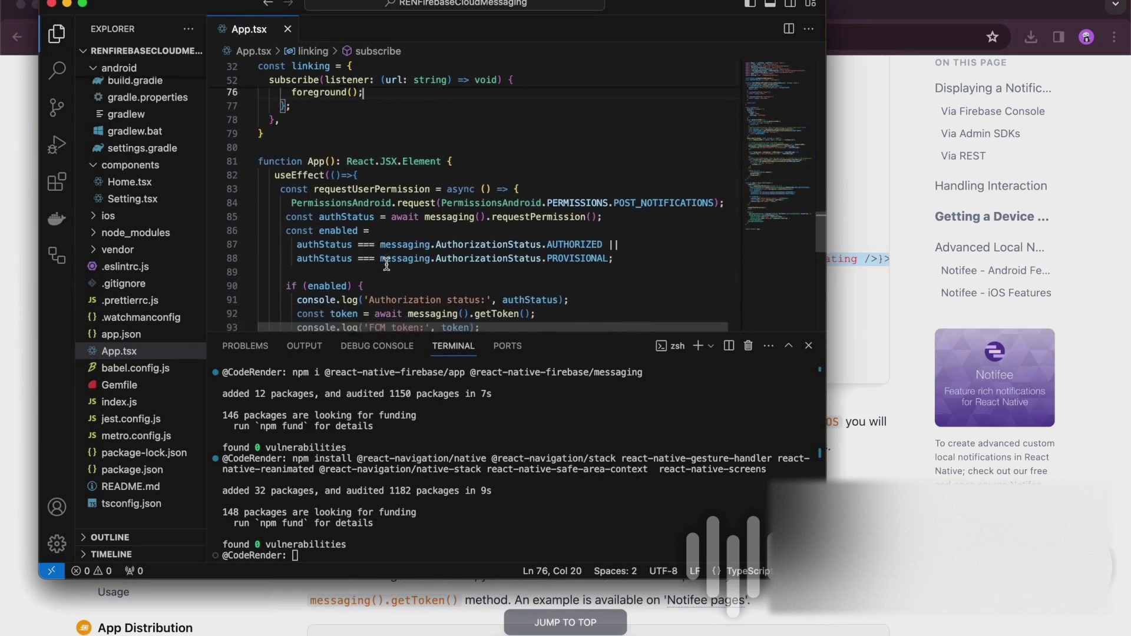
scroll("up", 3)
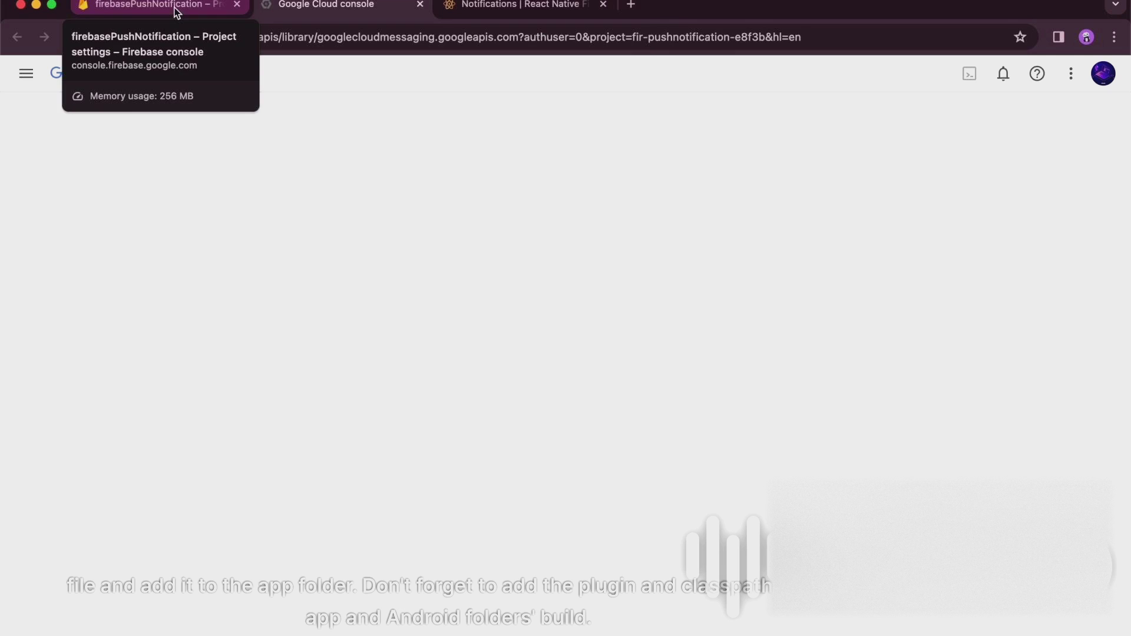
Enable the Cloud Messaging API in Google Cloud, then view the Android app in Firebase Project settings.
left_click(336, 5)
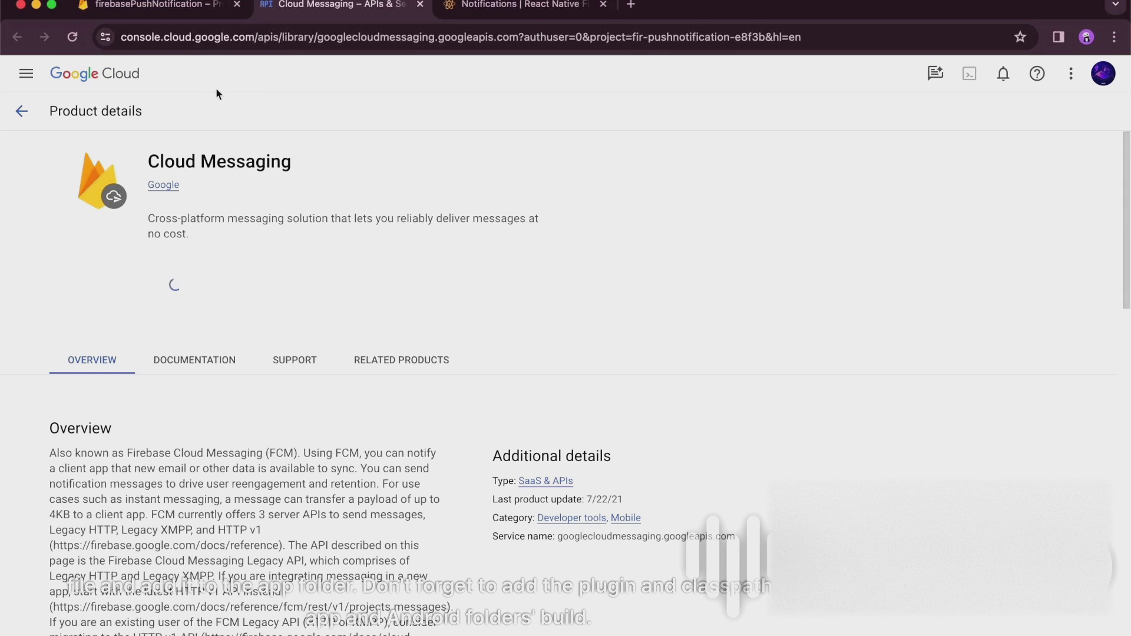
left_click(152, 7)
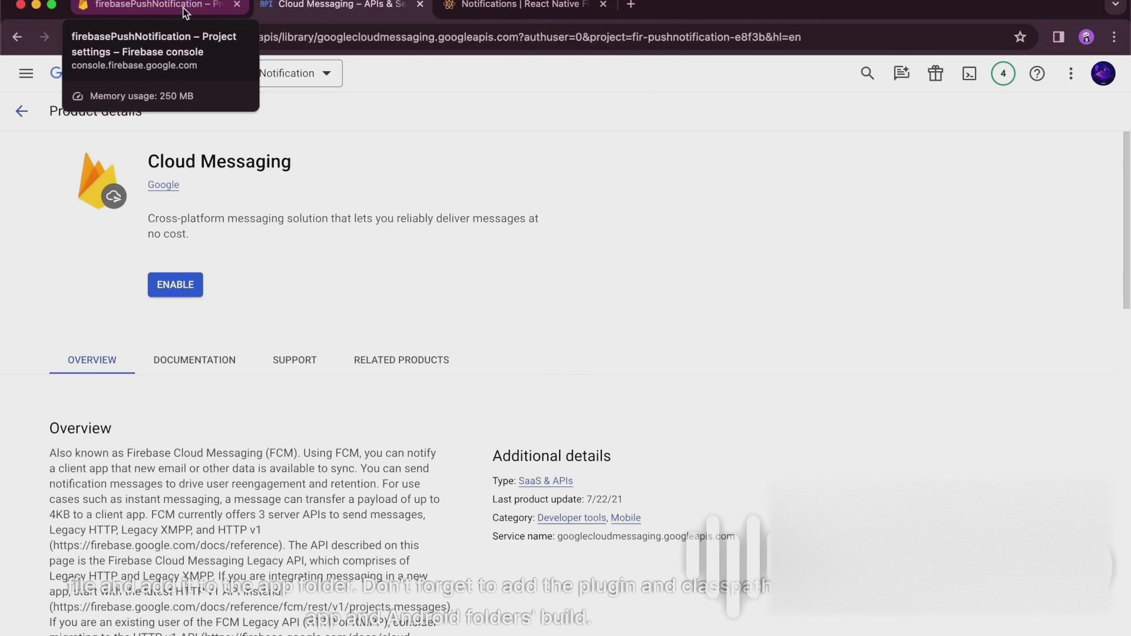
left_click(159, 6)
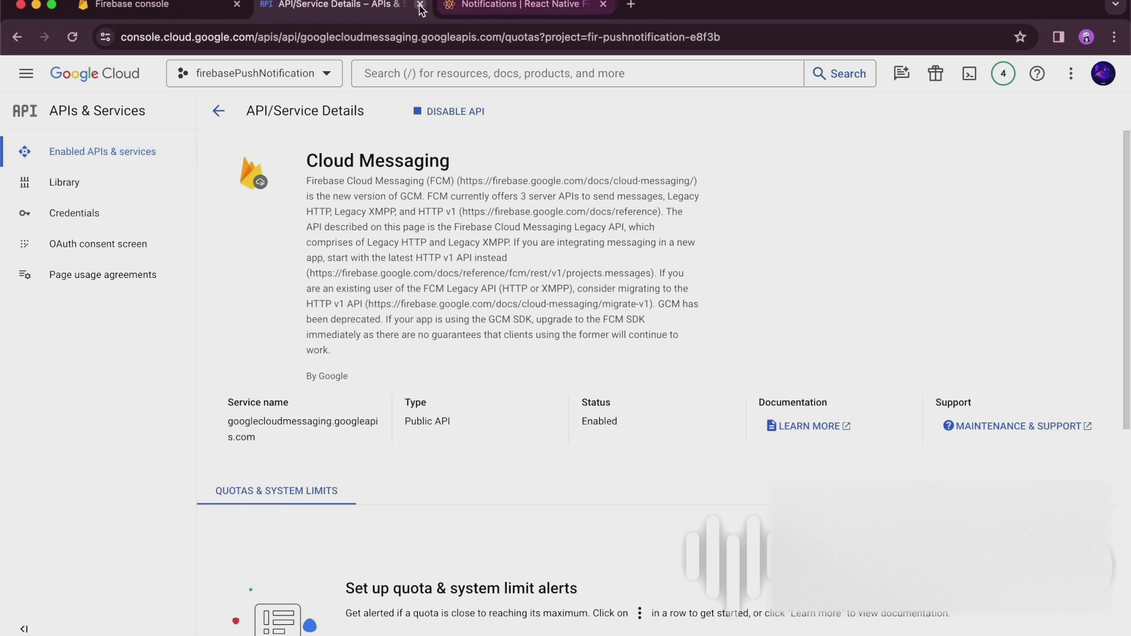
left_click(420, 5)
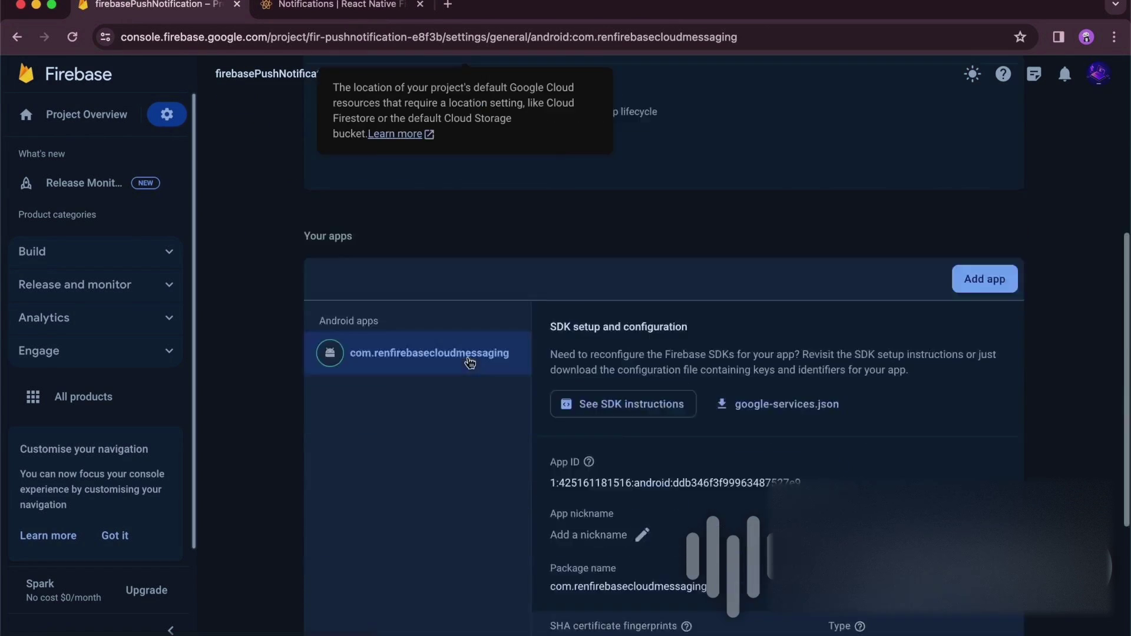
scroll("down", 3)
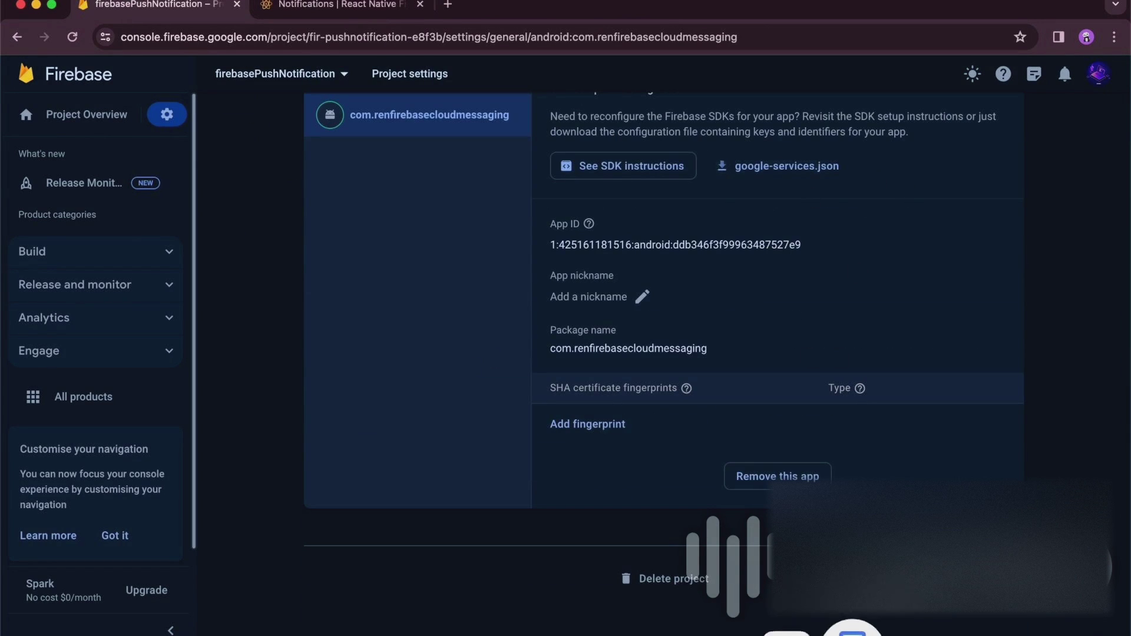
mouse_move(765, 628)
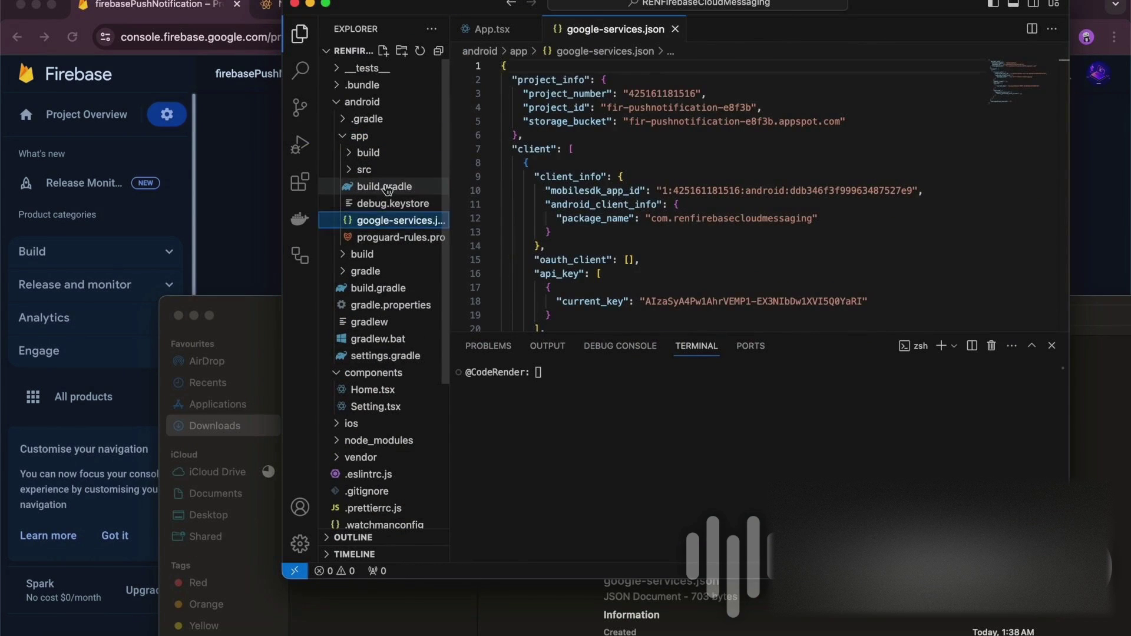
Add the google-services:4.4.0 classpath to build.gradle from the notes and enter npx react-native run-android.
left_click(381, 186)
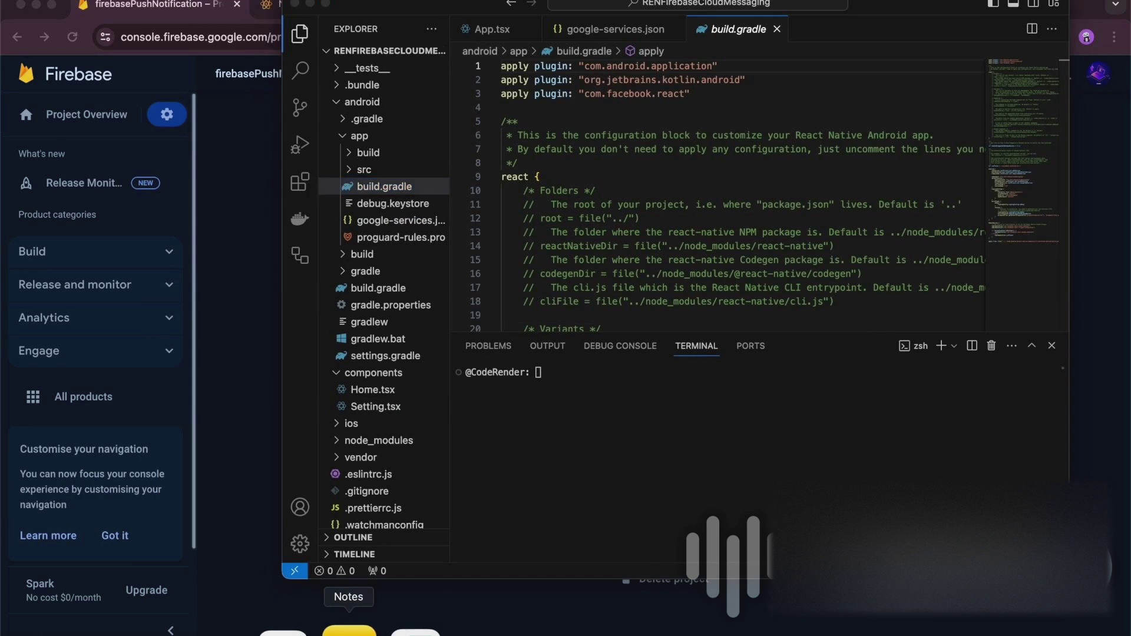
left_click(349, 596)
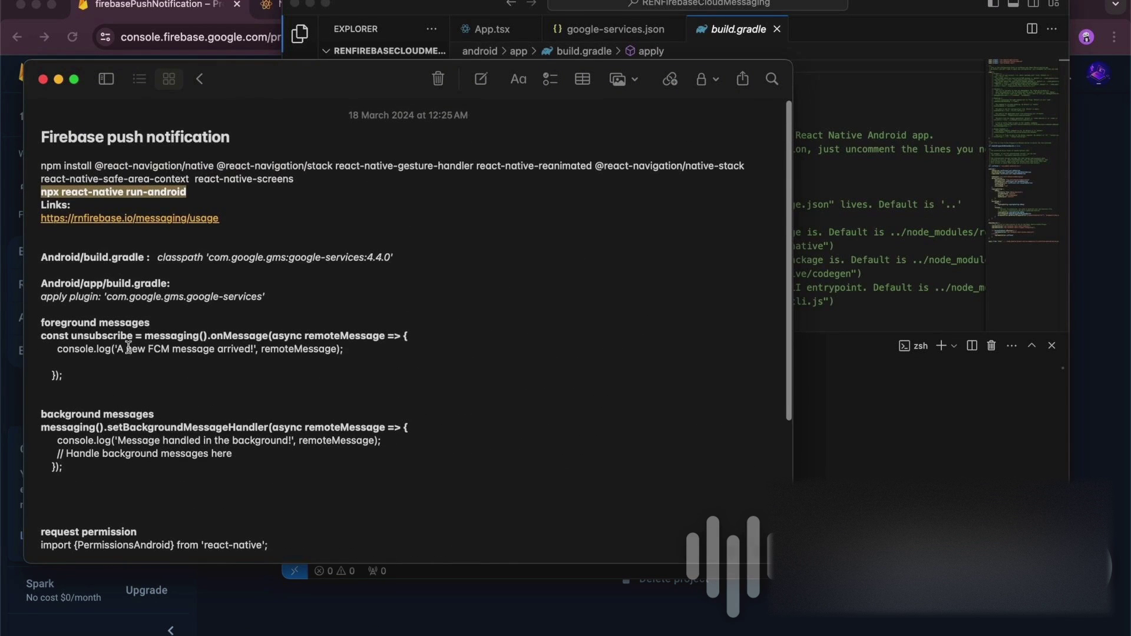
scroll("up", 3)
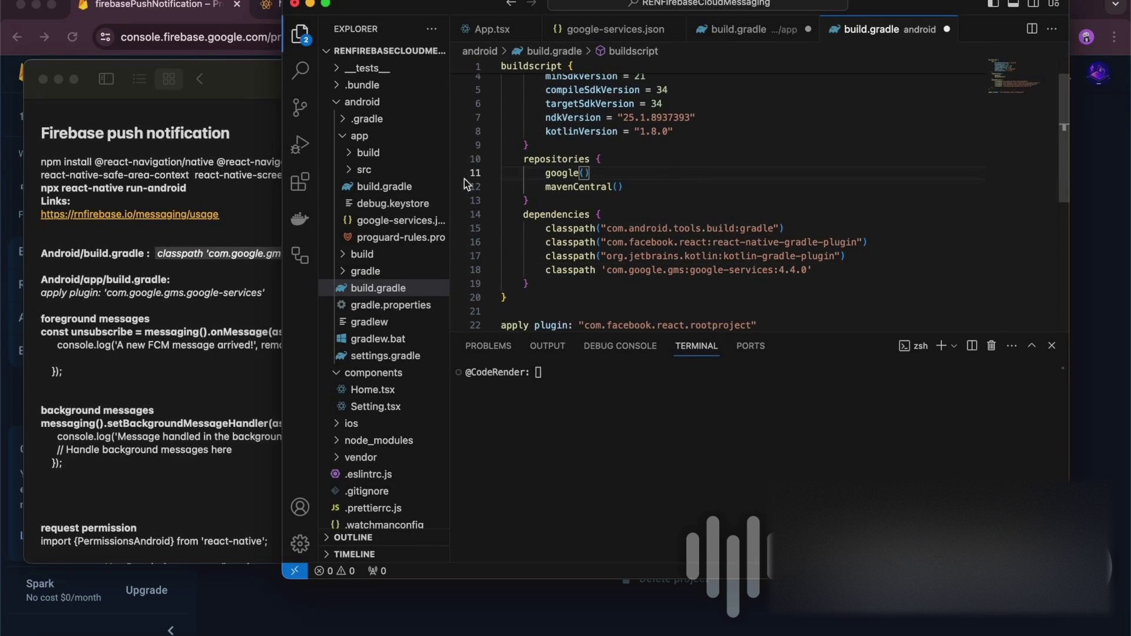
mouse_move(247, 229)
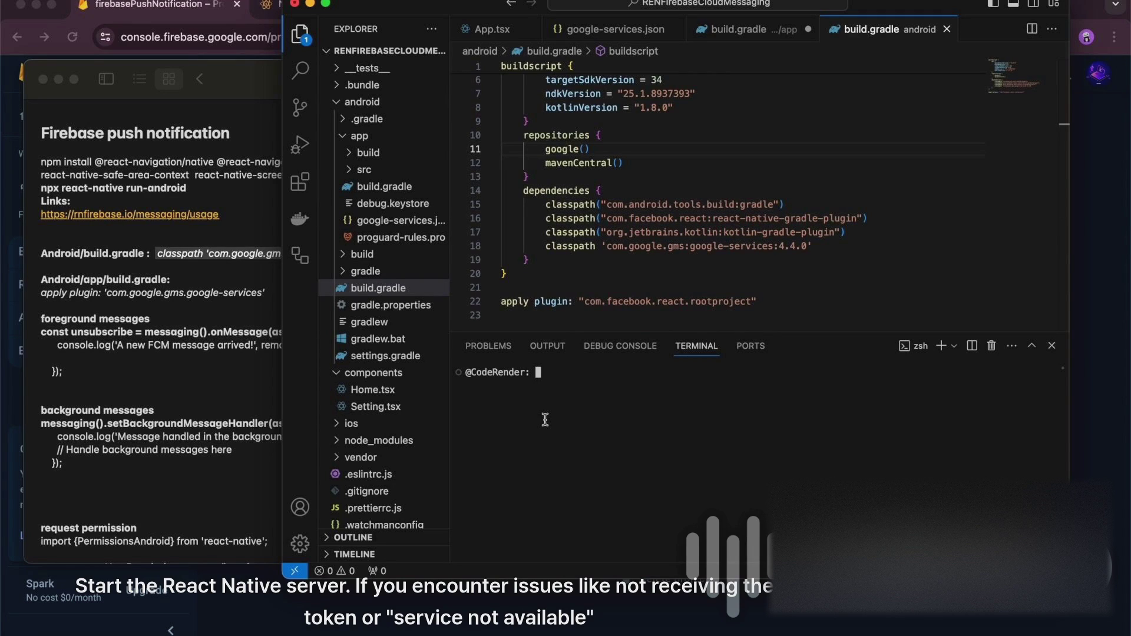
type("npx react-native run-android")
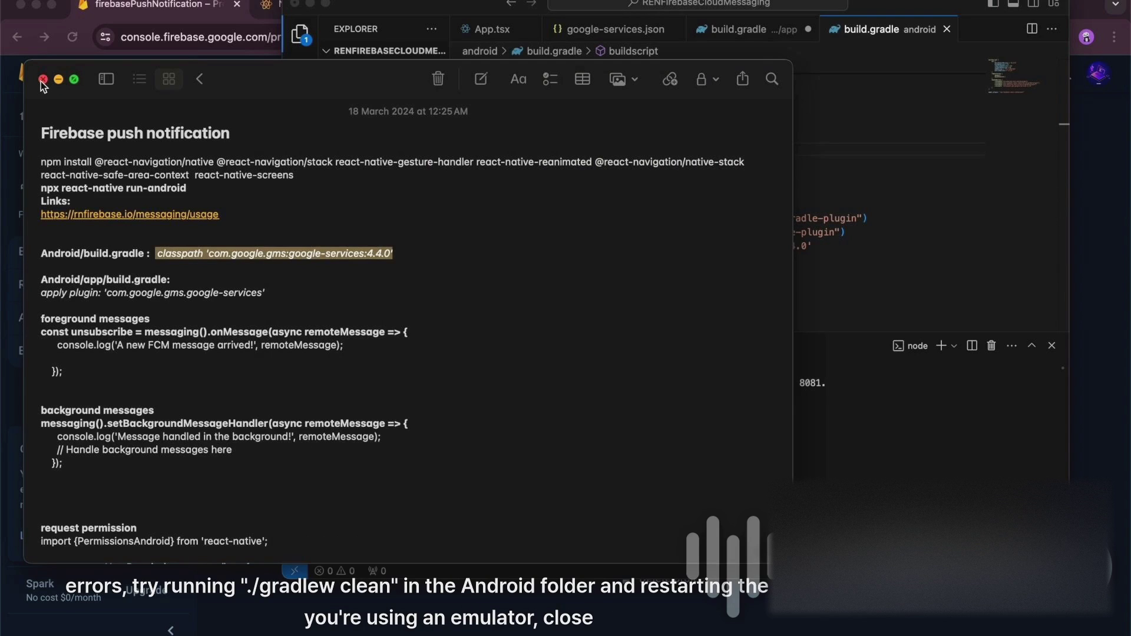
Apply the google-services plugin in app/build.gradle and rebuild so the app launches on the emulator.
left_click(42, 78)
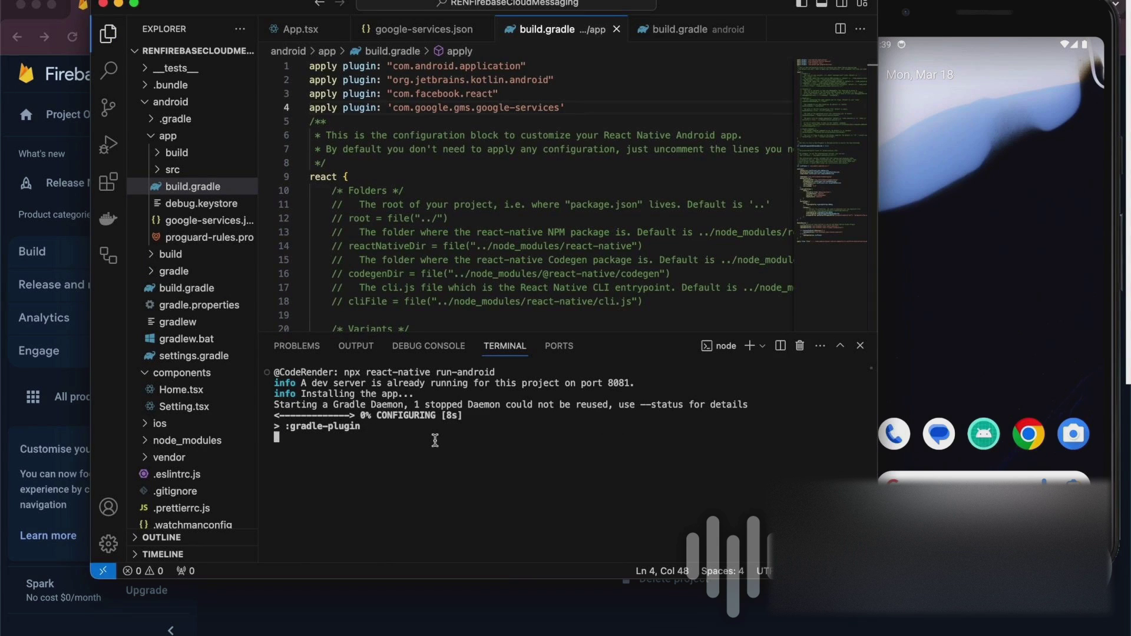
key("ctrl+c")
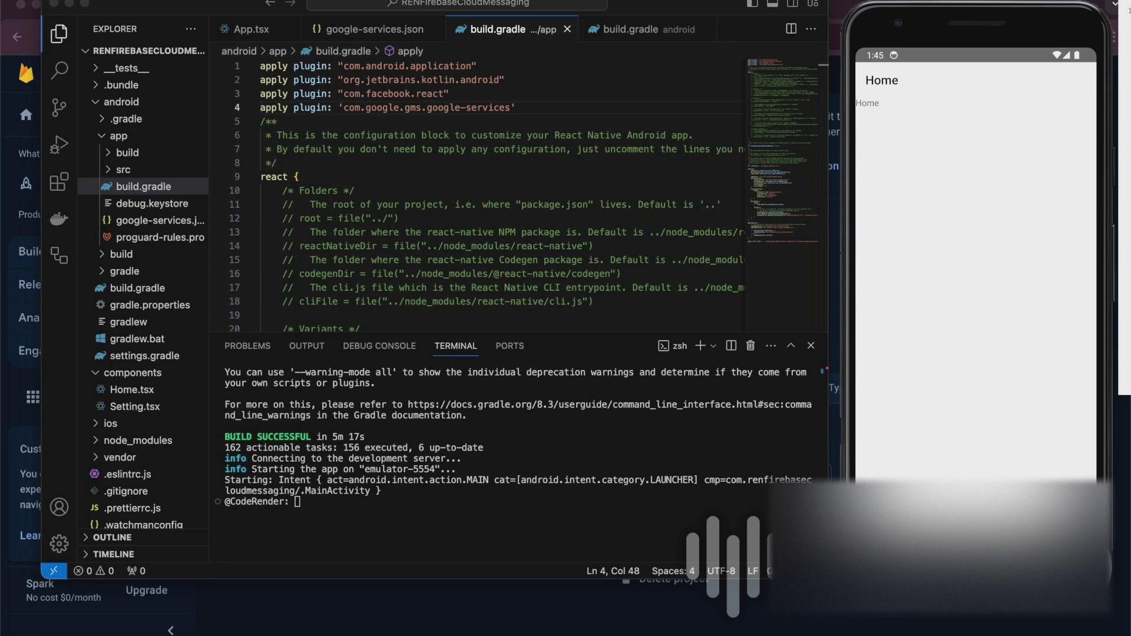
scroll("down", 3)
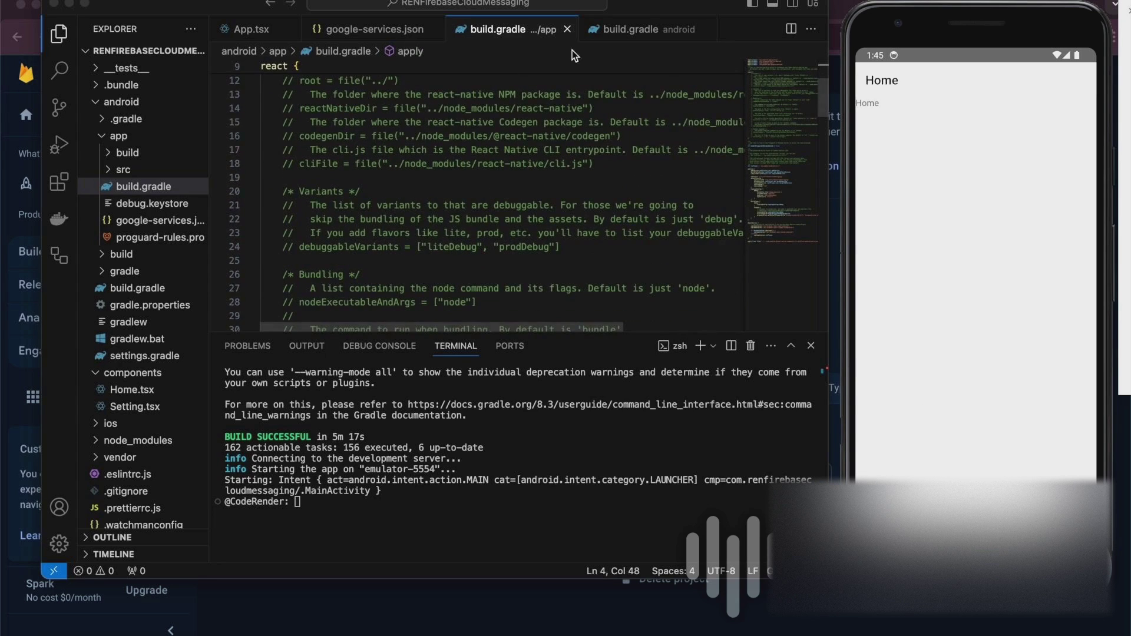
left_click(371, 28)
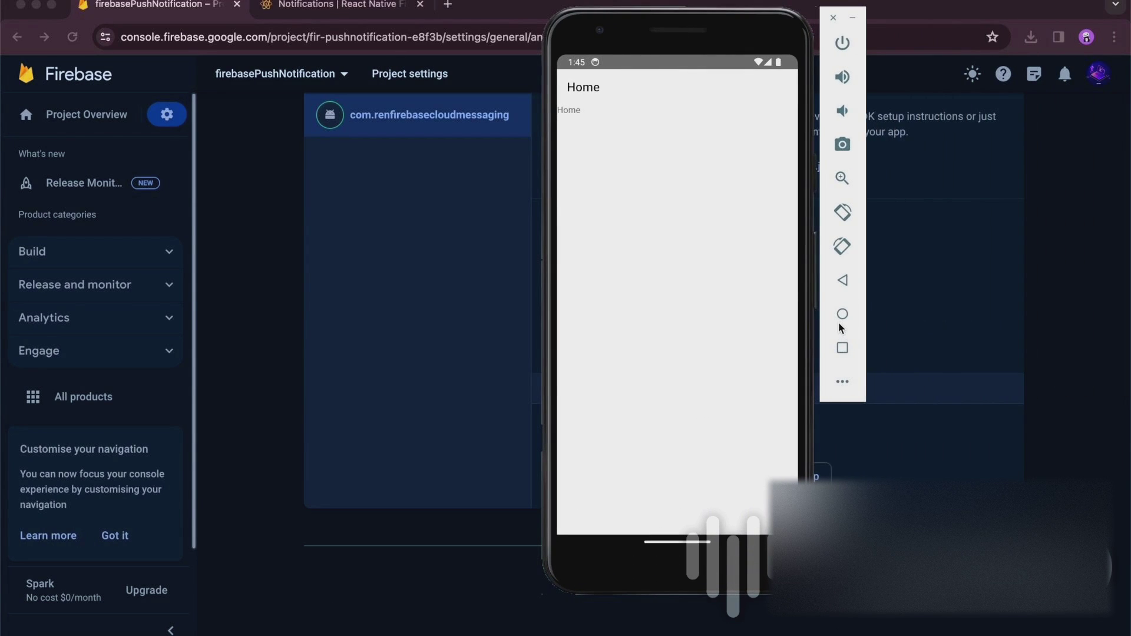
Bring the Firebase console forward and go to its Messaging page.
left_click(832, 16)
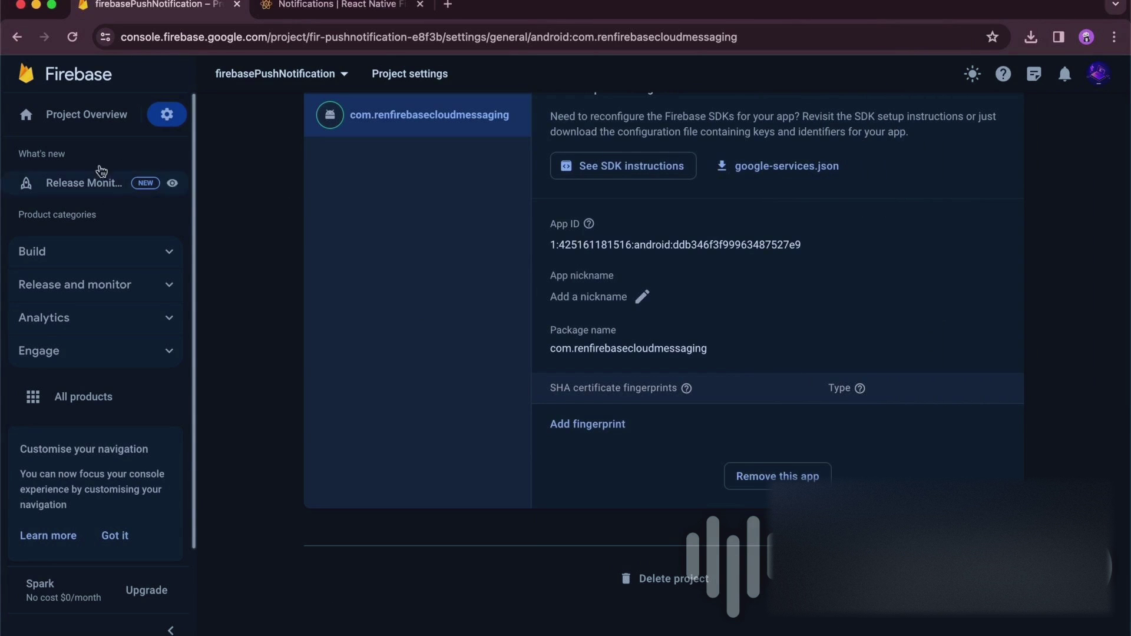
left_click(86, 114)
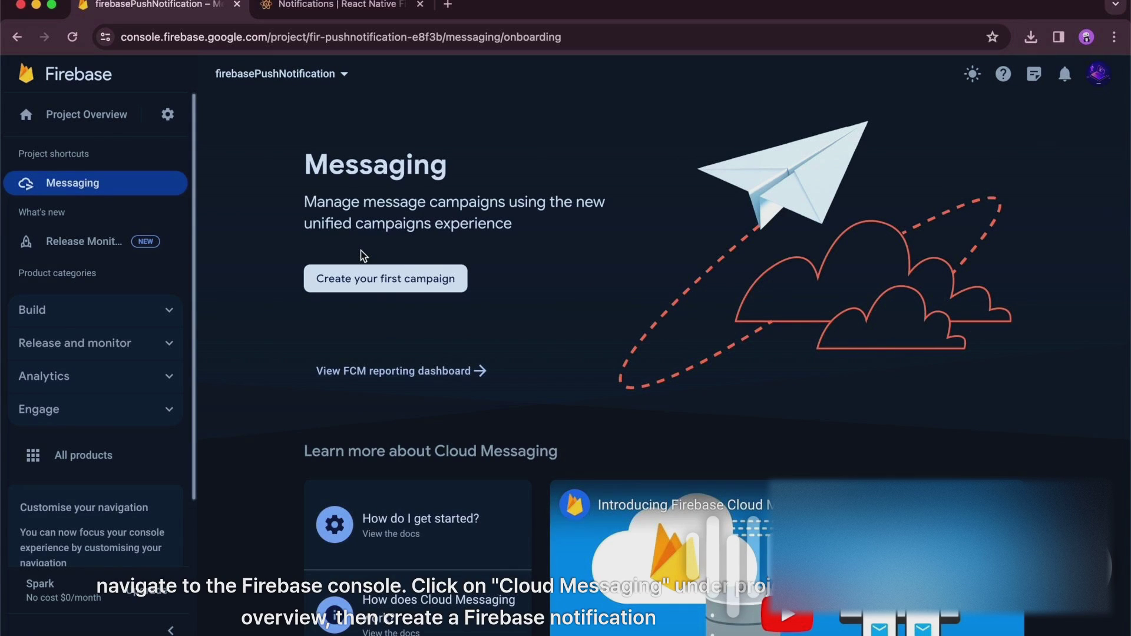
Create a first campaign titled 'hi' with text 'Firebase push notification' for the Android app.
left_click(385, 278)
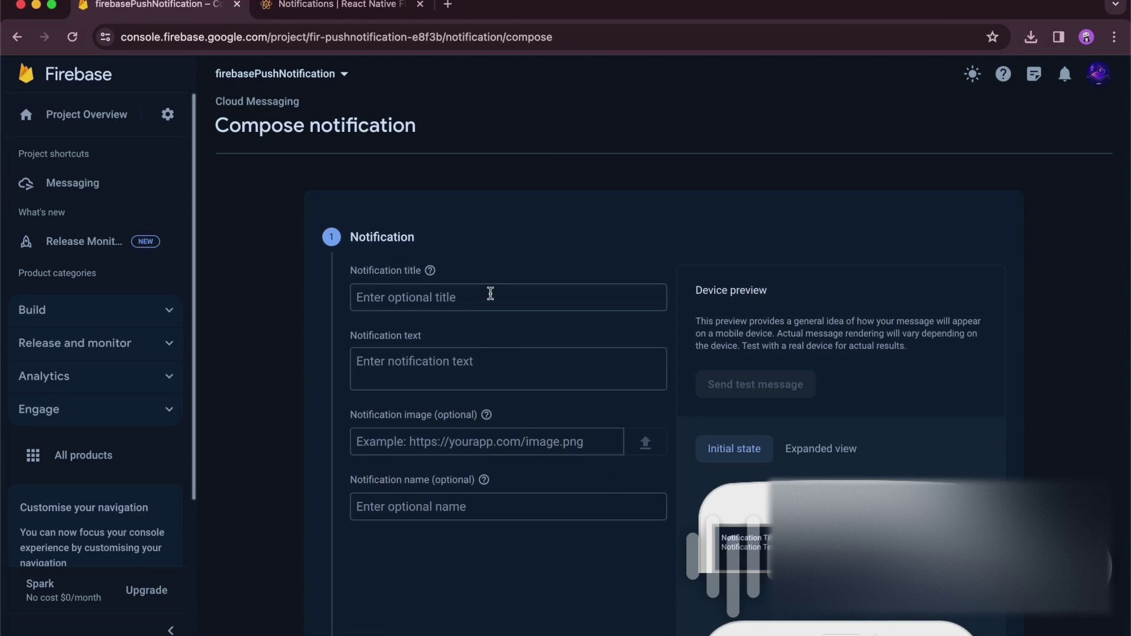
type("hi")
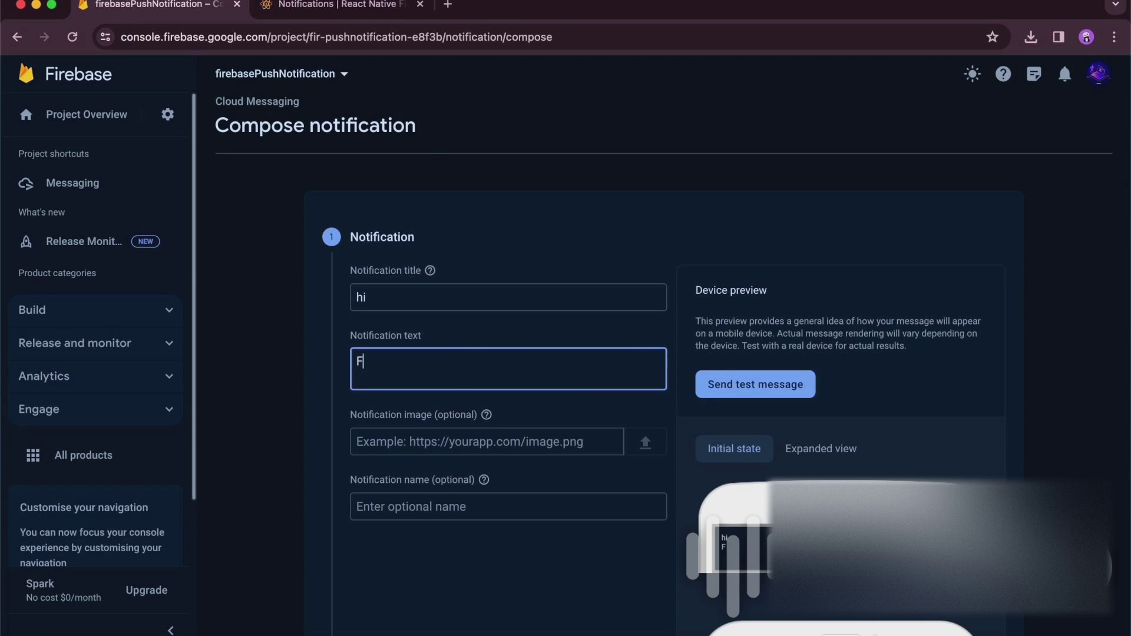
type("irebase push notification")
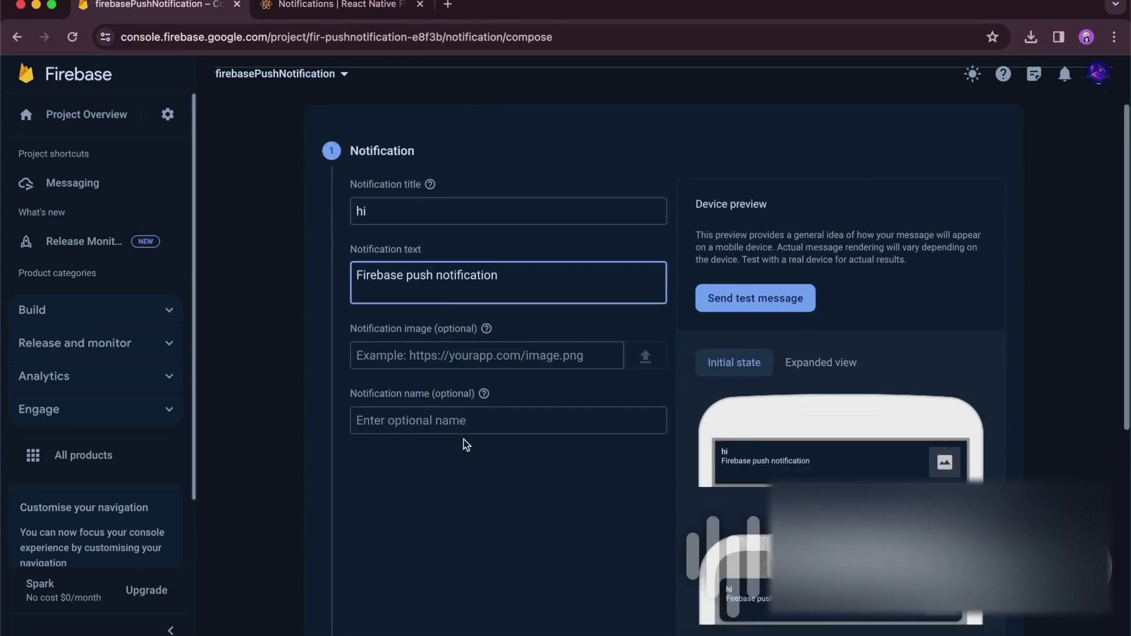
scroll("down", 3)
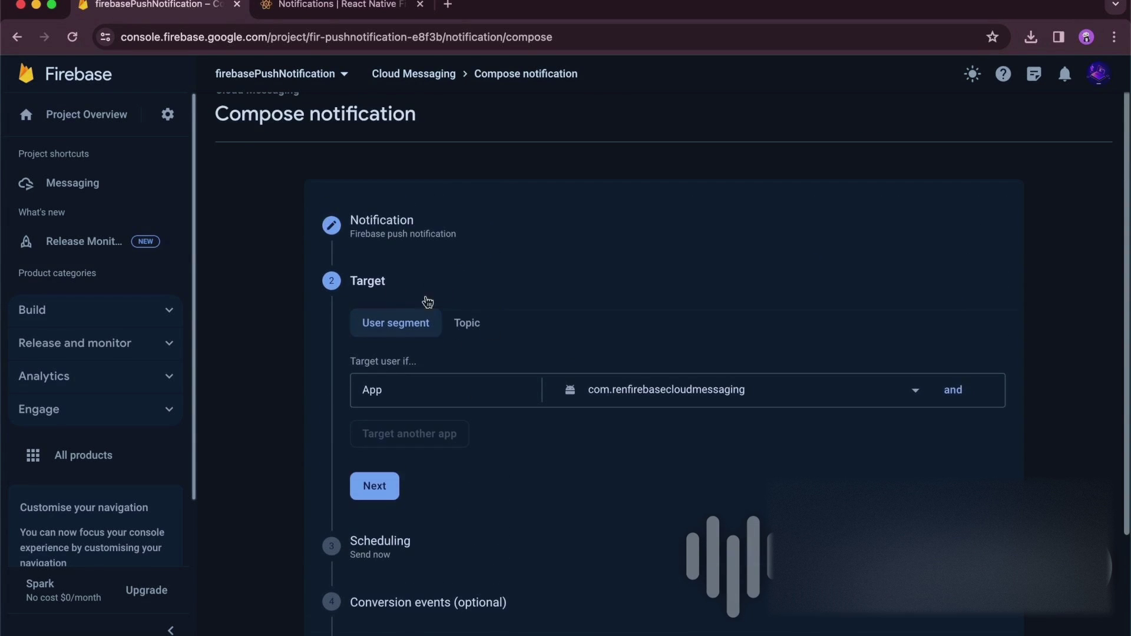
Advance through Target and Scheduling and fill the Android channel with navigationId 'settings' custom data.
left_click(373, 485)
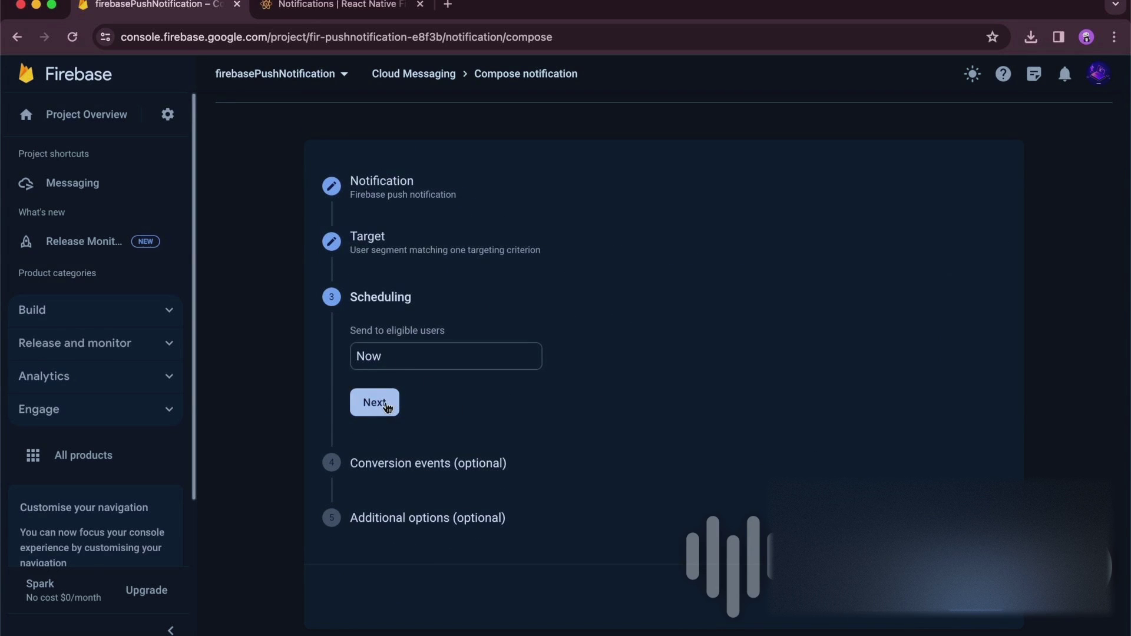
left_click(373, 403)
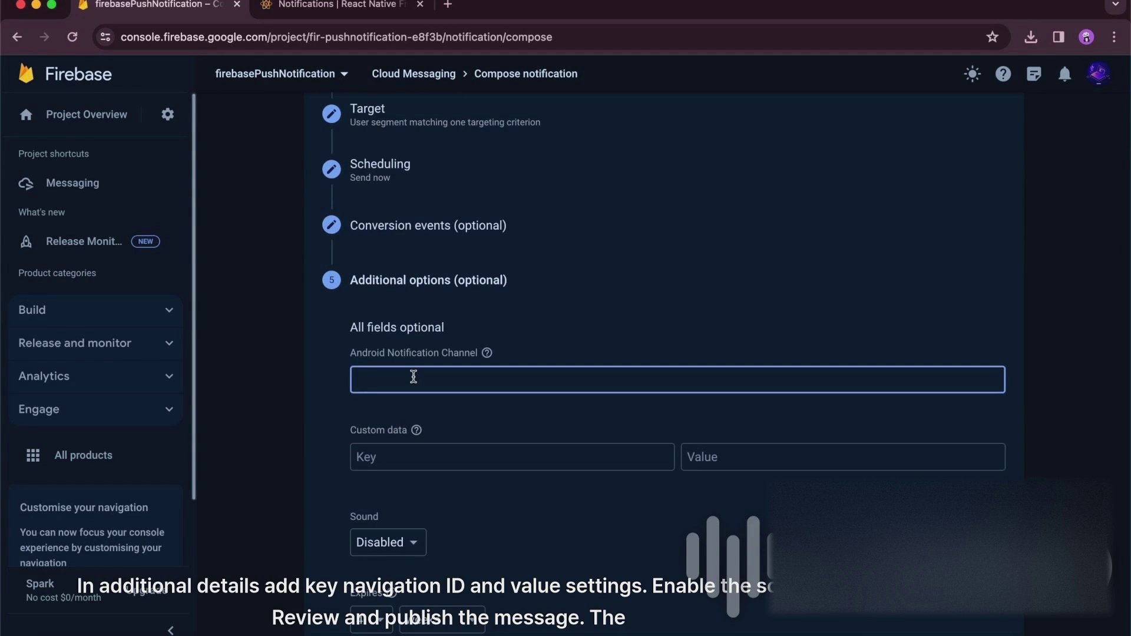
left_click(511, 457)
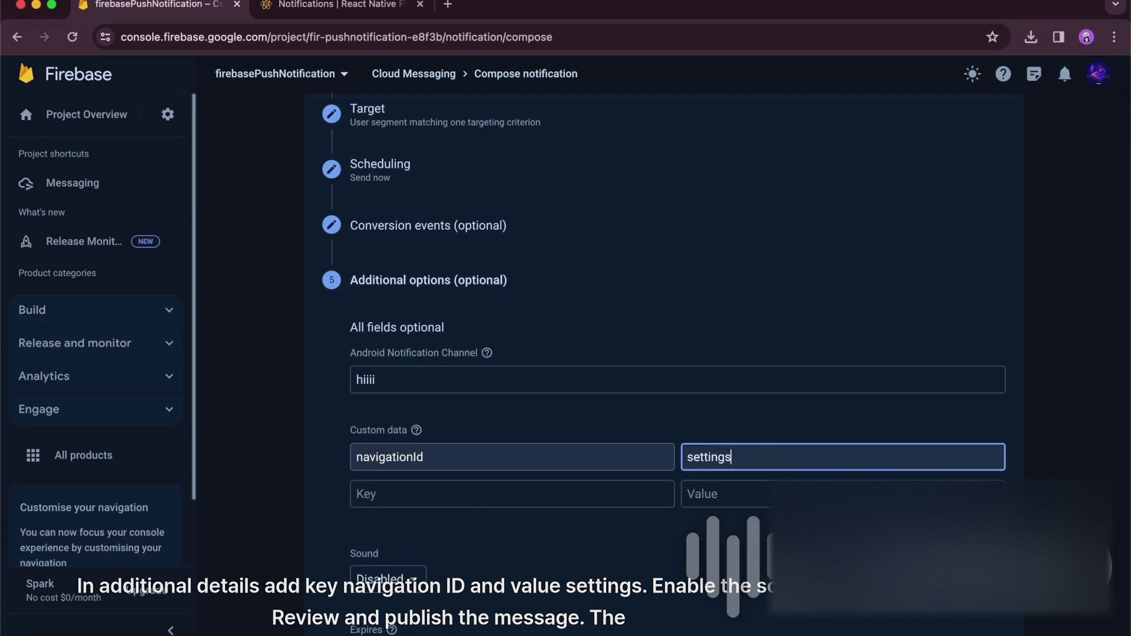
scroll("down", 3)
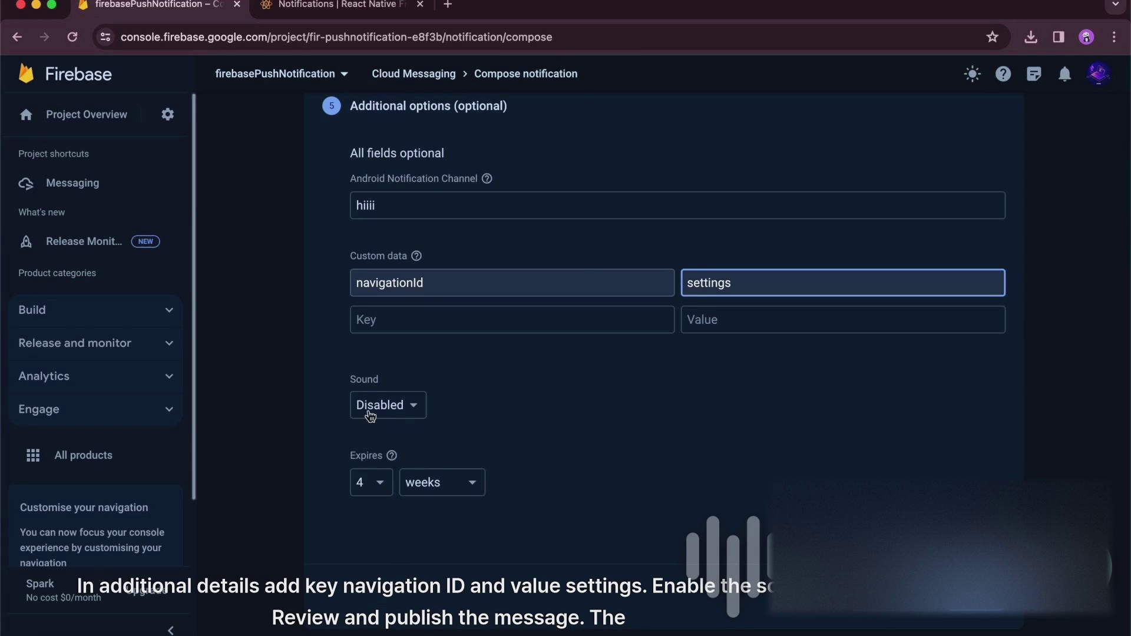
Set Sound to Enabled, then review and publish the campaign as Active.
left_click(386, 404)
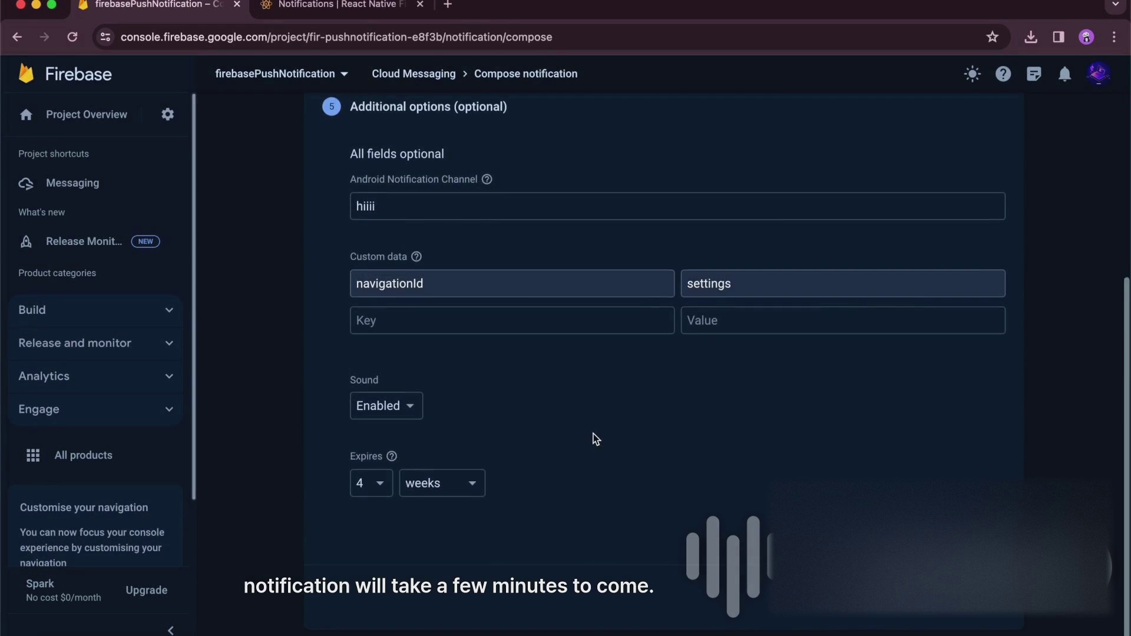
scroll("up", 3)
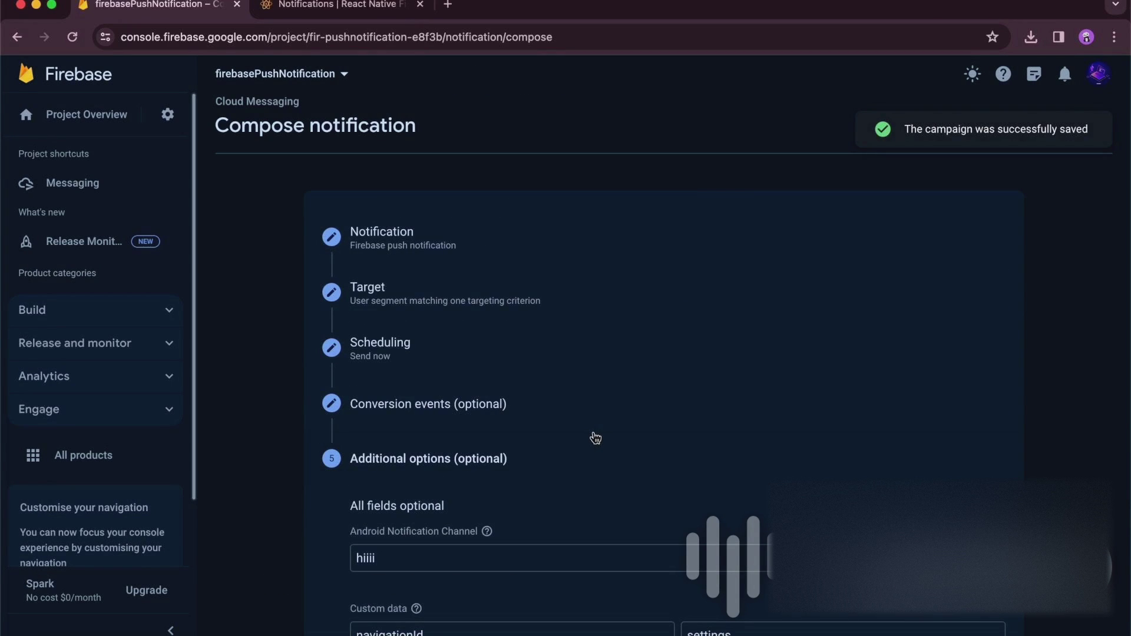
scroll("down", 3)
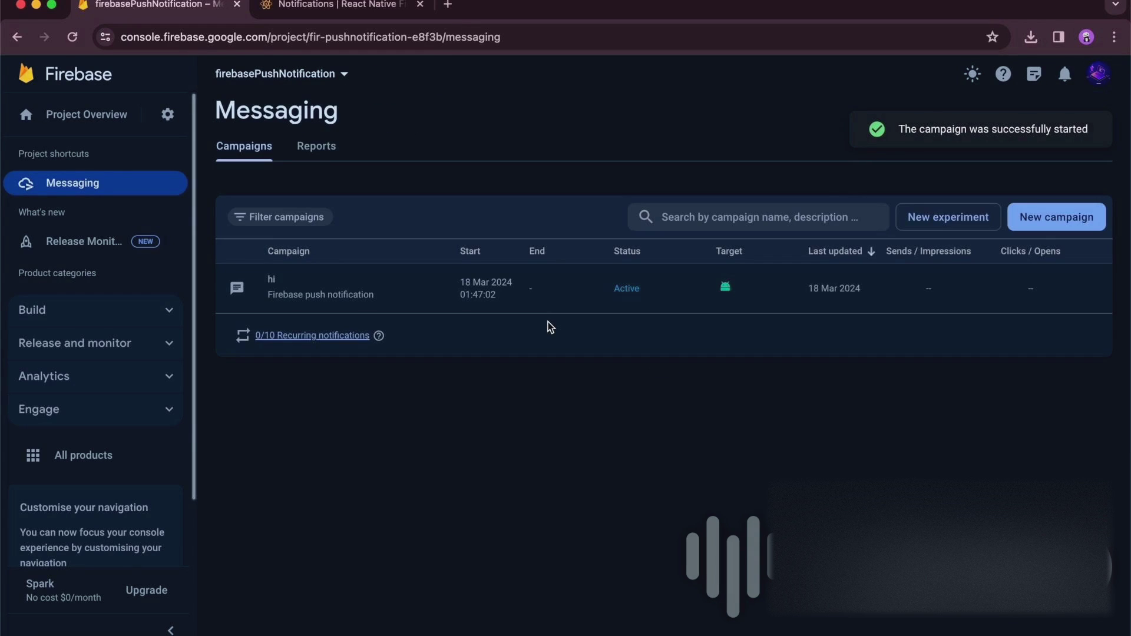
mouse_move(501, 287)
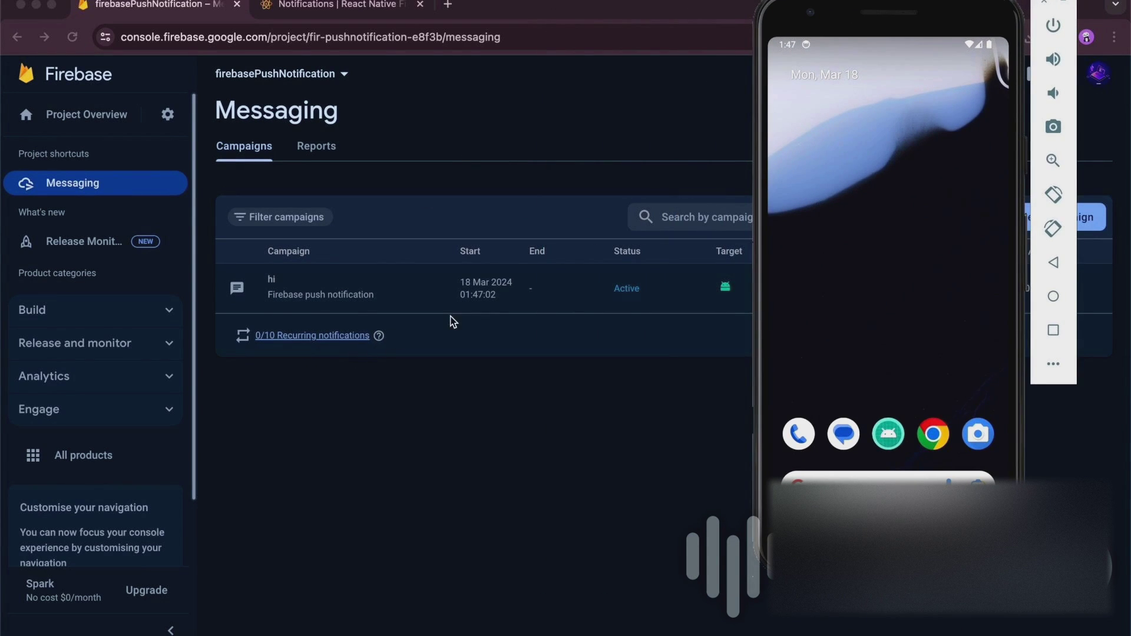
mouse_move(836, 60)
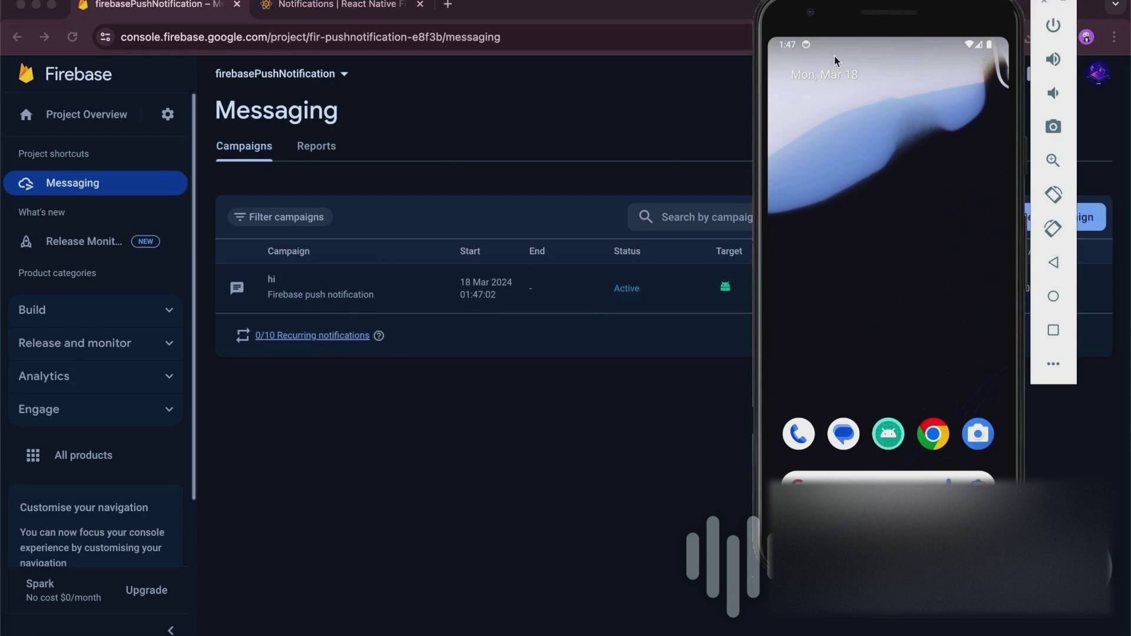
mouse_move(758, 485)
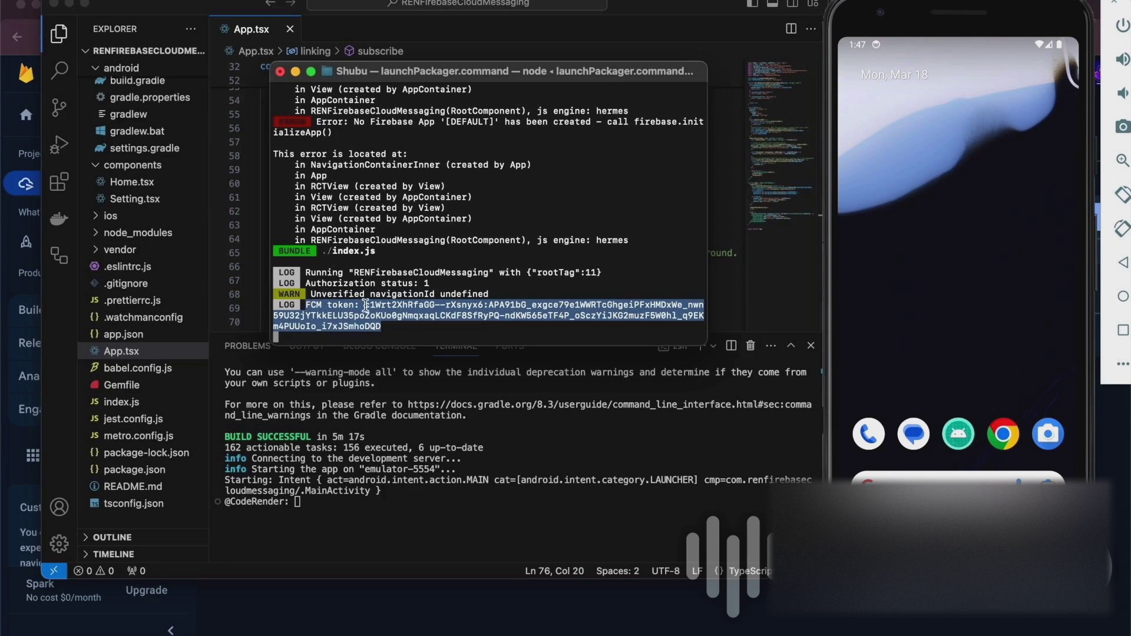
Close the packager log, confirm the notification opened Settings, and go back to Home.
left_click(298, 78)
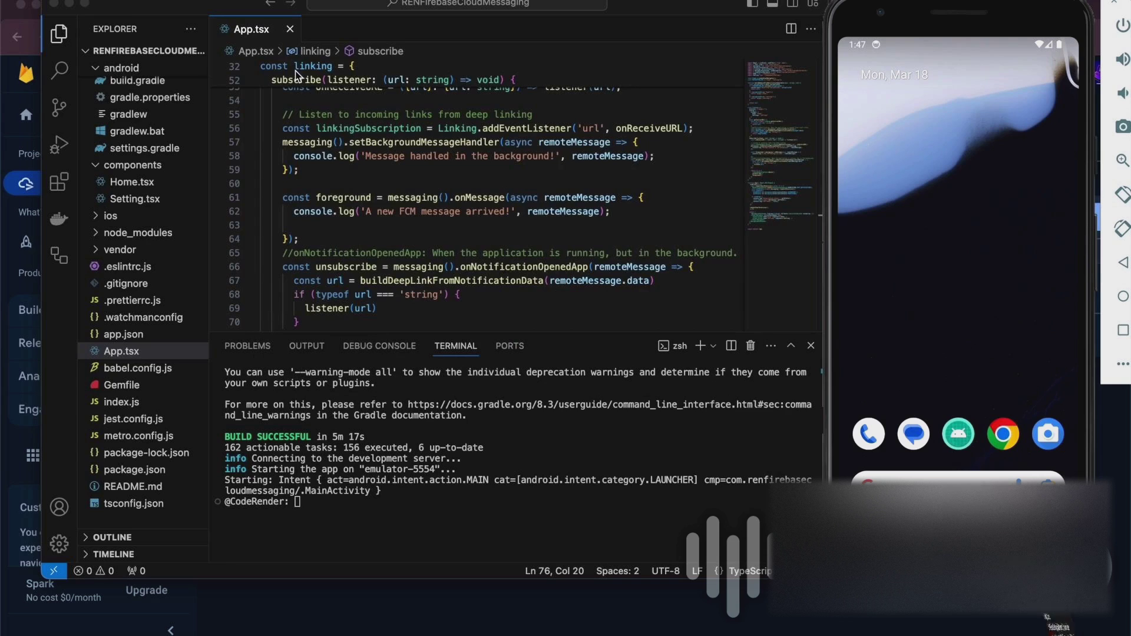
mouse_move(523, 430)
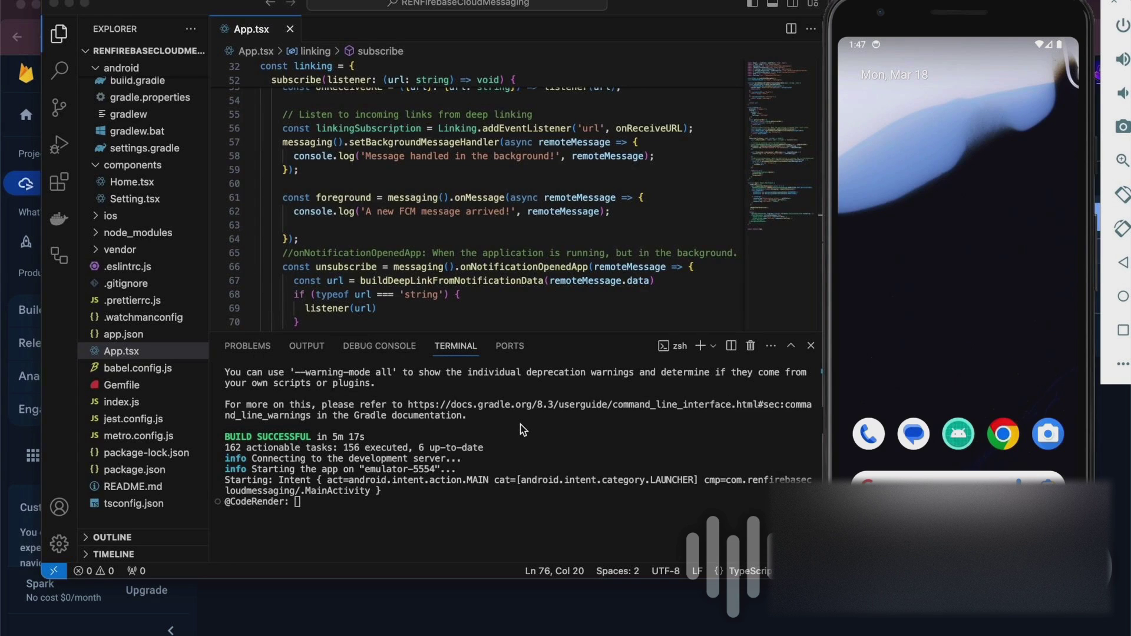
mouse_move(895, 270)
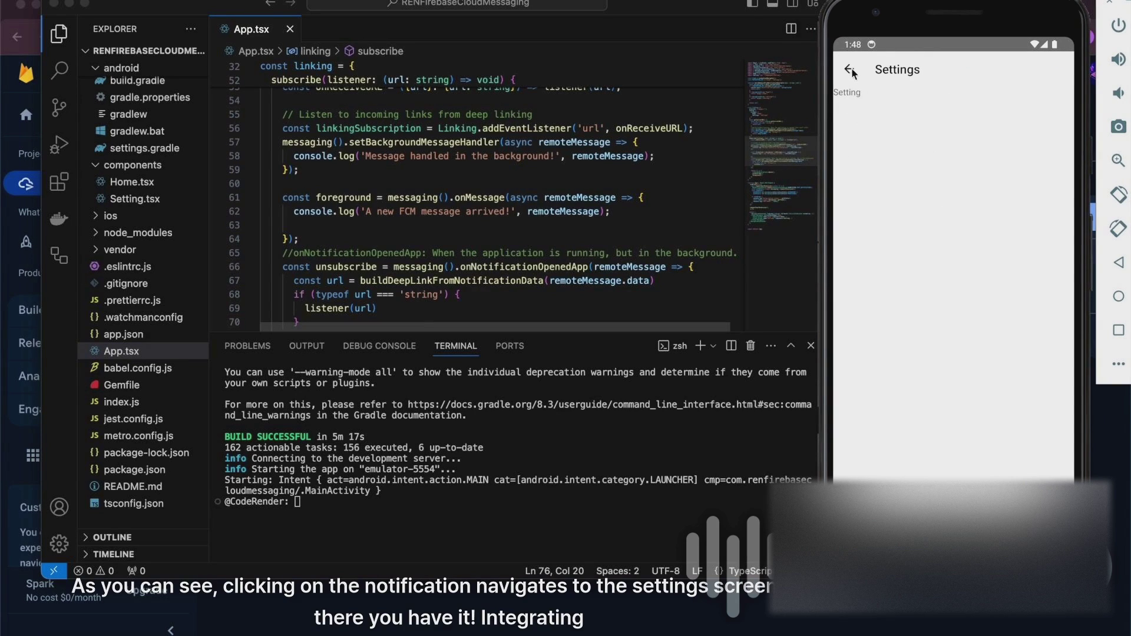
left_click(852, 70)
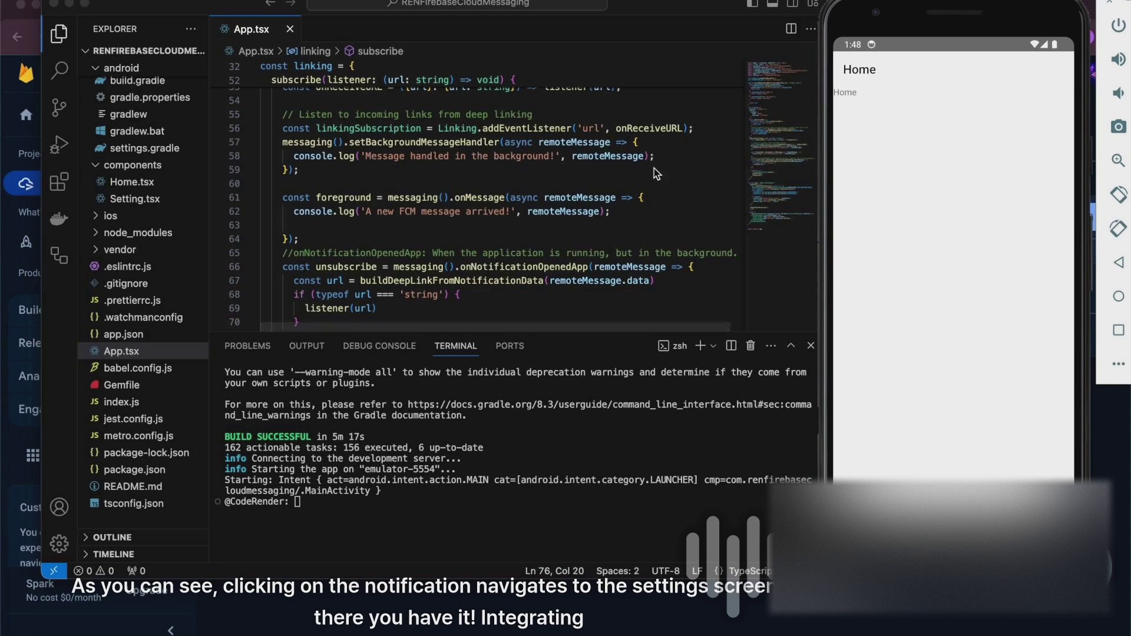
left_click(452, 210)
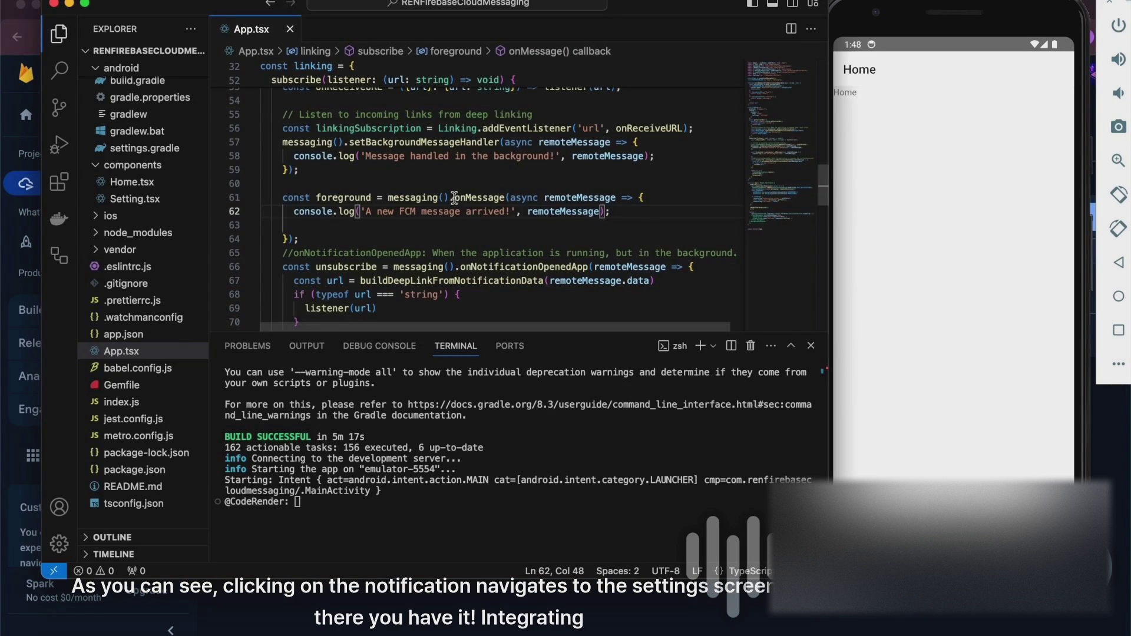